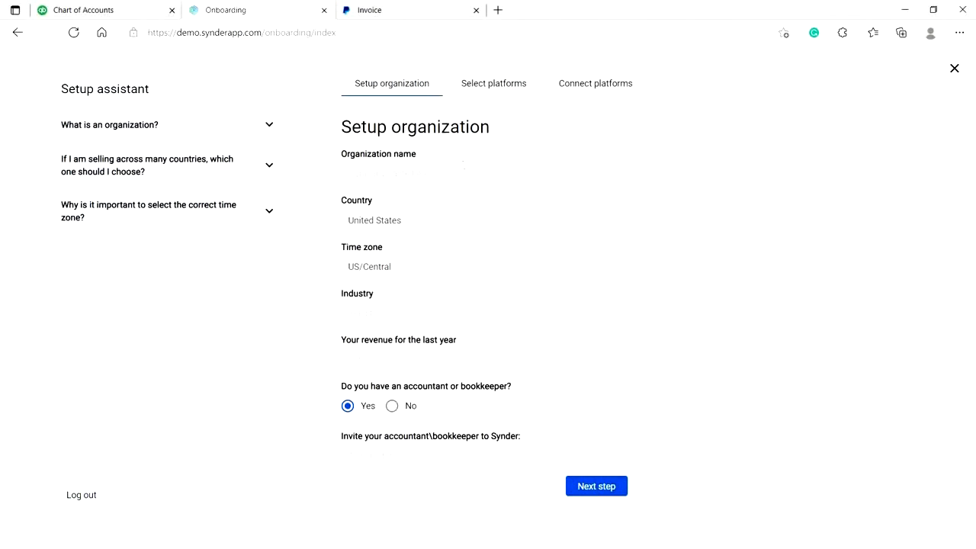
# Expand the Setup assistant FAQs on organizations and selling across many countries
pyautogui.click(390, 405)
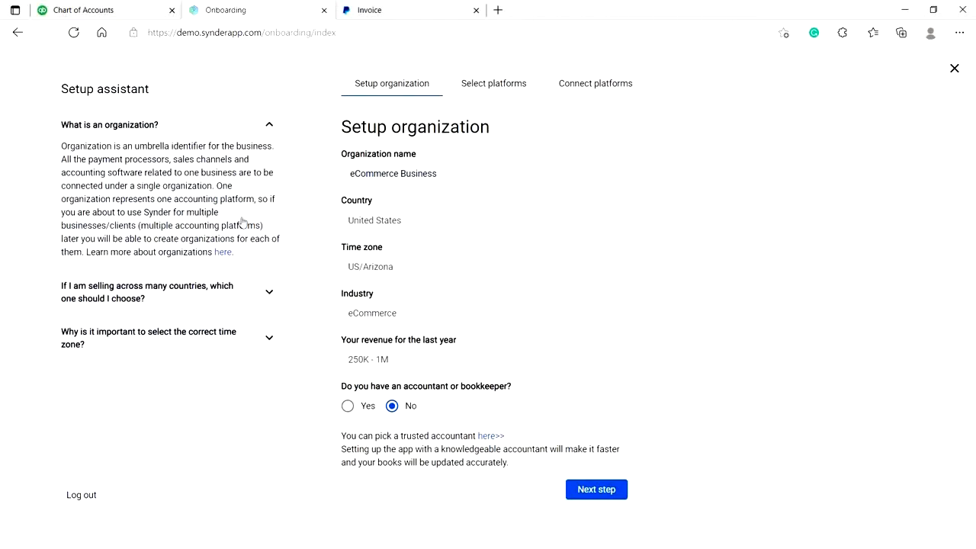
pyautogui.click(268, 293)
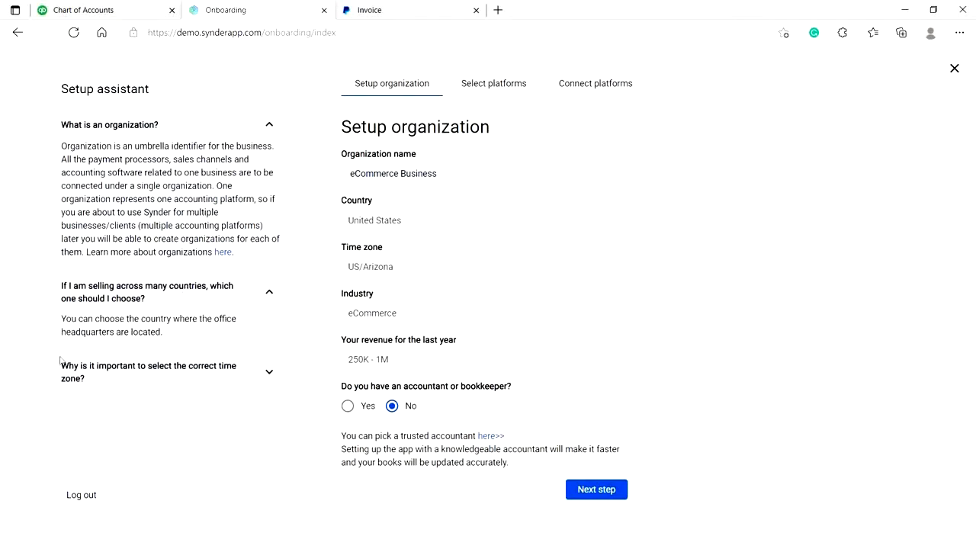
pyautogui.moveTo(110, 385)
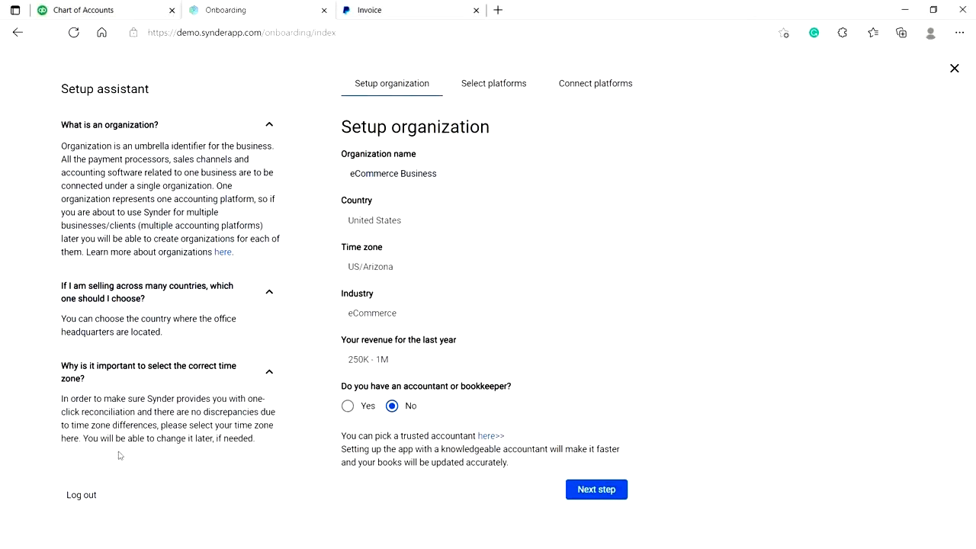
pyautogui.moveTo(132, 448)
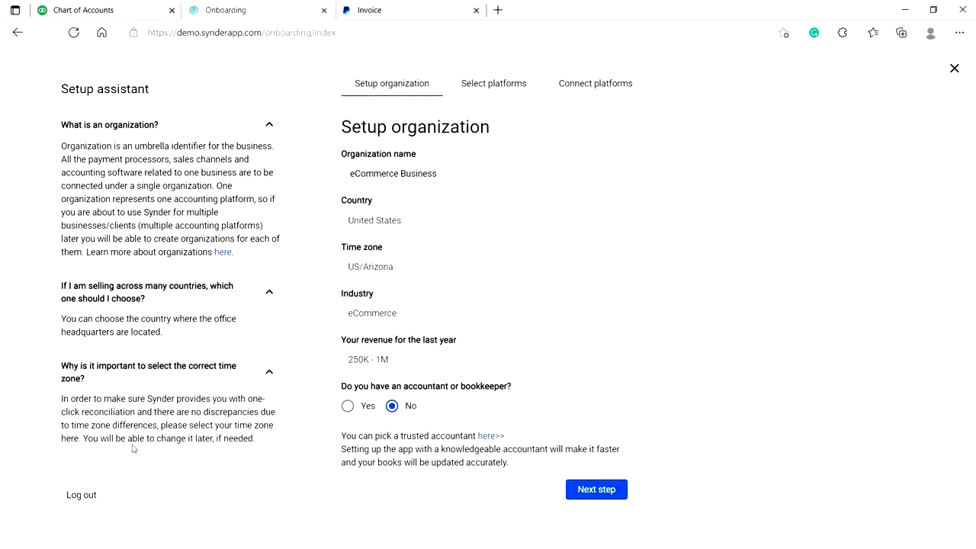
pyautogui.moveTo(572, 494)
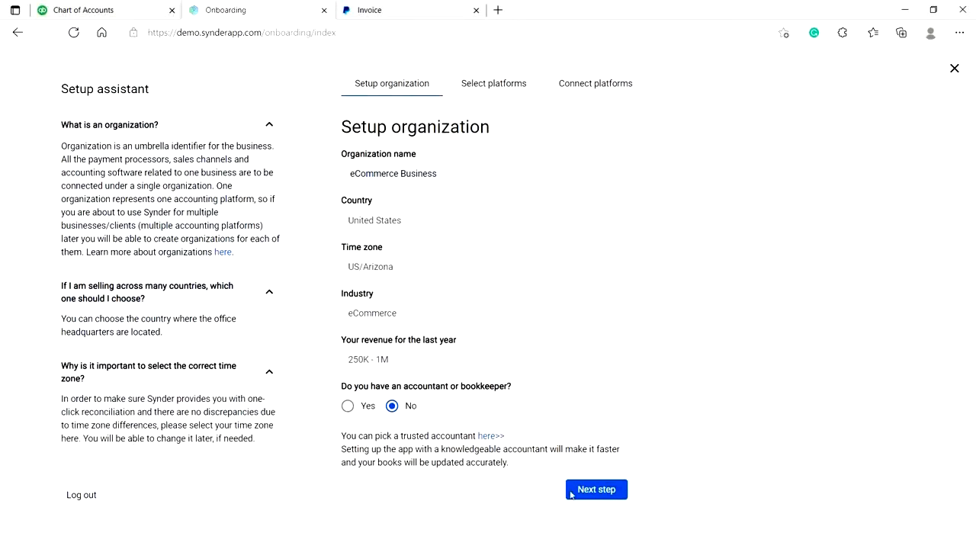
# Select QuickBooks Online as accounting system and PayPal as processor, confirming it in the full processors list
pyautogui.click(595, 488)
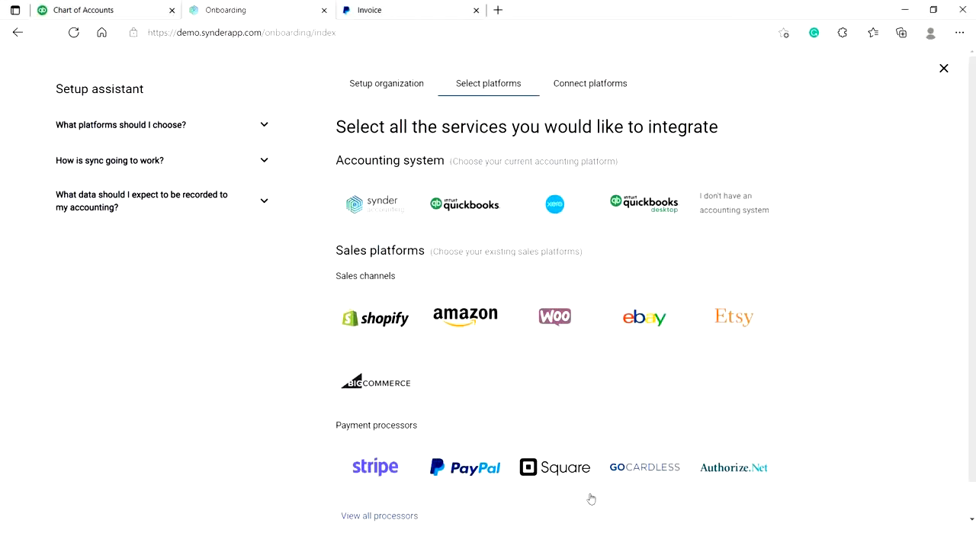
pyautogui.moveTo(570, 488)
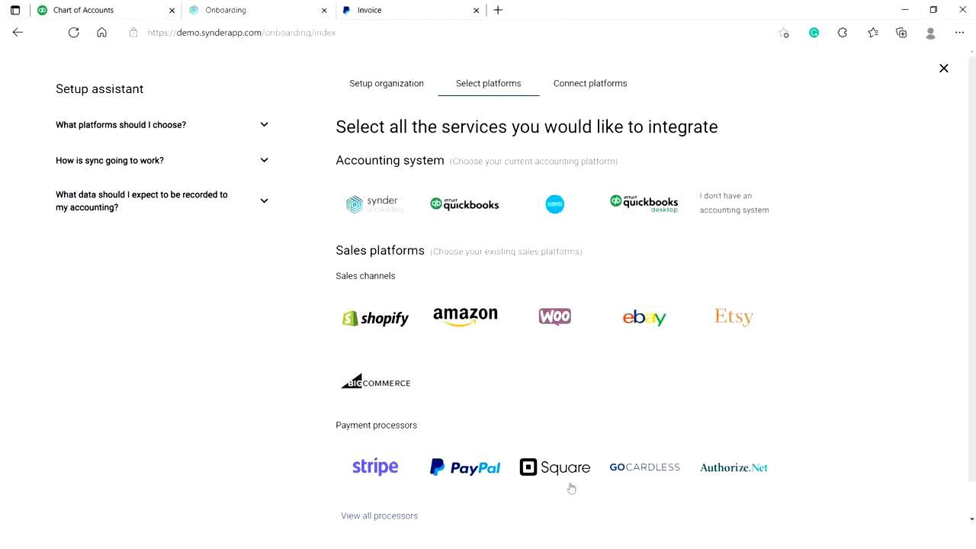
pyautogui.moveTo(570, 488)
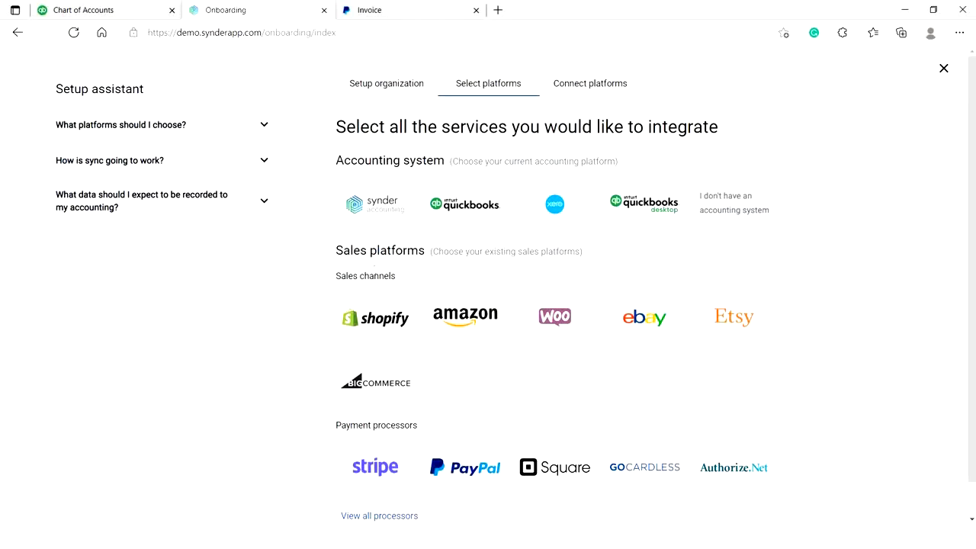
pyautogui.click(463, 205)
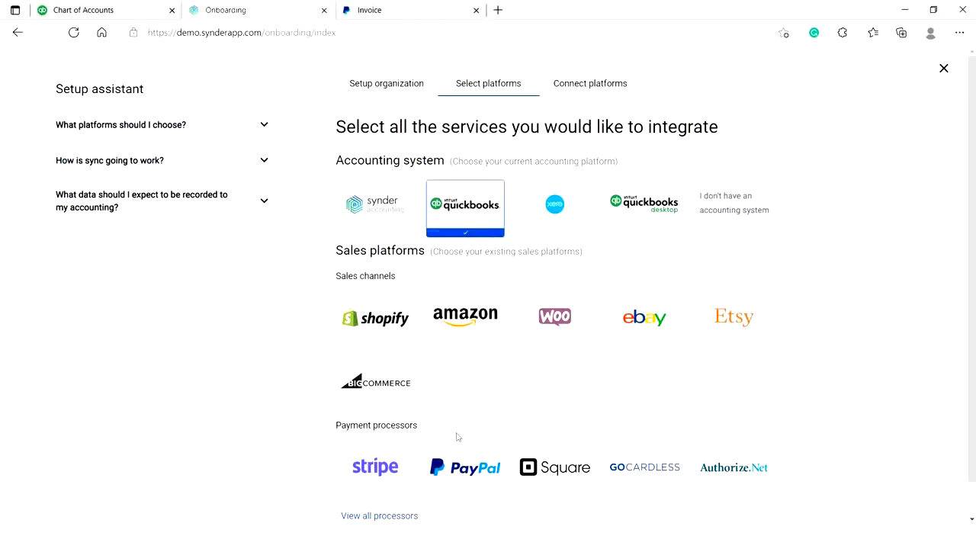
pyautogui.moveTo(463, 399)
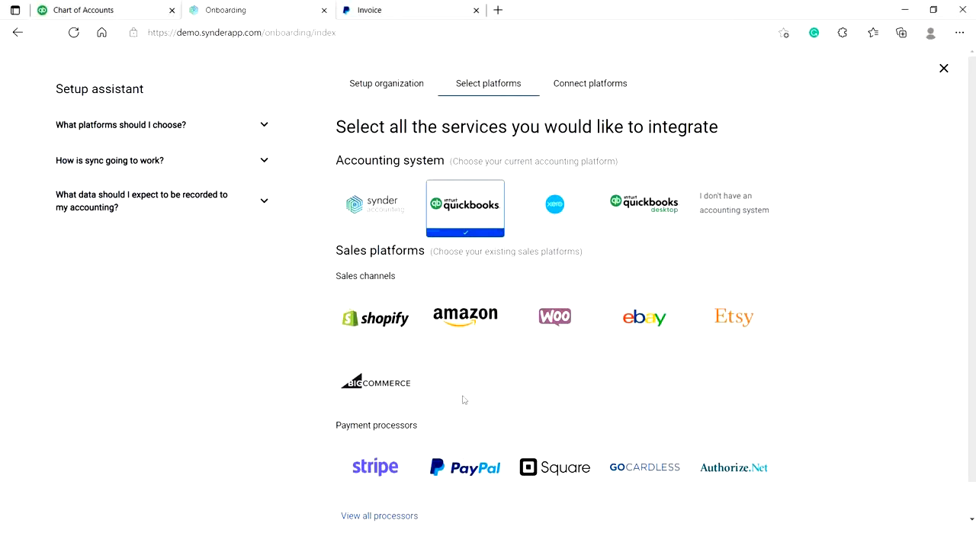
pyautogui.click(463, 467)
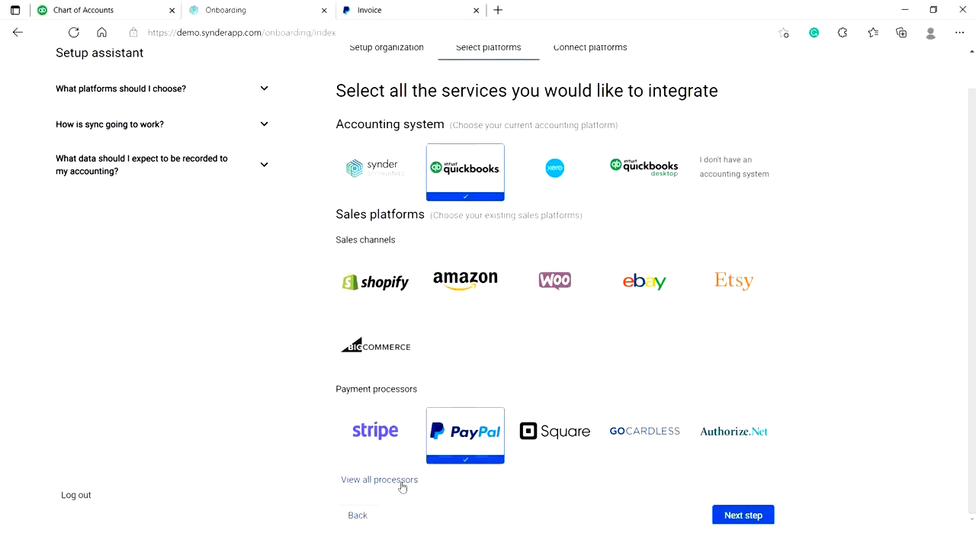
pyautogui.click(378, 478)
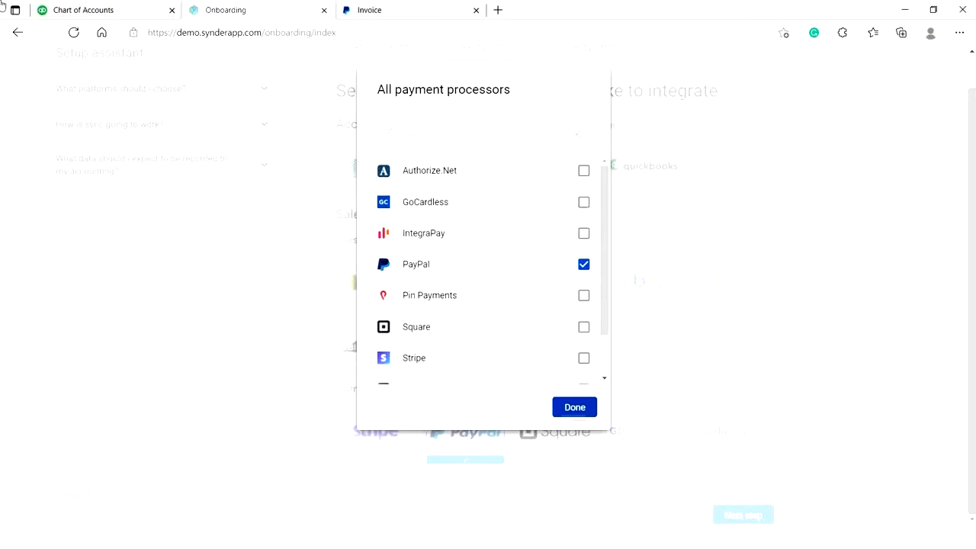
pyautogui.moveTo(573, 407)
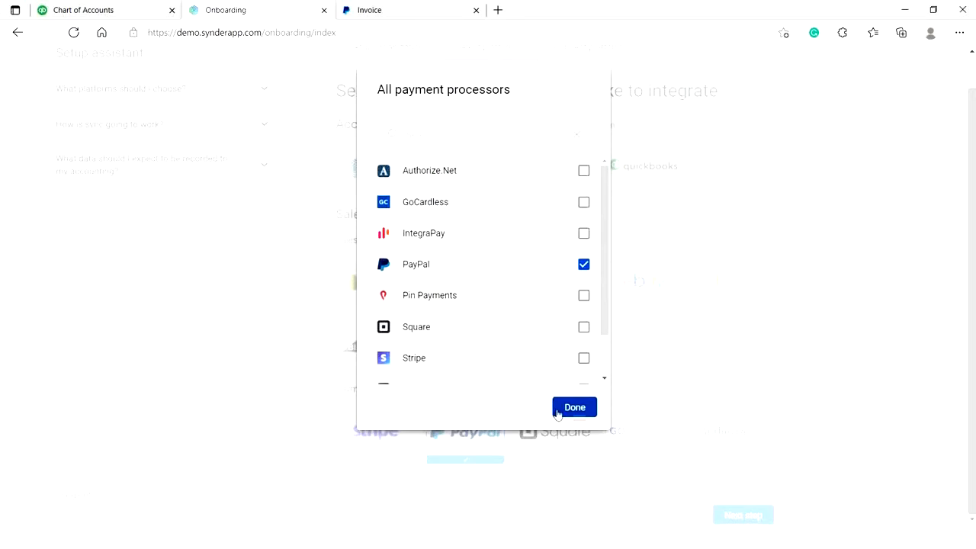
pyautogui.click(573, 406)
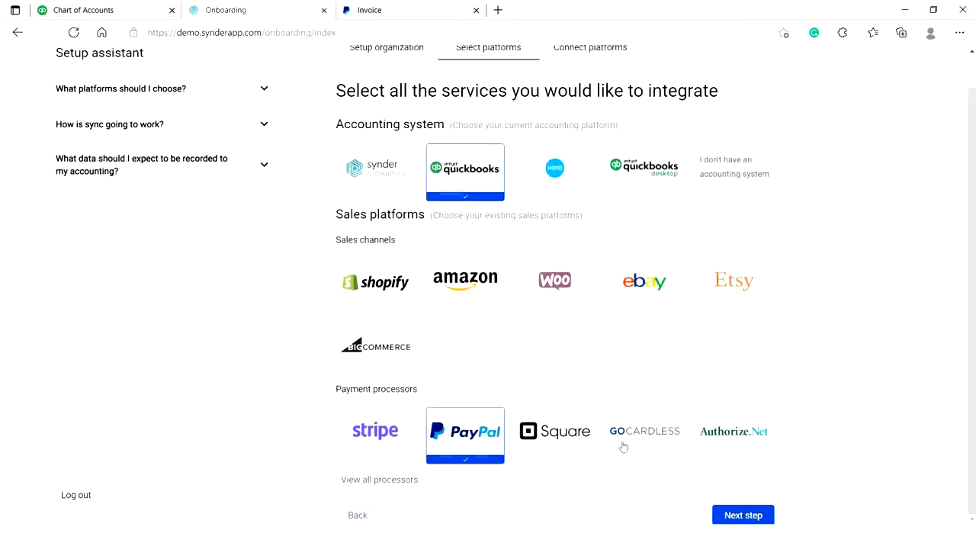
# Connect QuickBooks Online, authorizing Synder for the Davidson Inc. company on the Intuit page
pyautogui.click(741, 516)
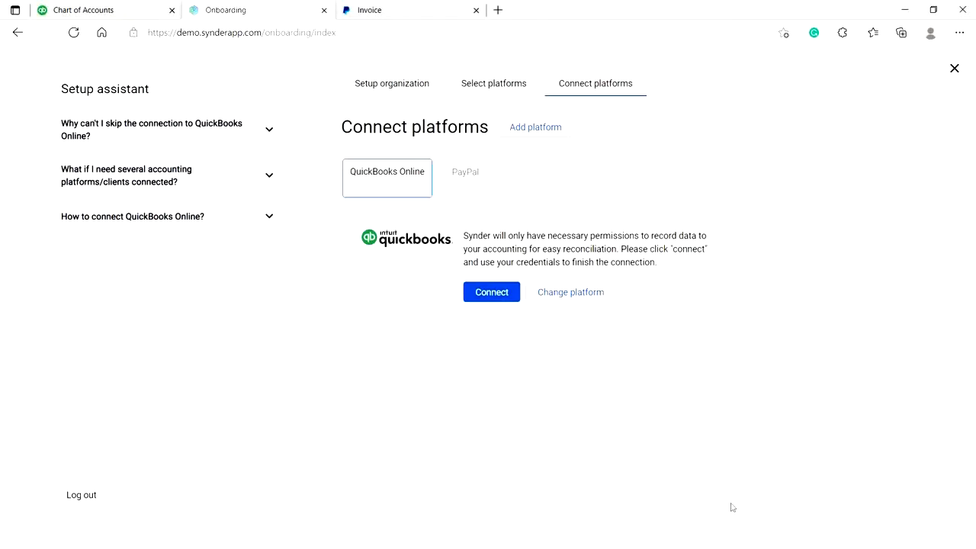
pyautogui.moveTo(662, 445)
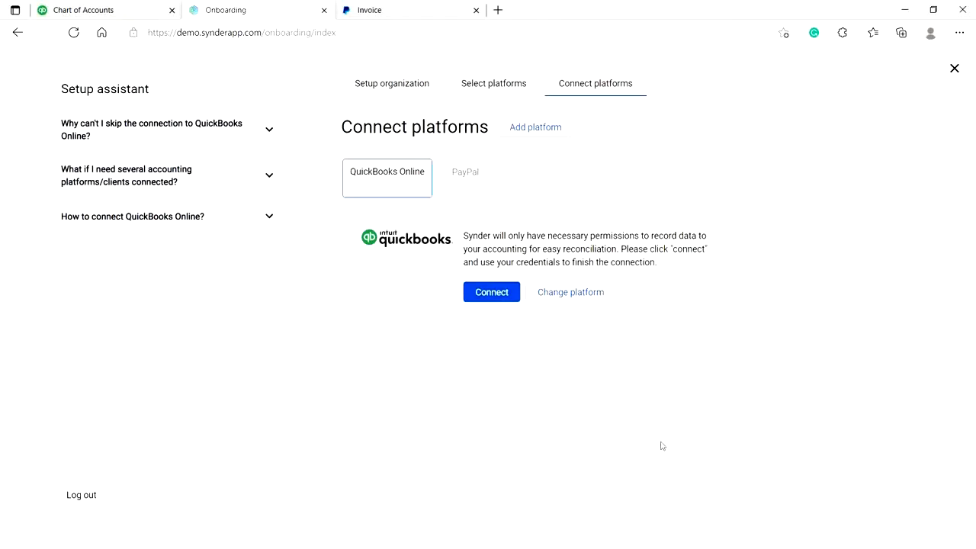
pyautogui.moveTo(500, 314)
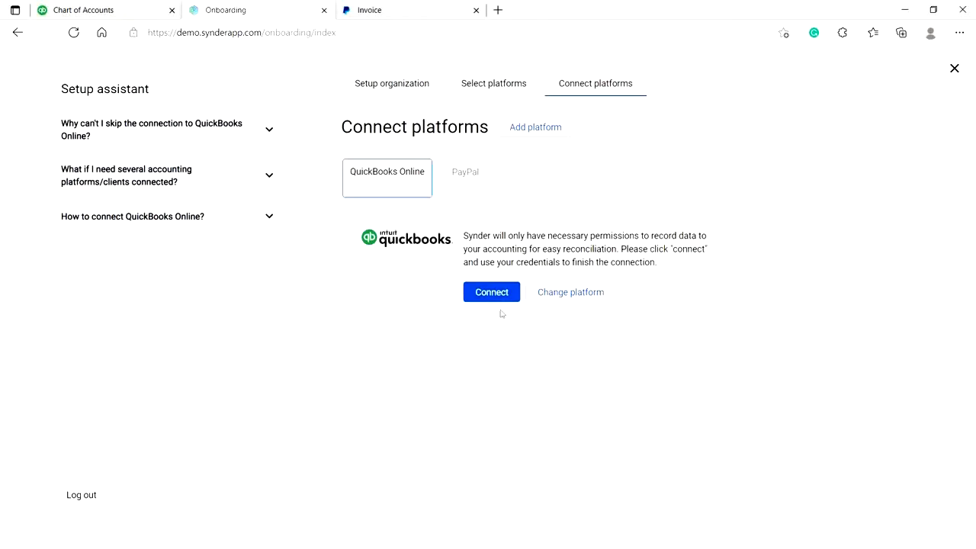
pyautogui.click(491, 291)
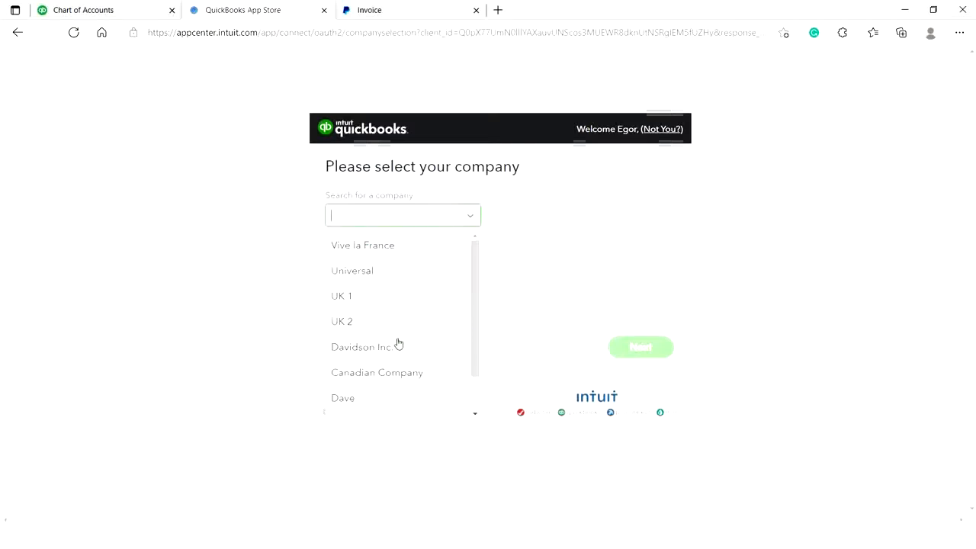
pyautogui.click(361, 348)
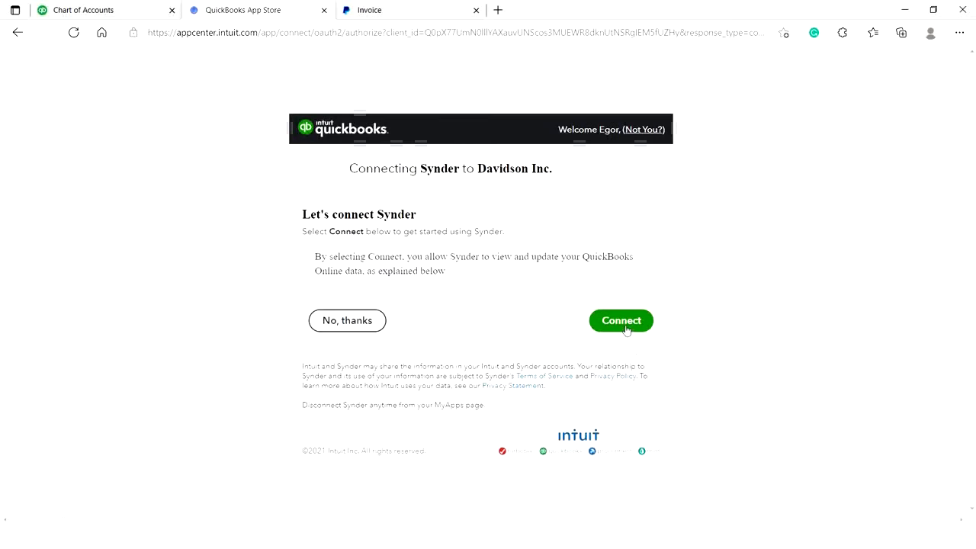
pyautogui.click(620, 320)
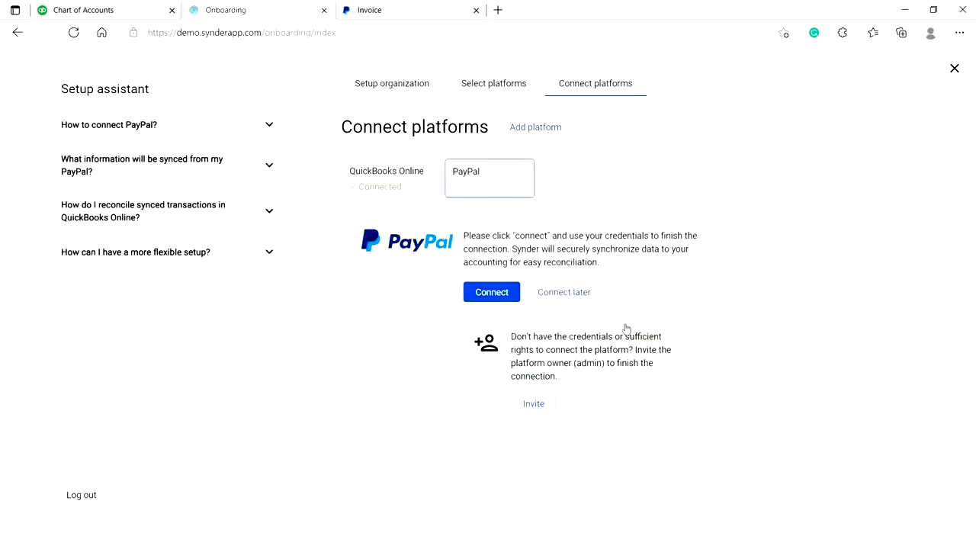
pyautogui.moveTo(410, 316)
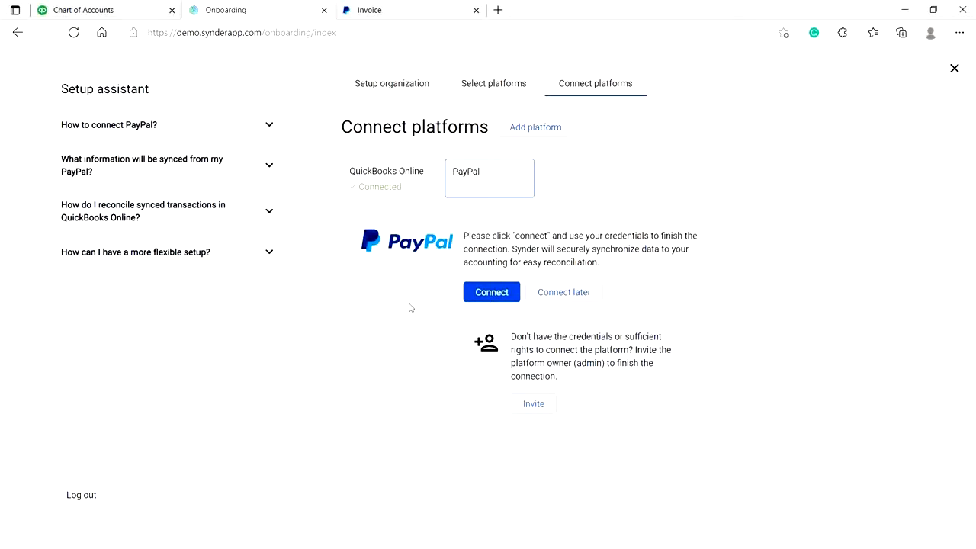
pyautogui.moveTo(600, 355)
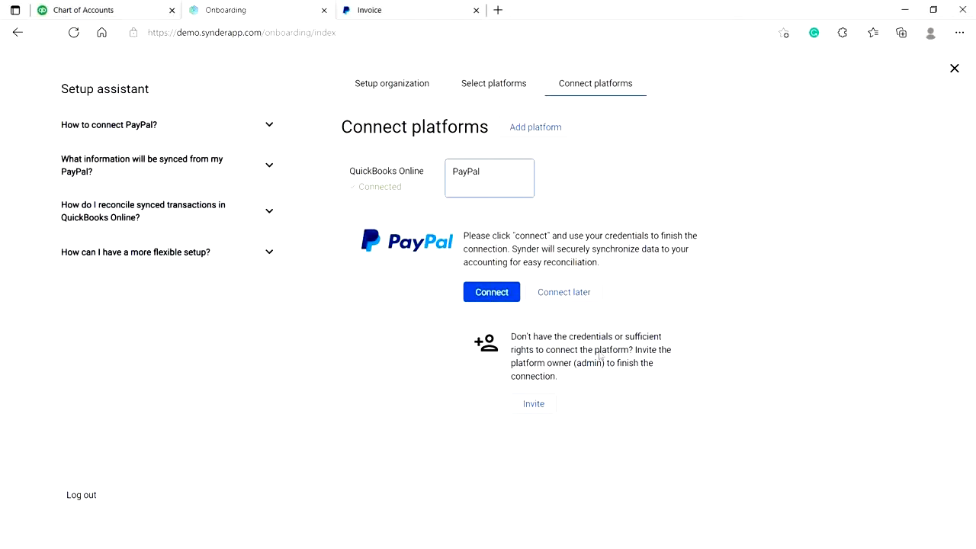
pyautogui.moveTo(485, 308)
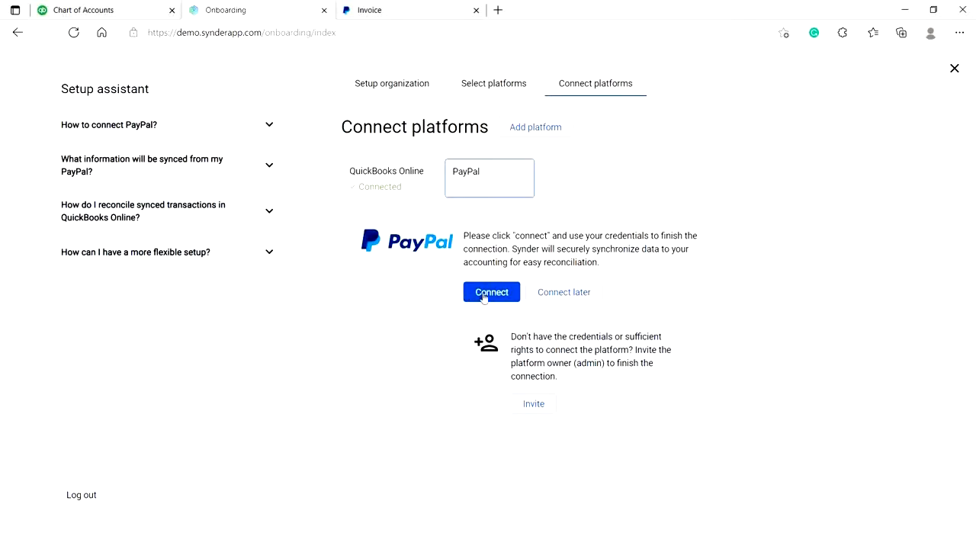
# Connect the PayPal account, grant access, and continue with Checking as the payouts account
pyautogui.click(491, 293)
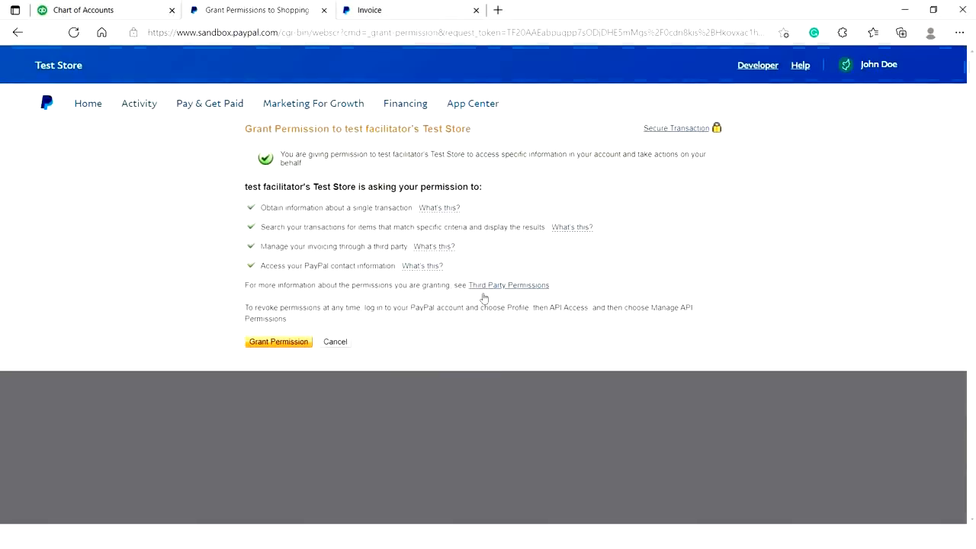
pyautogui.moveTo(483, 296)
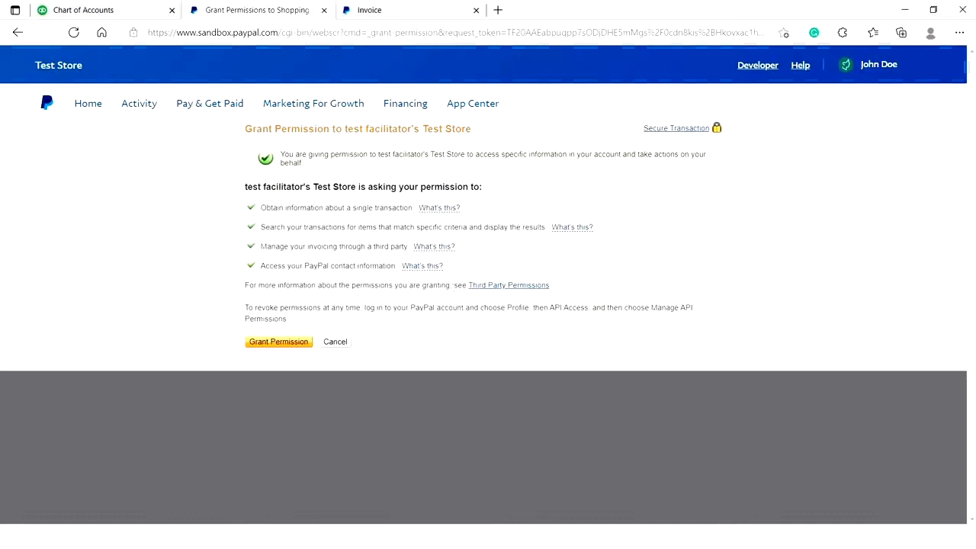
pyautogui.click(277, 341)
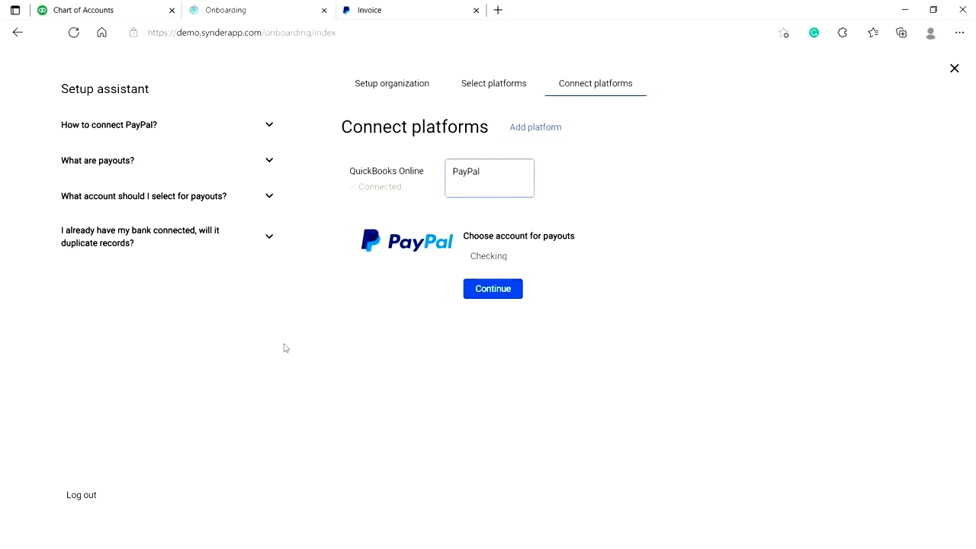
pyautogui.moveTo(573, 280)
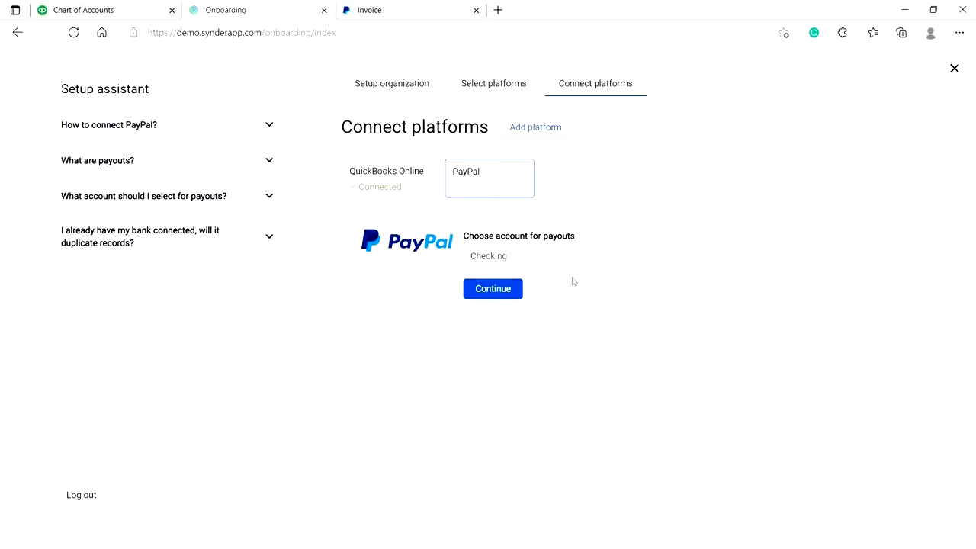
pyautogui.moveTo(637, 260)
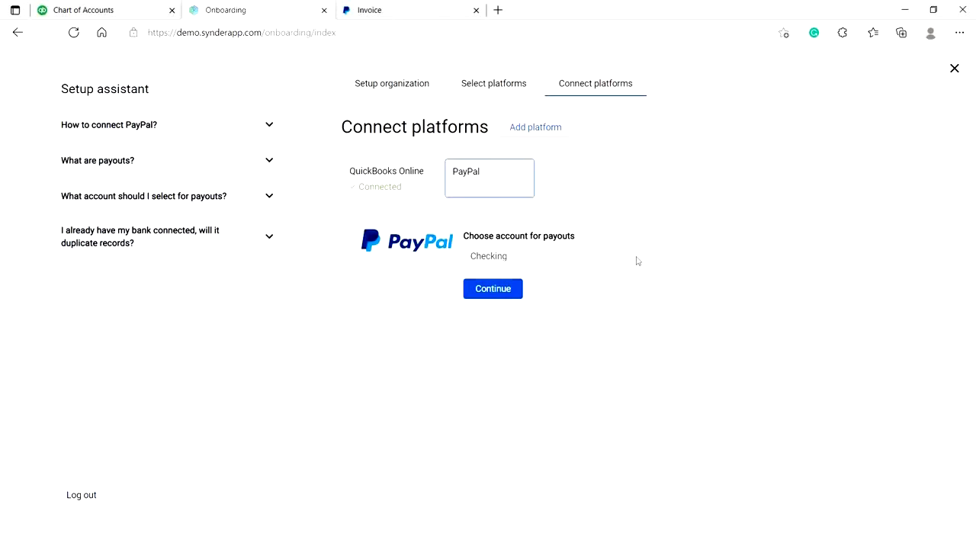
pyautogui.click(585, 256)
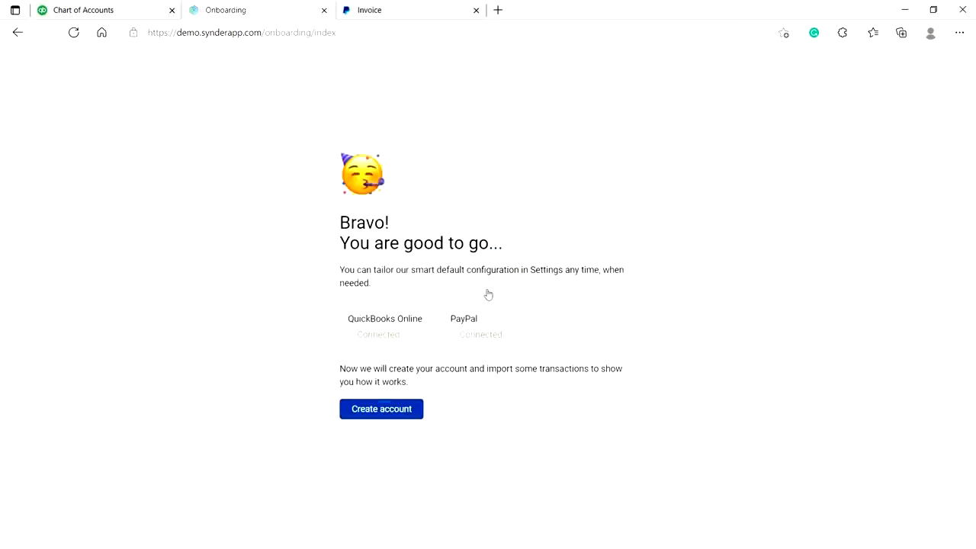
pyautogui.moveTo(436, 314)
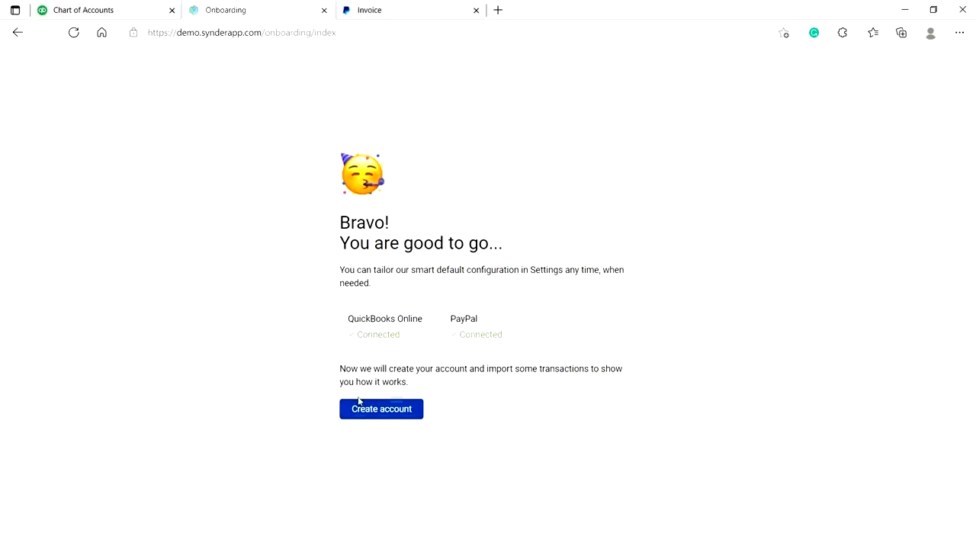
pyautogui.moveTo(363, 404)
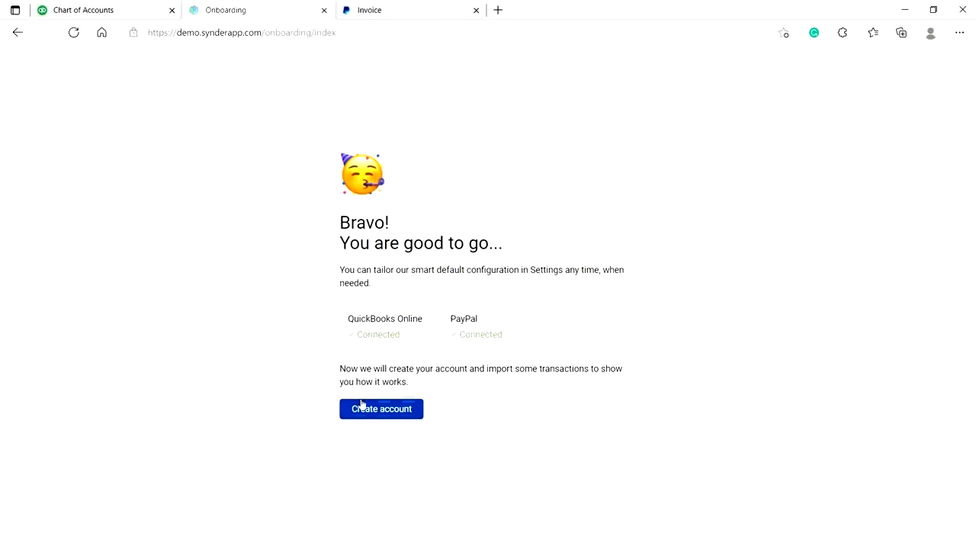
# Create the Synder account from the Bravo screen, importing the ten PayPal transactions
pyautogui.click(381, 408)
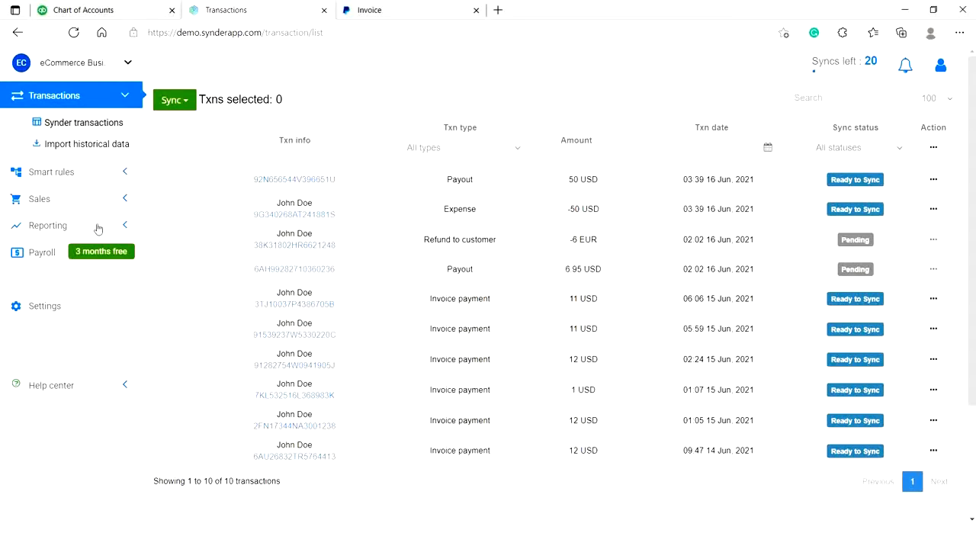
# Import June 1–30, 2021 PayPal history for review, then view PayPal invoice #0017
pyautogui.click(89, 143)
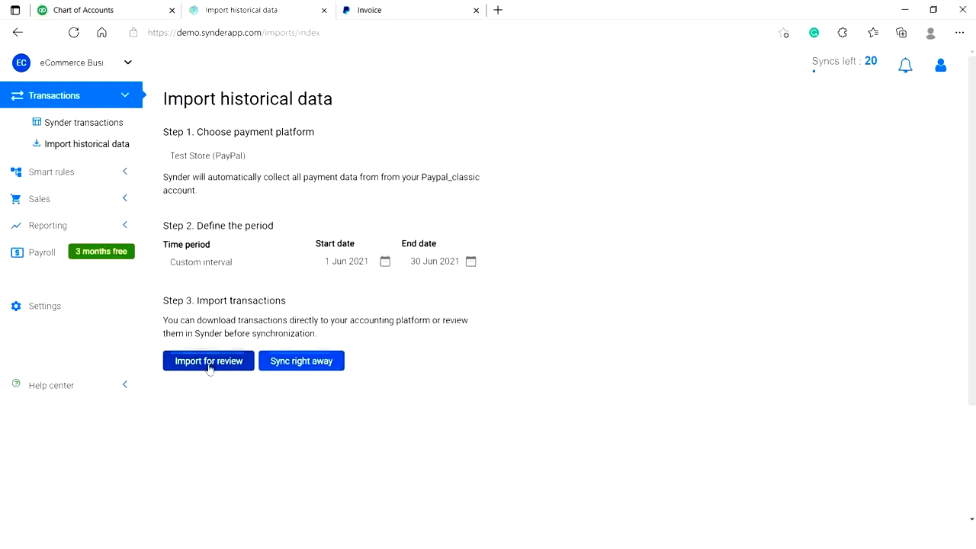
pyautogui.click(208, 360)
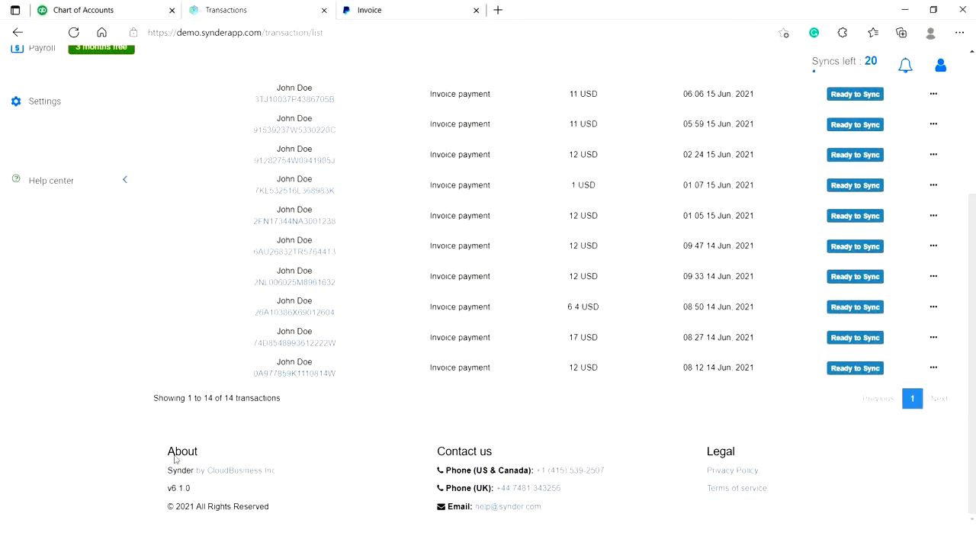
pyautogui.moveTo(236, 415)
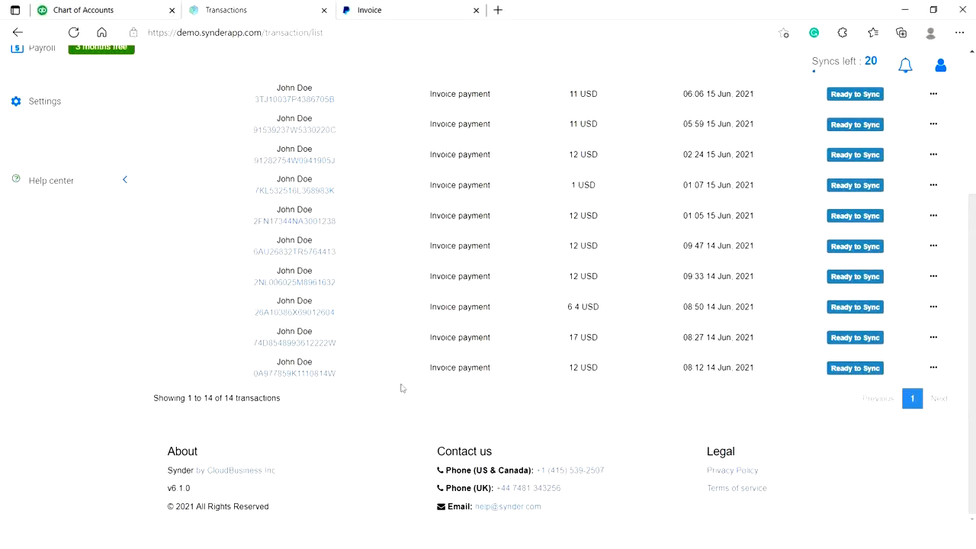
pyautogui.moveTo(521, 301)
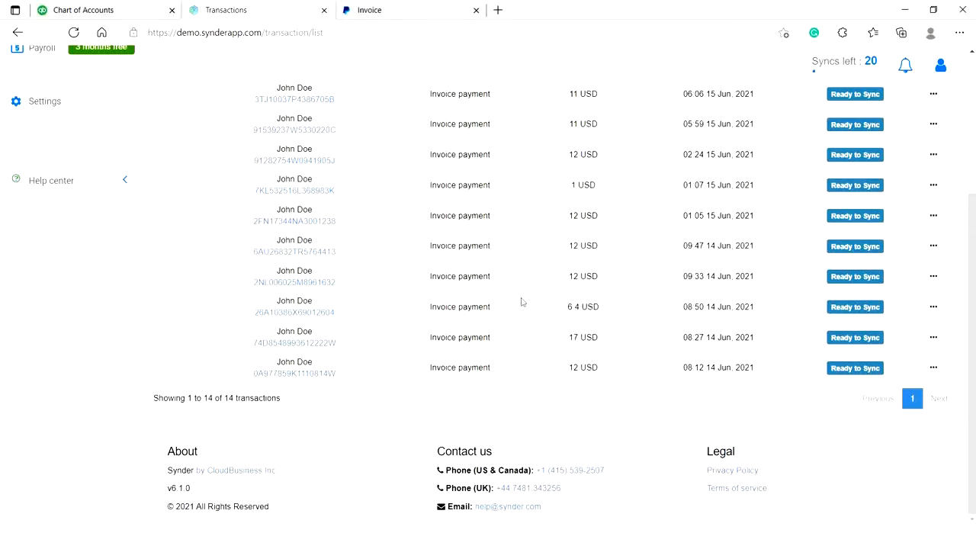
pyautogui.moveTo(491, 293)
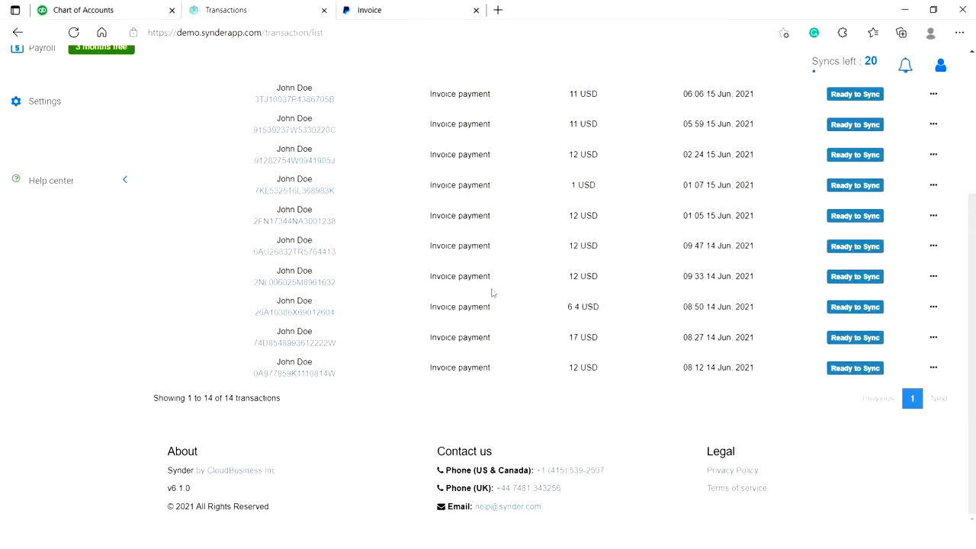
pyautogui.moveTo(191, 106)
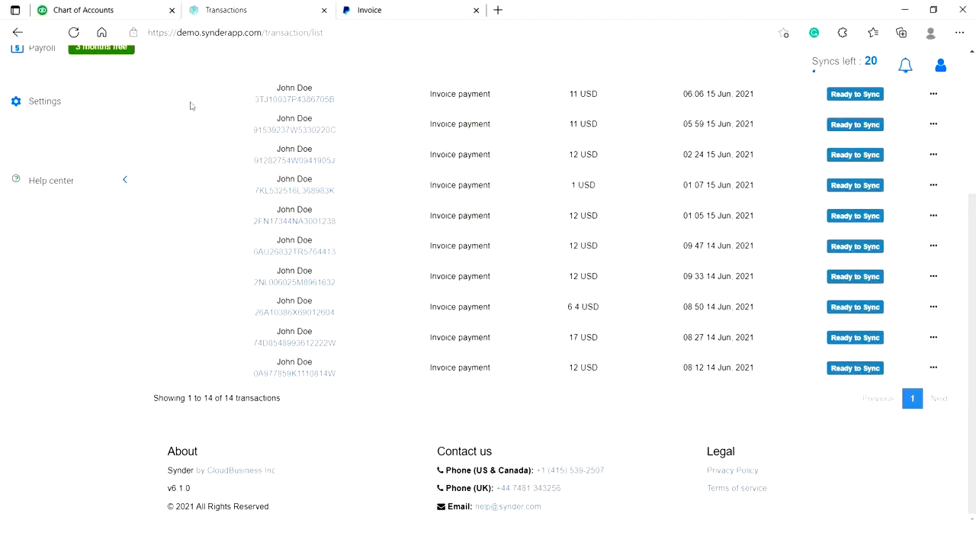
pyautogui.click(369, 9)
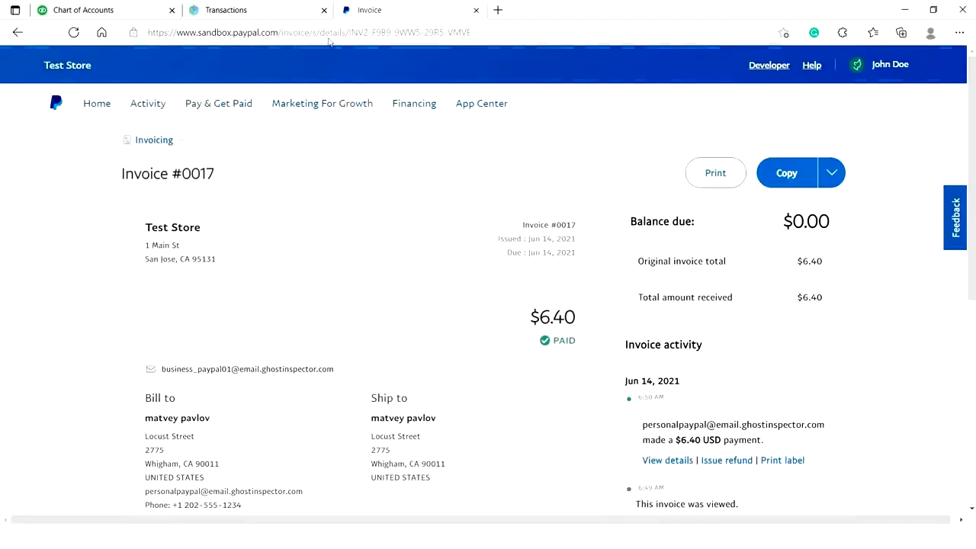
# Review PayPal invoice #0017's butter item and $6.40 paid total, then return to Synder's transactions
pyautogui.scroll(-3)
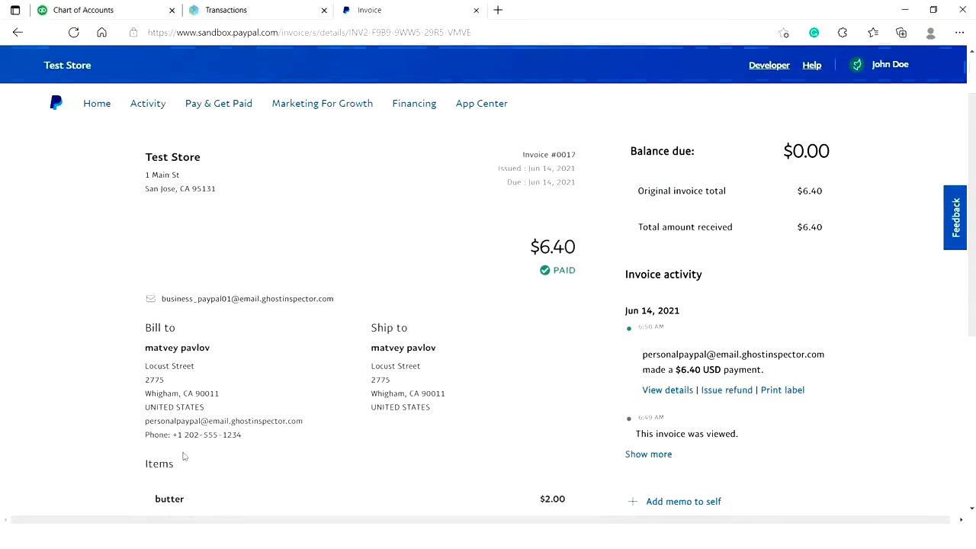
pyautogui.scroll(-3)
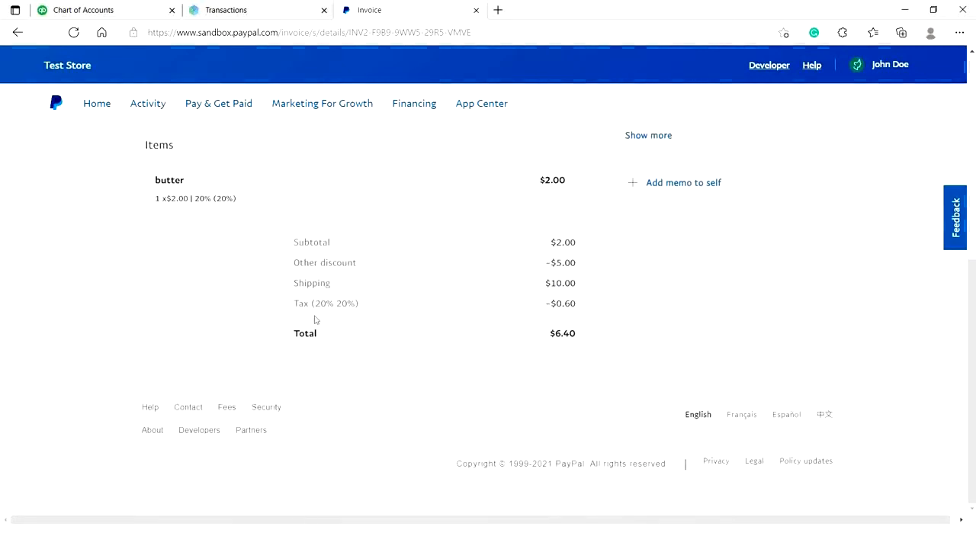
pyautogui.click(224, 9)
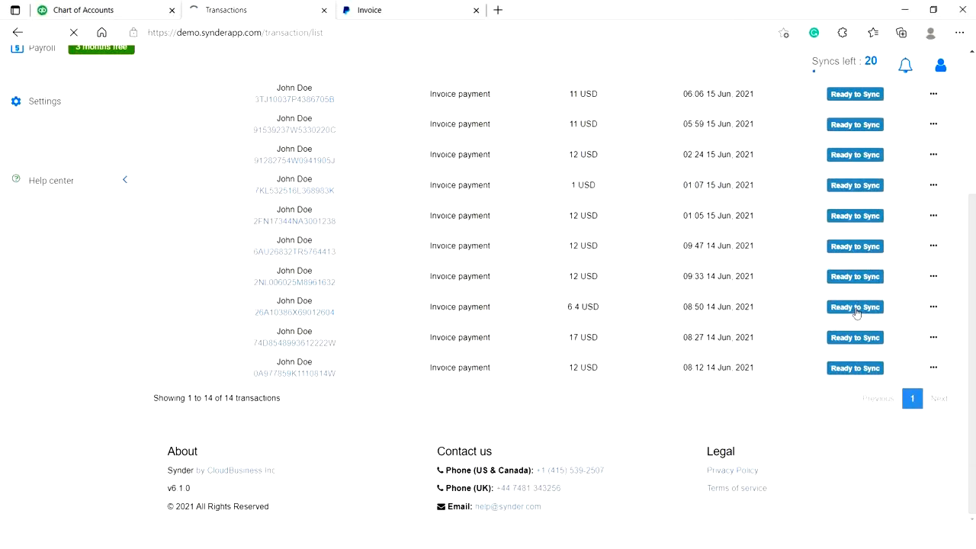
# Sync the 6.40 USD invoice payment to QuickBooks and review the created invoice, payment and expense
pyautogui.click(854, 307)
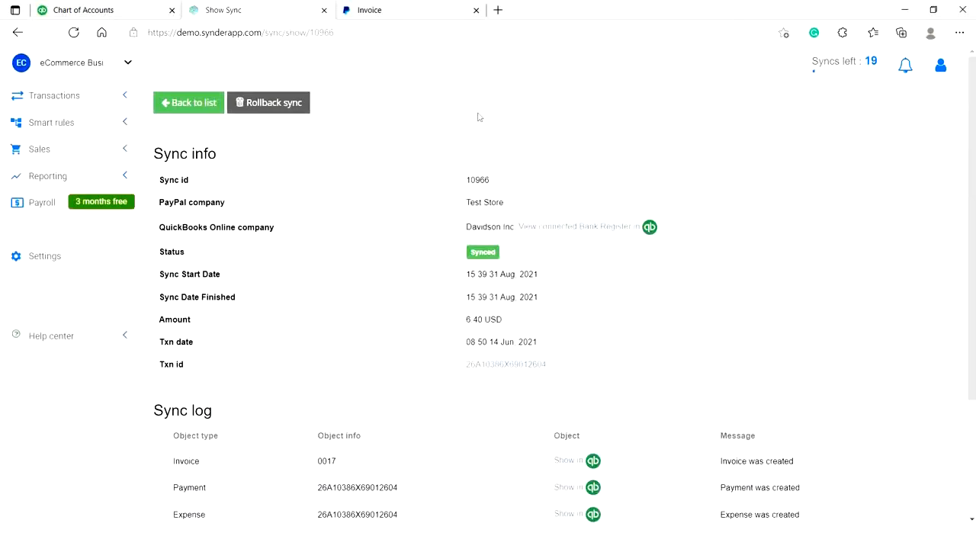
pyautogui.scroll(-3)
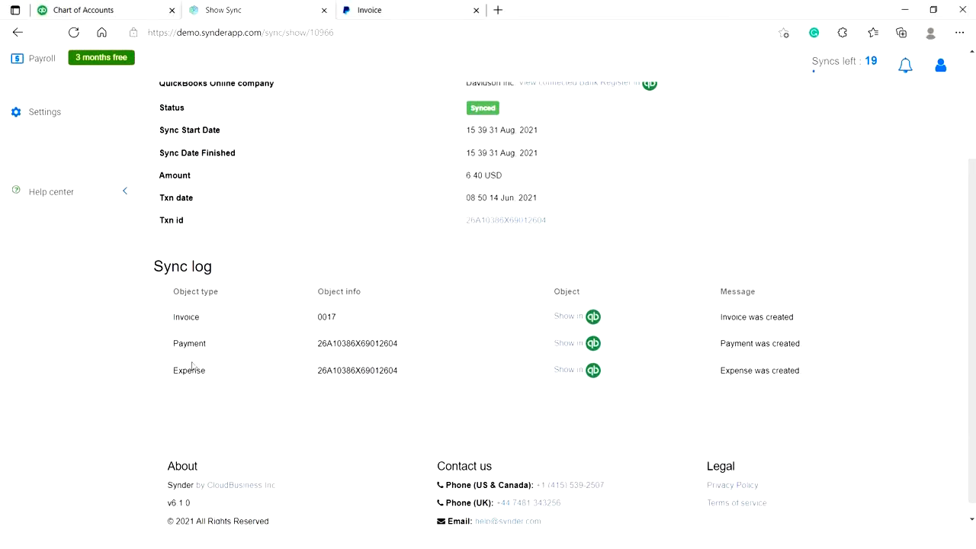
pyautogui.moveTo(192, 387)
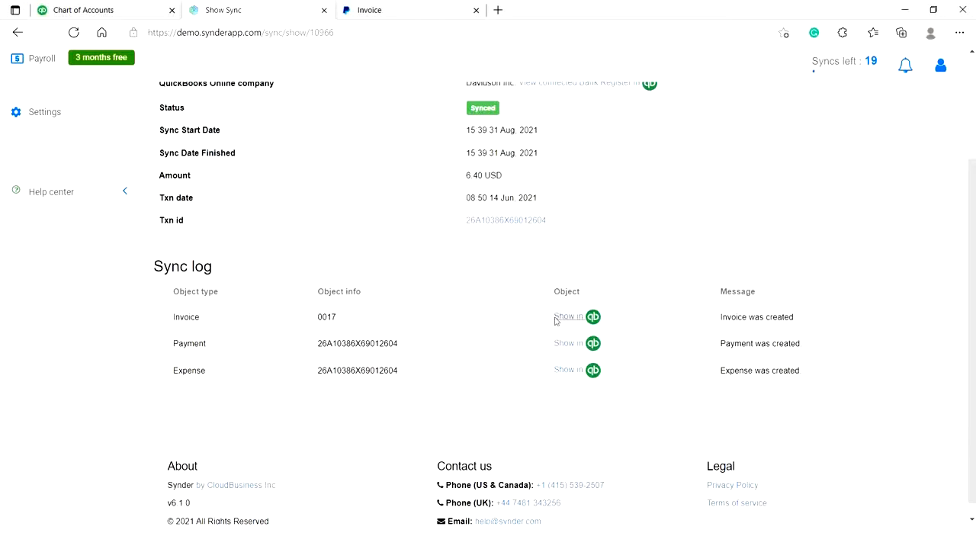
# Review the synced invoice #0017 totalling $6.40 fully paid in QuickBooks Online
pyautogui.click(567, 315)
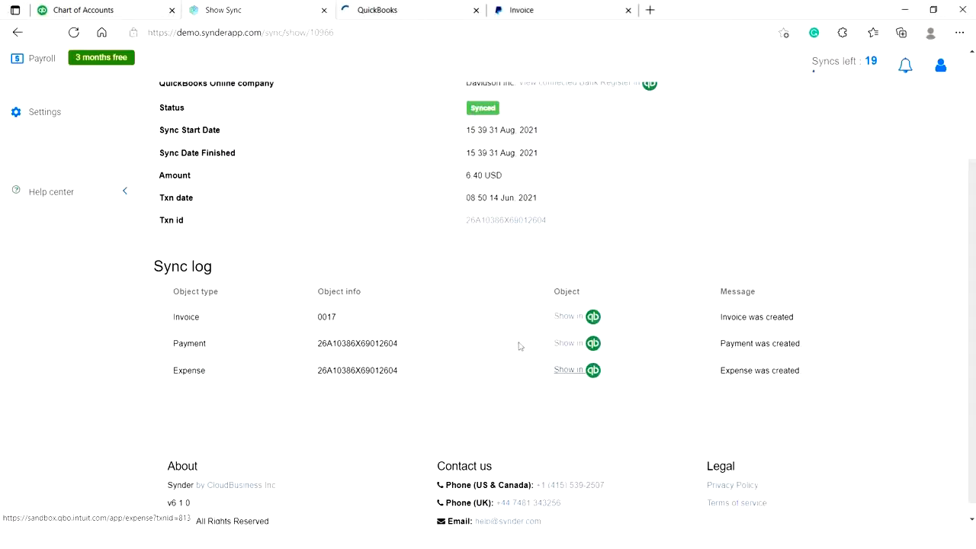
pyautogui.click(567, 370)
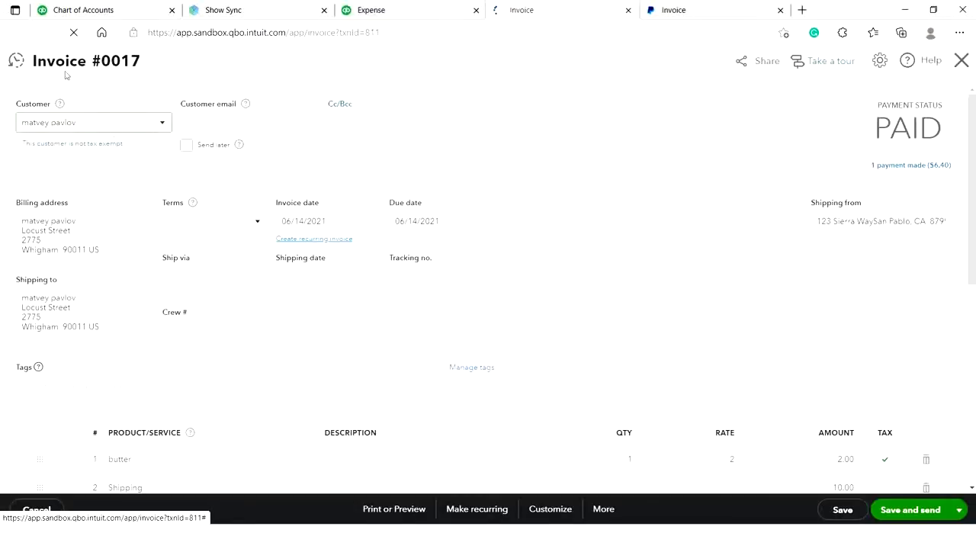
pyautogui.moveTo(3, 293)
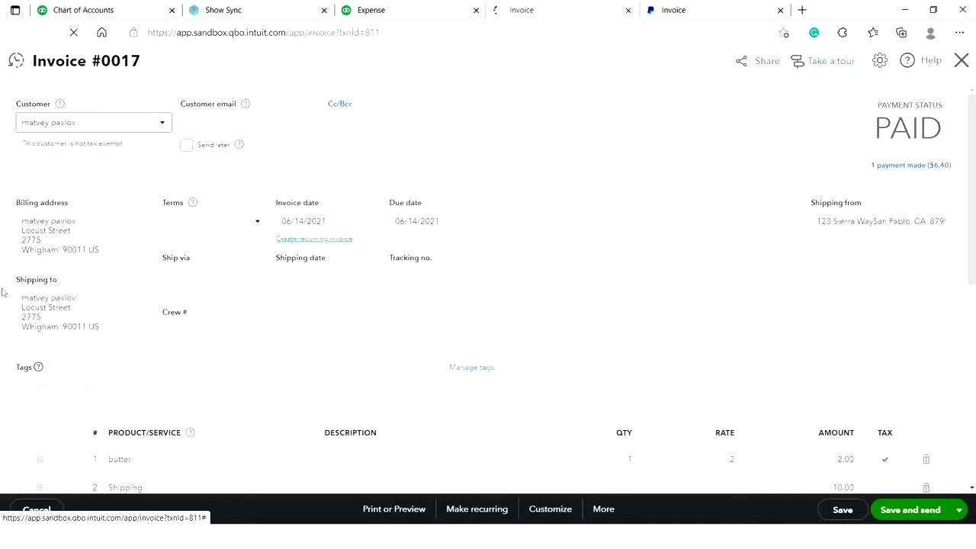
pyautogui.moveTo(243, 220)
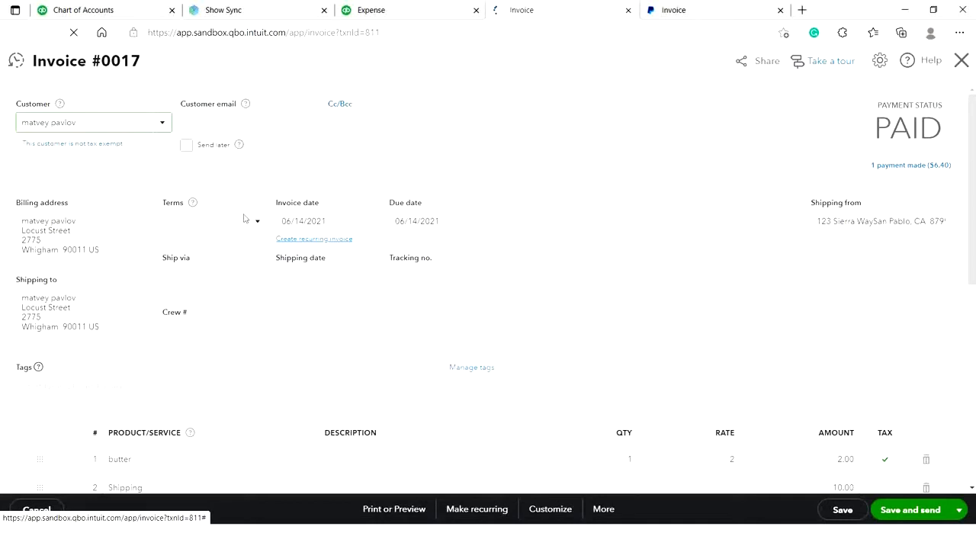
pyautogui.scroll(-3)
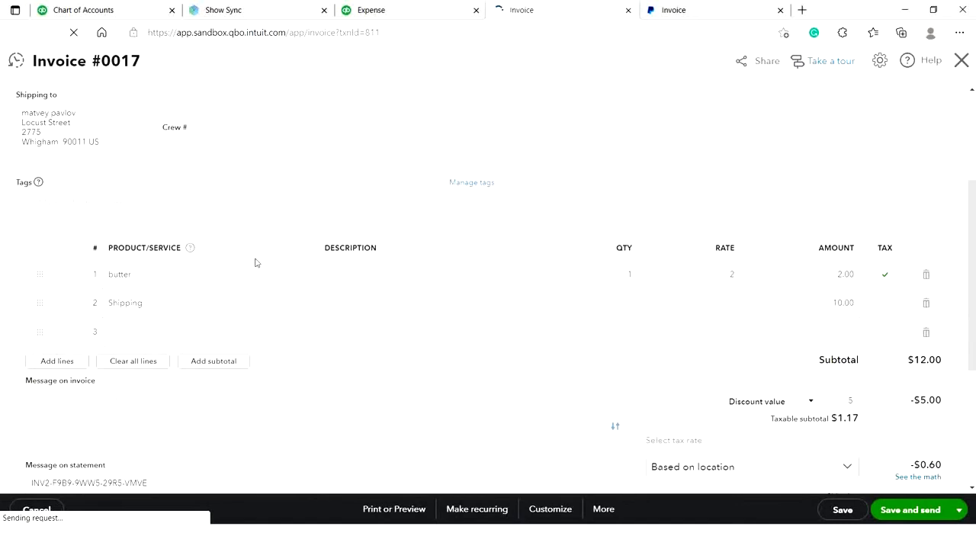
pyautogui.moveTo(93, 251)
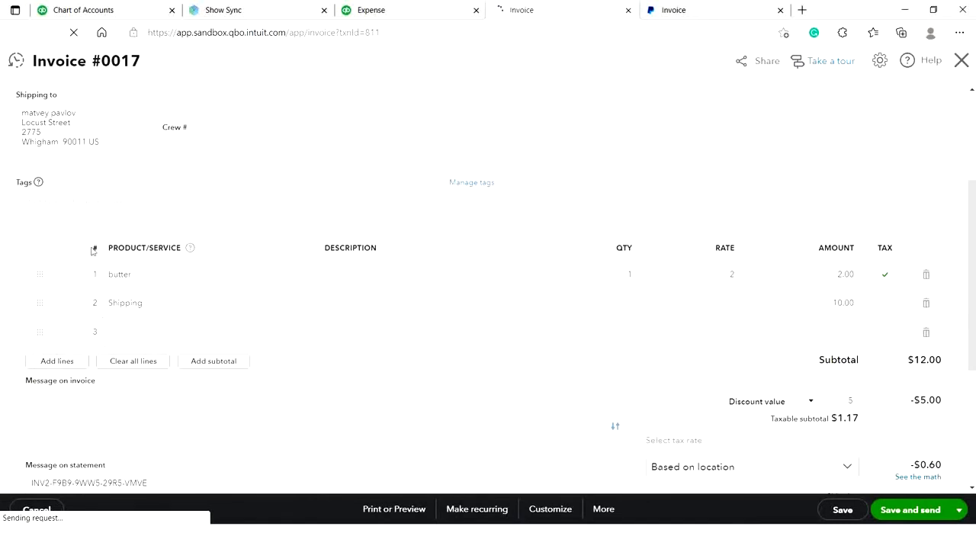
pyautogui.scroll(-3)
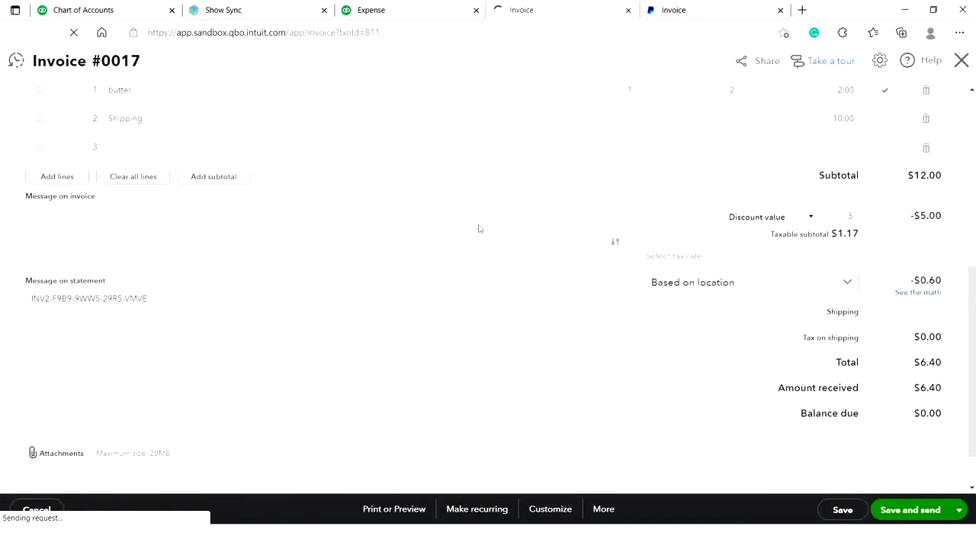
pyautogui.scroll(-3)
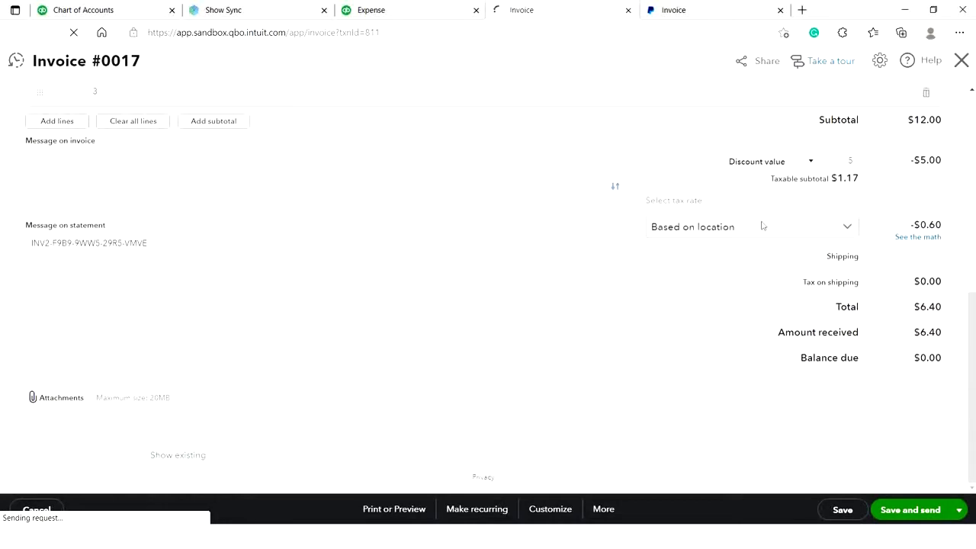
pyautogui.moveTo(884, 256)
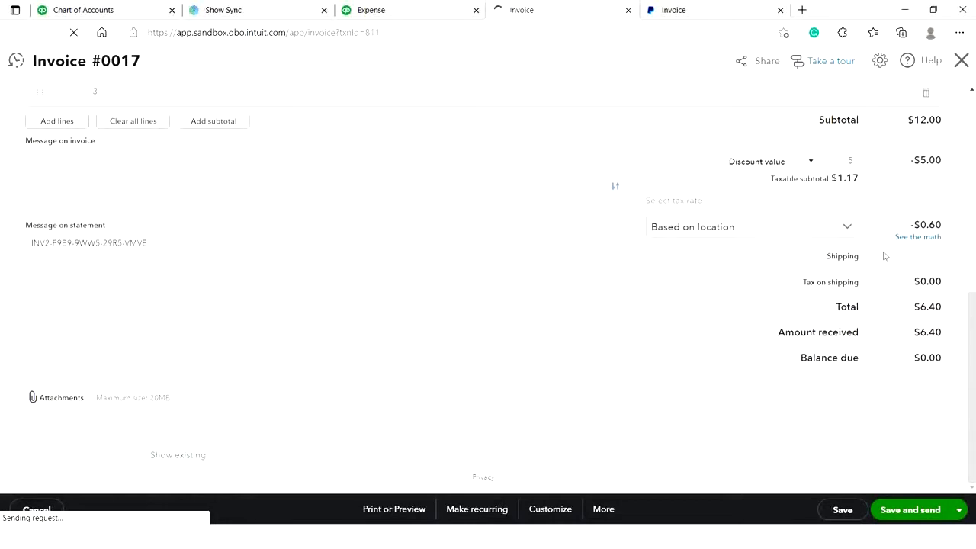
# Review the $0.49 PayPal fees expense, then return to the Chart of Accounts
pyautogui.click(371, 9)
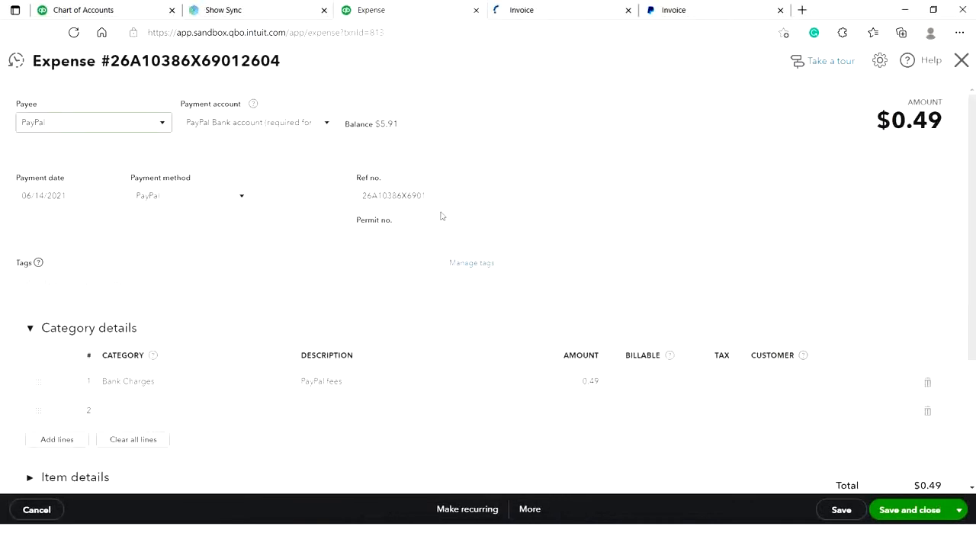
pyautogui.moveTo(445, 296)
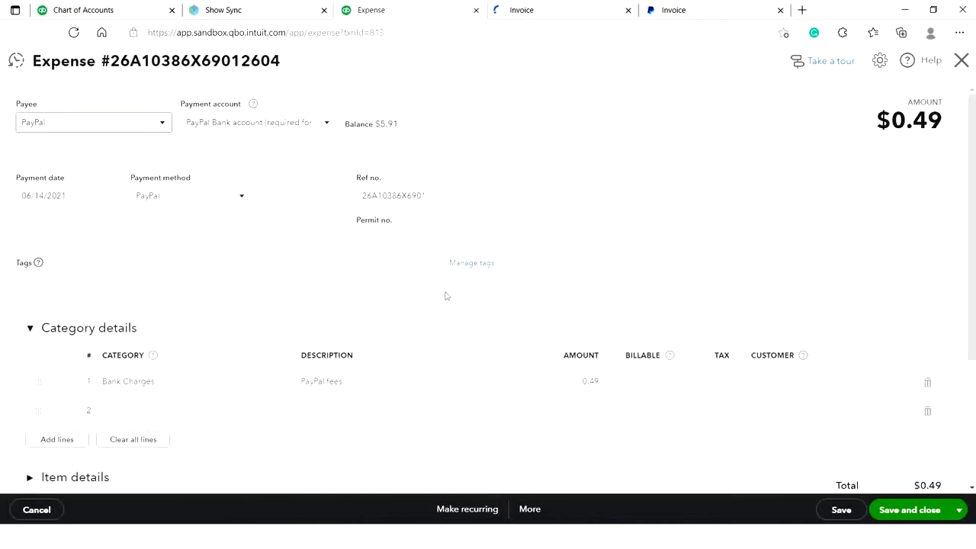
pyautogui.scroll(-3)
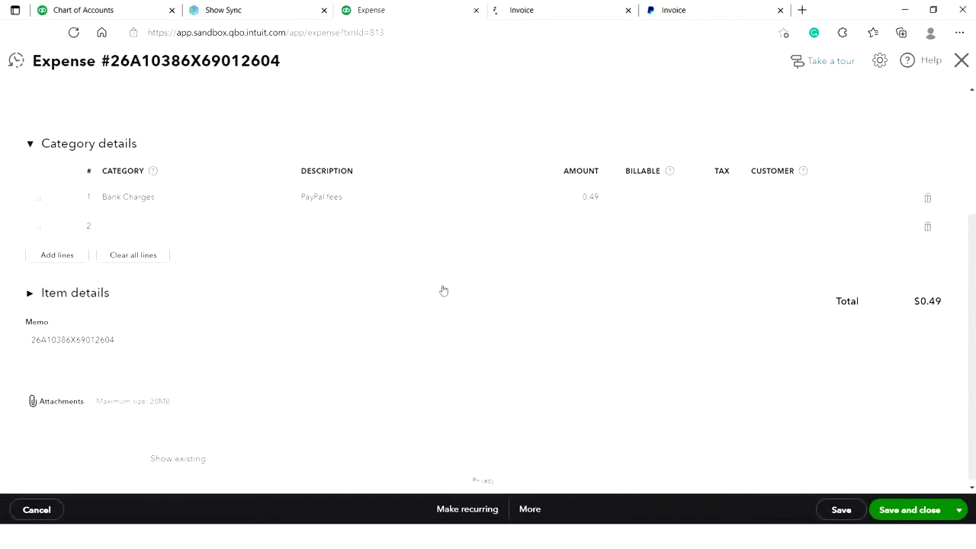
pyautogui.click(82, 9)
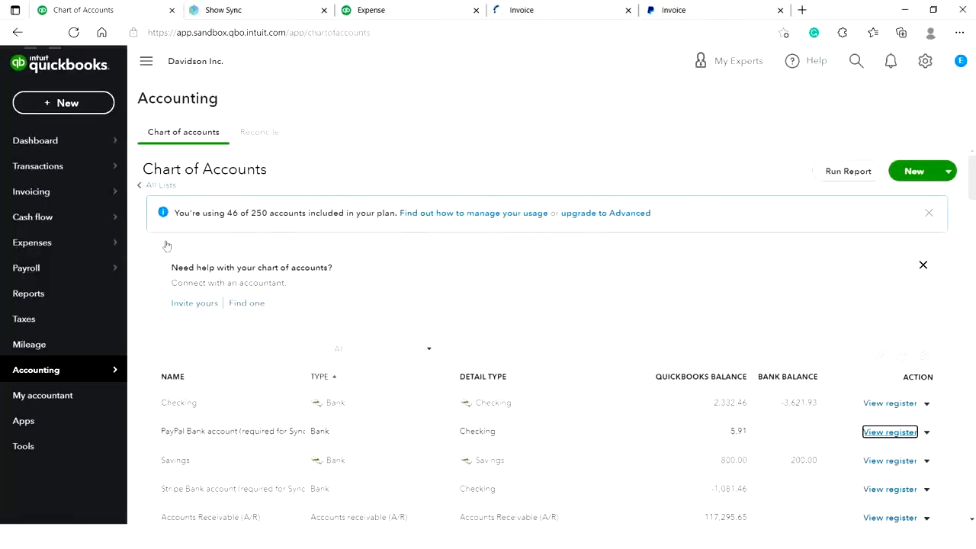
pyautogui.moveTo(338, 348)
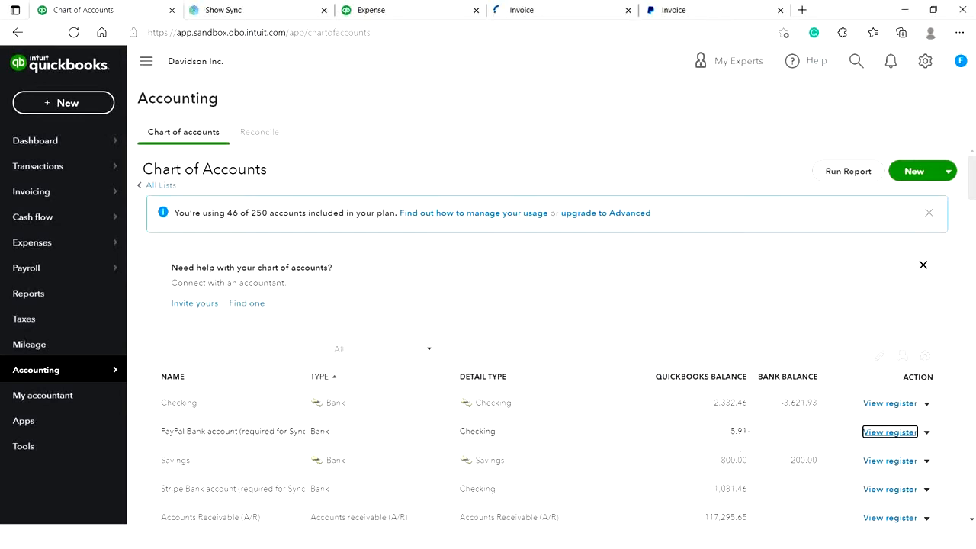
# View the PayPal Bank account register showing the $6.40 deposit and $0.49 fee
pyautogui.click(889, 431)
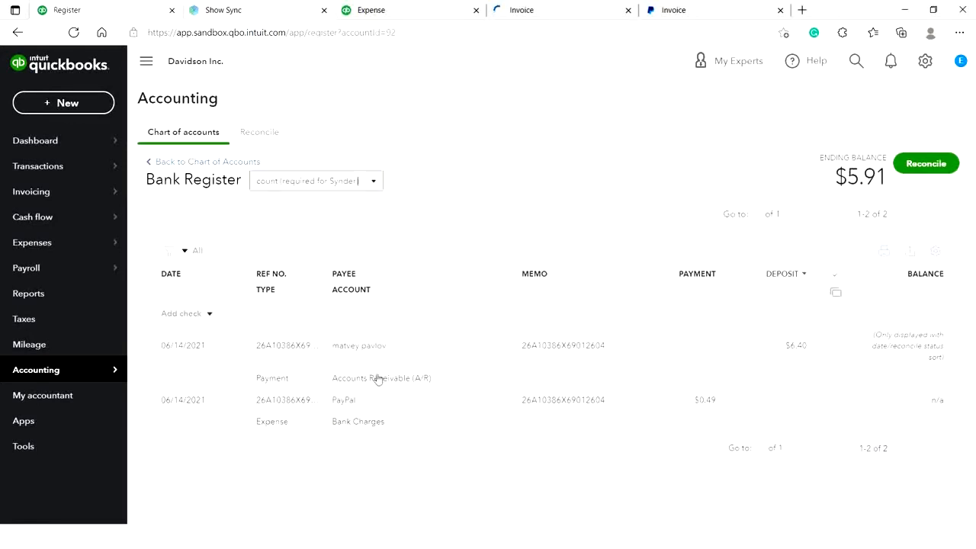
pyautogui.moveTo(451, 427)
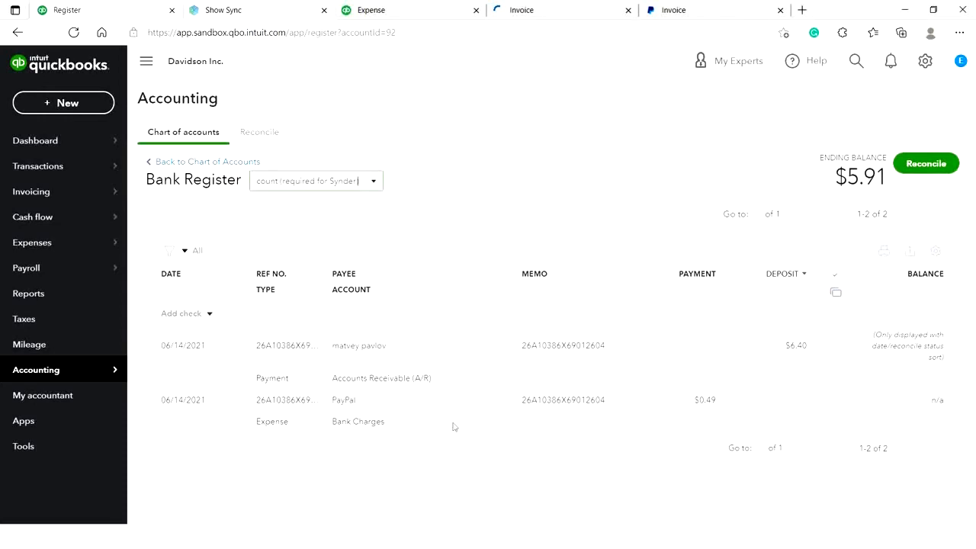
pyautogui.moveTo(323, 424)
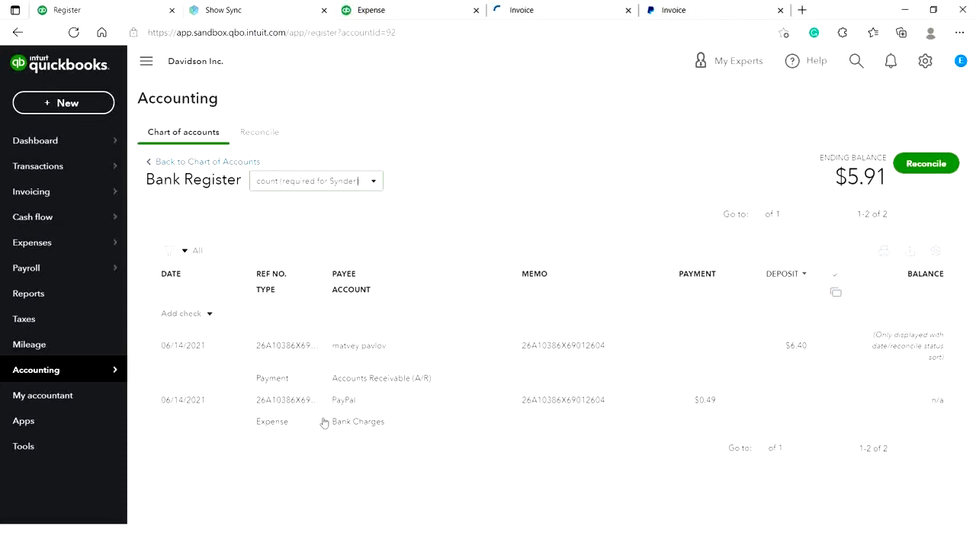
pyautogui.moveTo(291, 381)
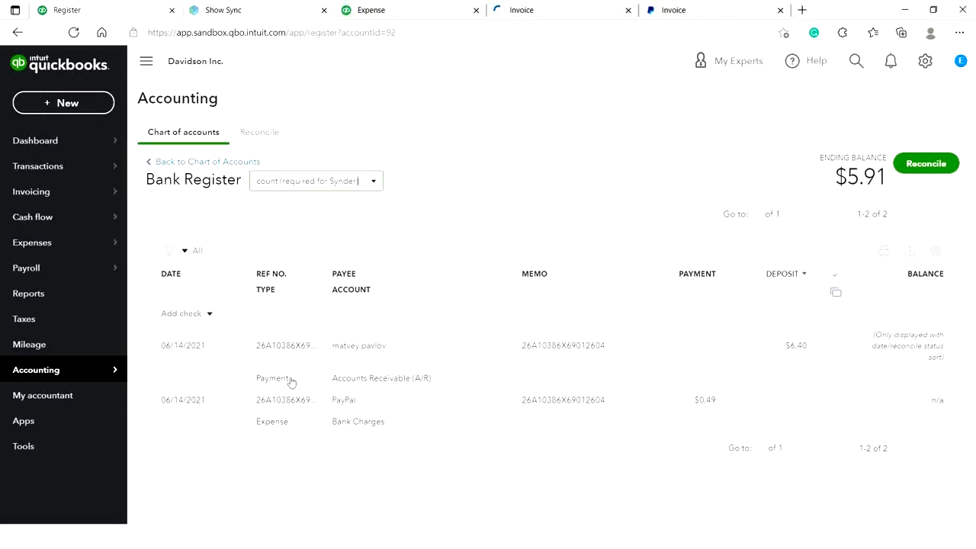
# Roll back the sync, confirming QuickBooks' PayPal register is emptied to a $0.00 ending balance
pyautogui.click(222, 10)
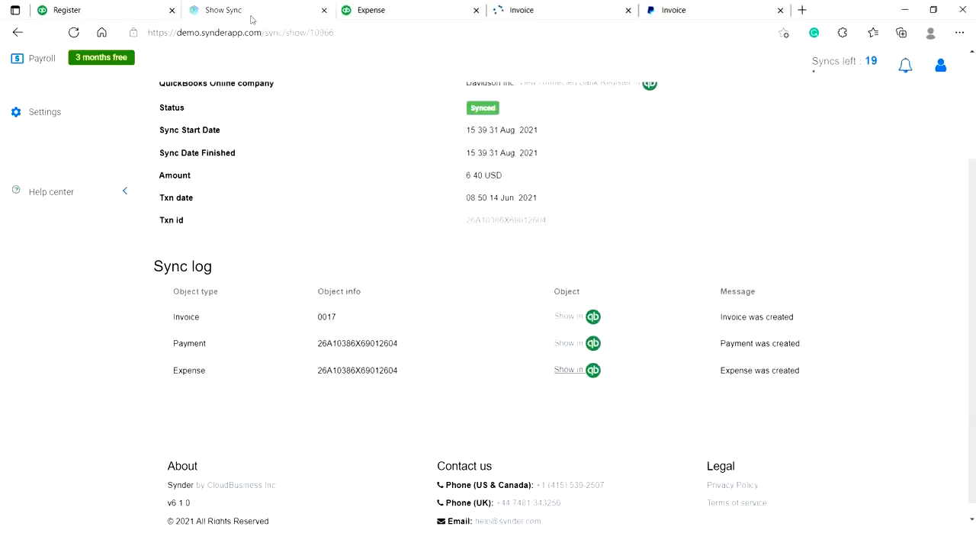
pyautogui.scroll(3)
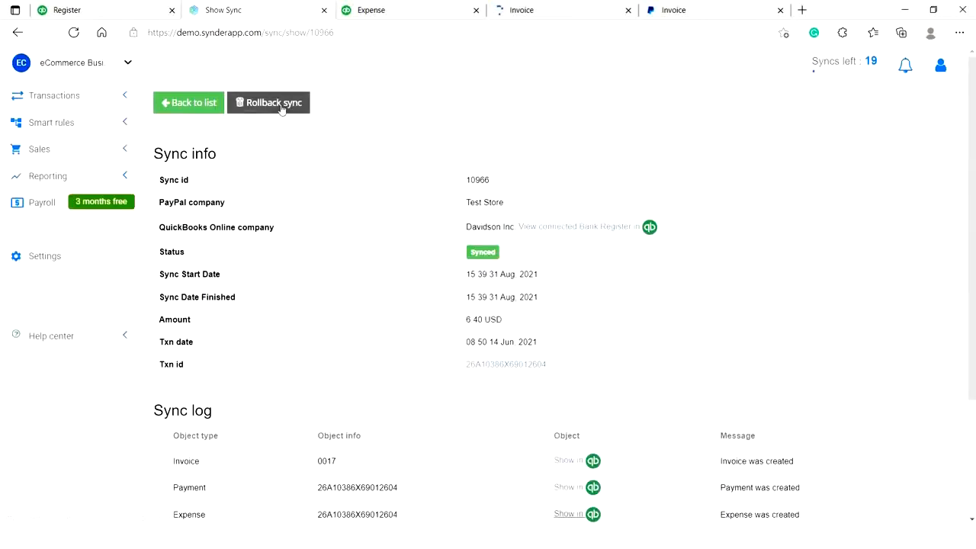
pyautogui.click(269, 102)
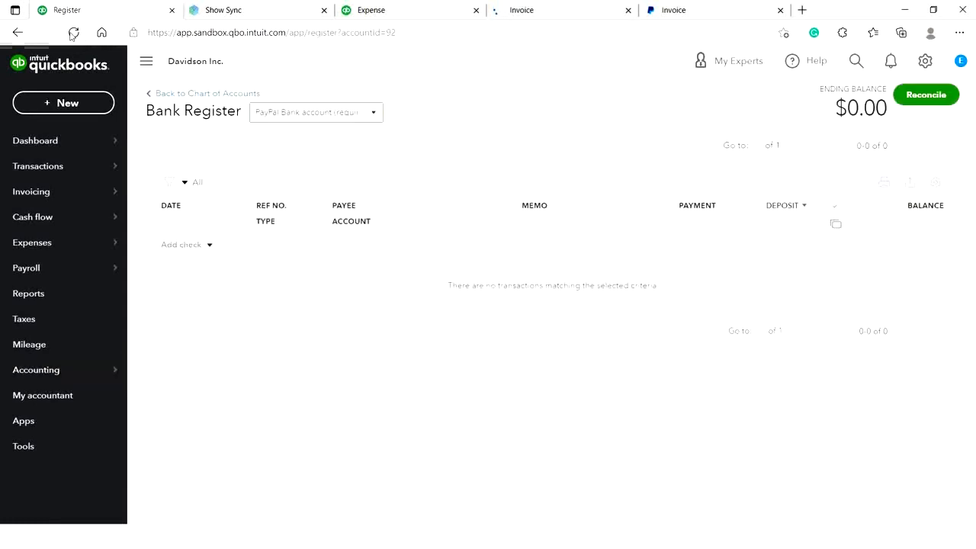
pyautogui.moveTo(805, 172)
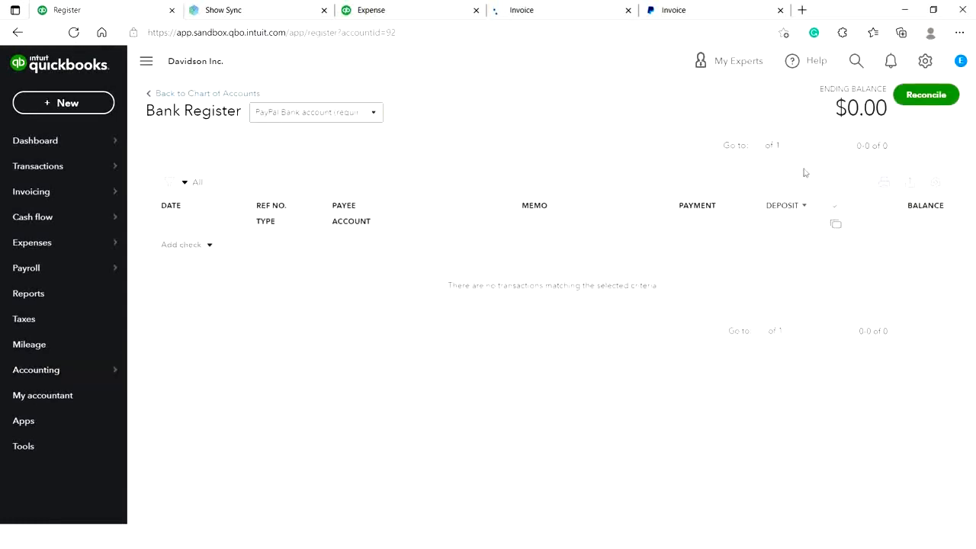
pyautogui.doubleClick(859, 107)
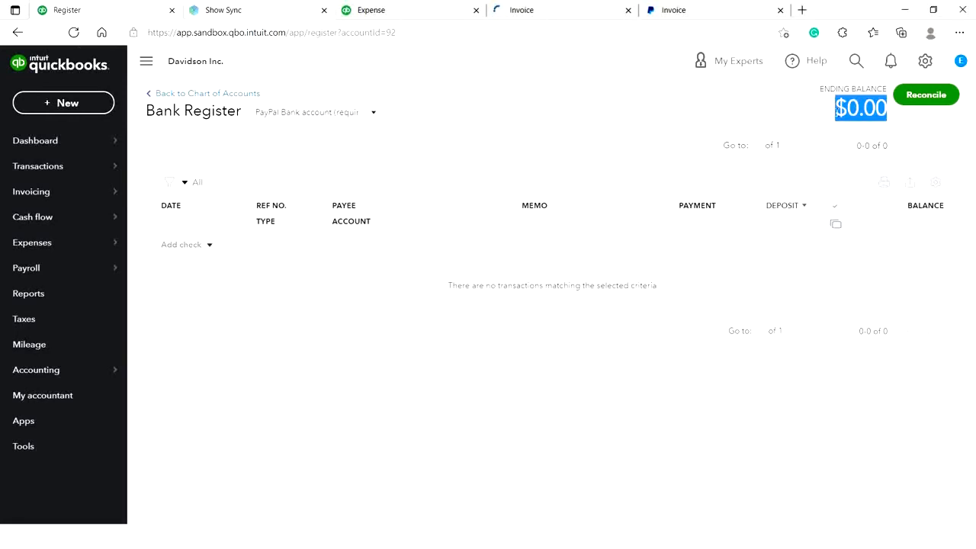
# Return to Synder and bring up the Synder transactions list
pyautogui.click(221, 9)
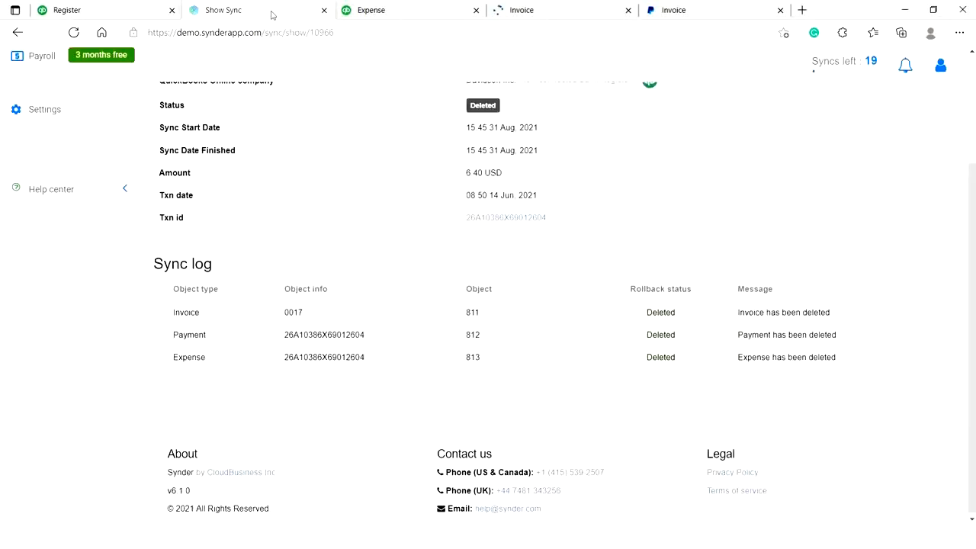
pyautogui.scroll(3)
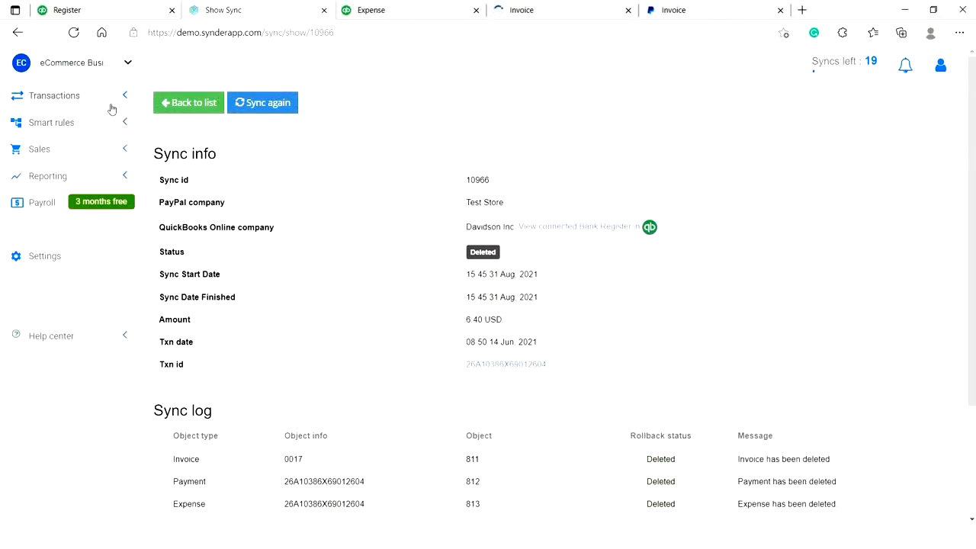
pyautogui.click(53, 94)
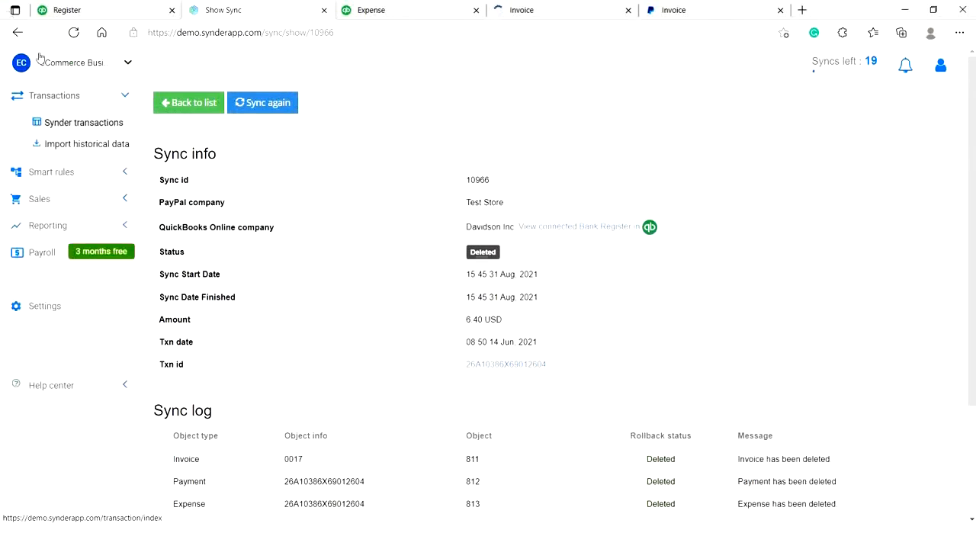
pyautogui.click(187, 102)
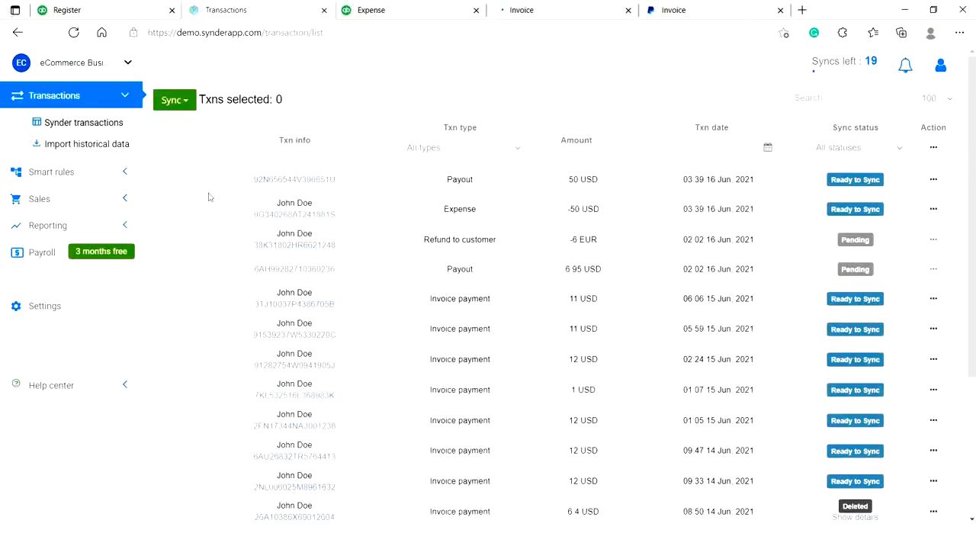
pyautogui.moveTo(206, 189)
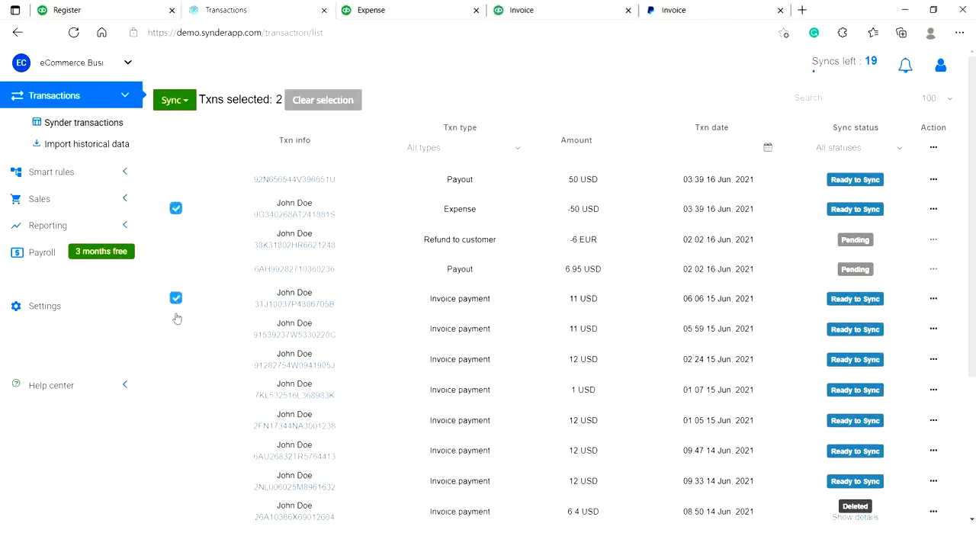
# Sync ten selected transactions, including the expense and invoice payments, leaving 10 syncs remaining
pyautogui.scroll(-3)
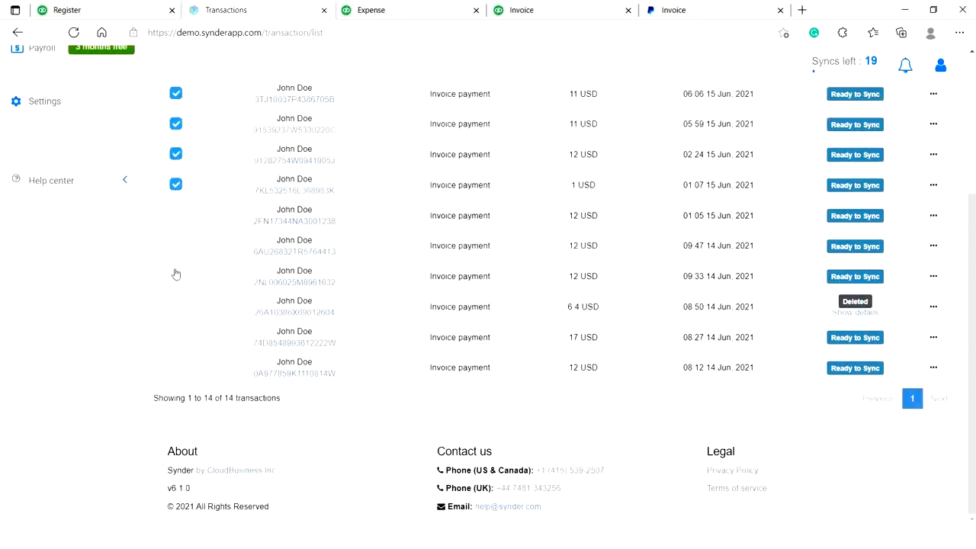
pyautogui.click(177, 245)
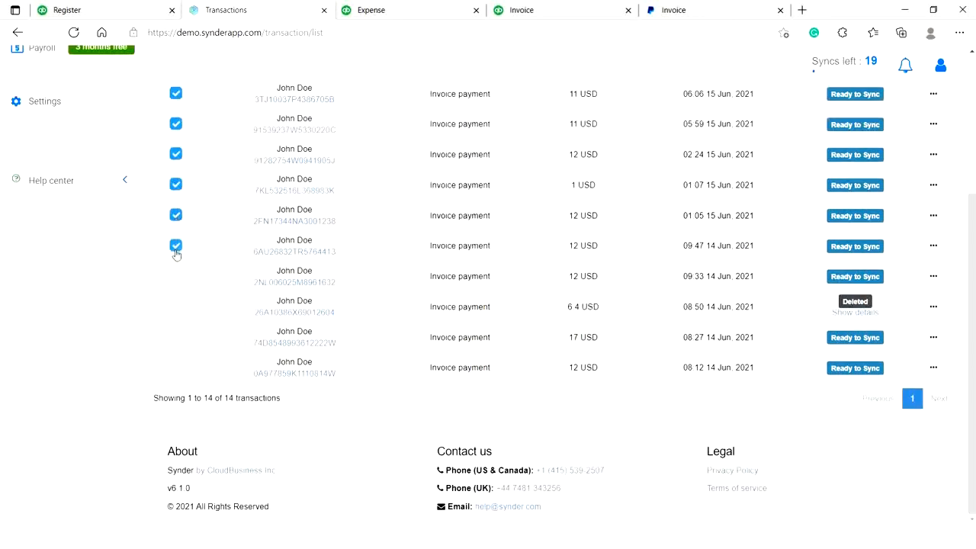
pyautogui.click(177, 274)
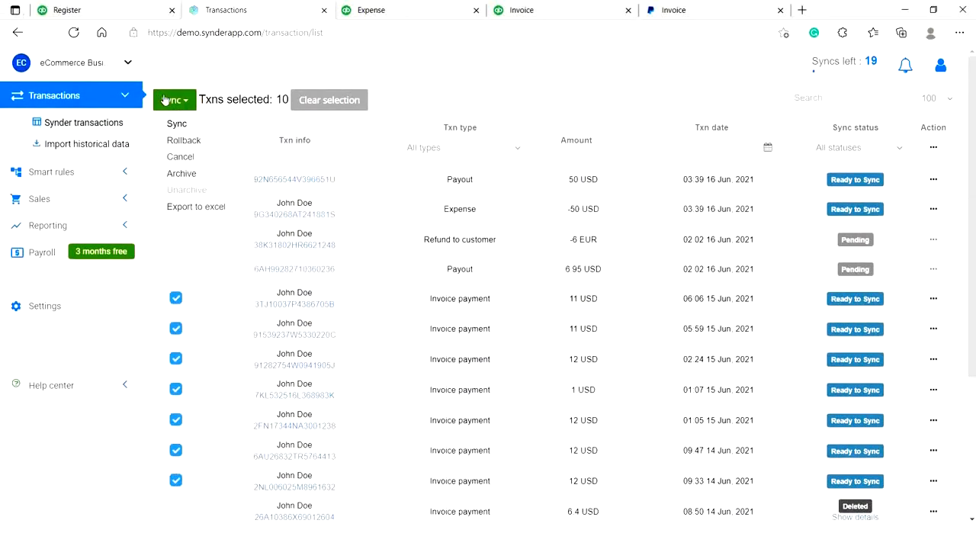
pyautogui.click(177, 122)
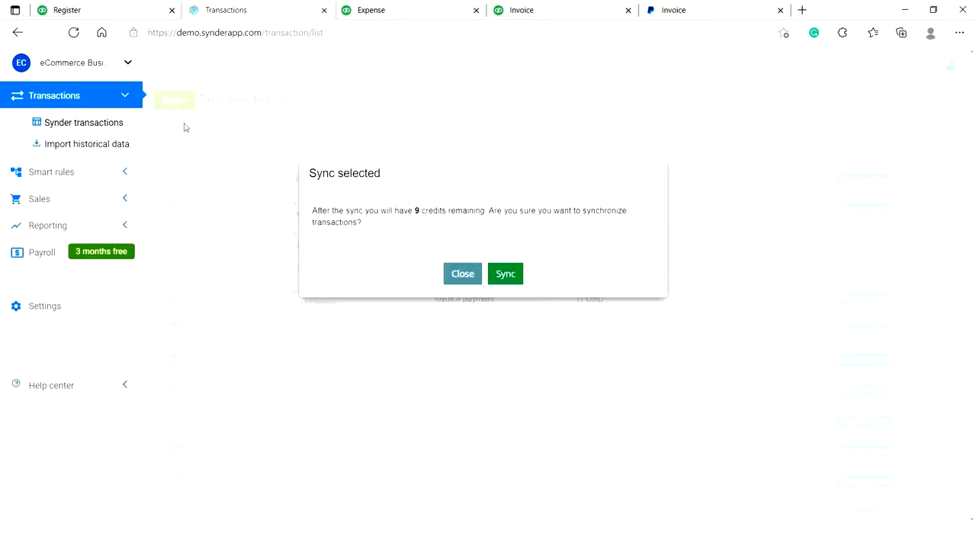
pyautogui.moveTo(506, 275)
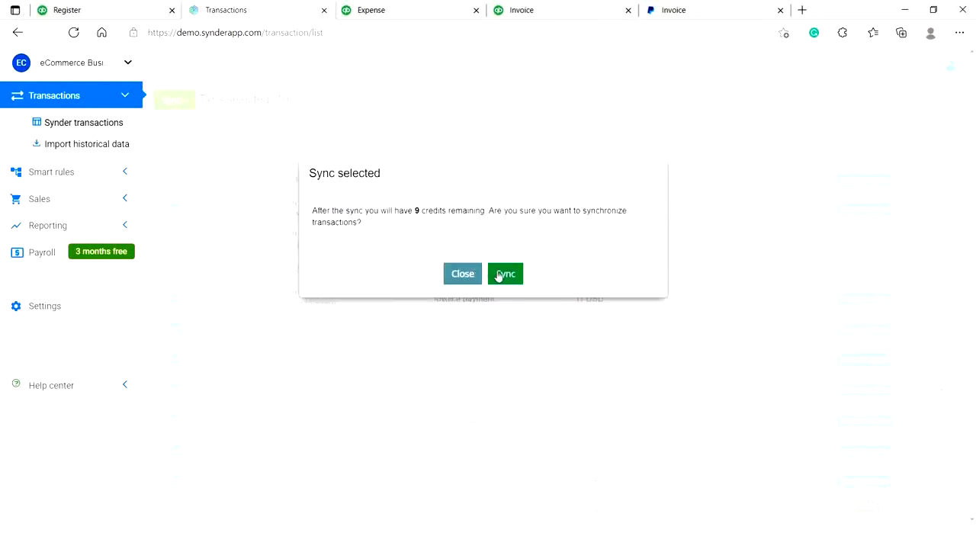
pyautogui.click(504, 272)
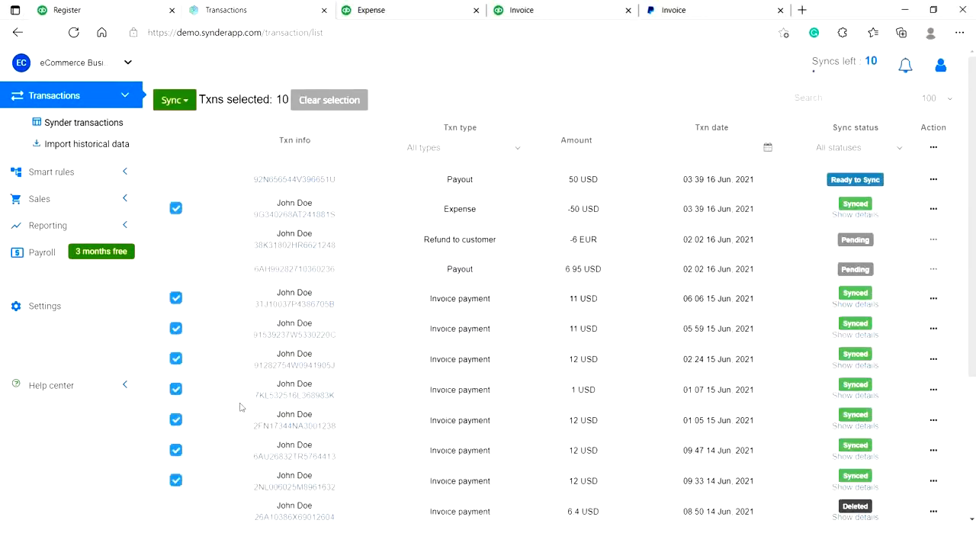
pyautogui.moveTo(225, 411)
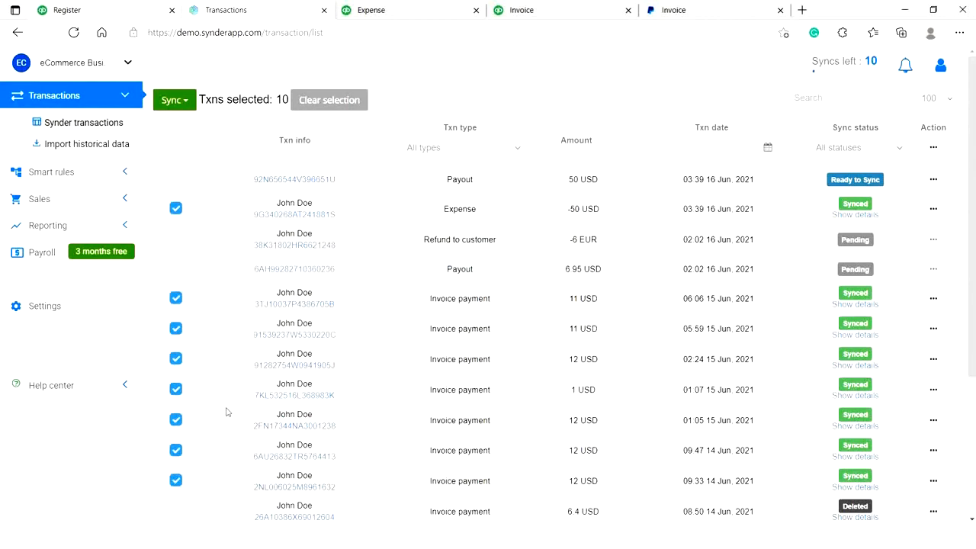
pyautogui.click(67, 9)
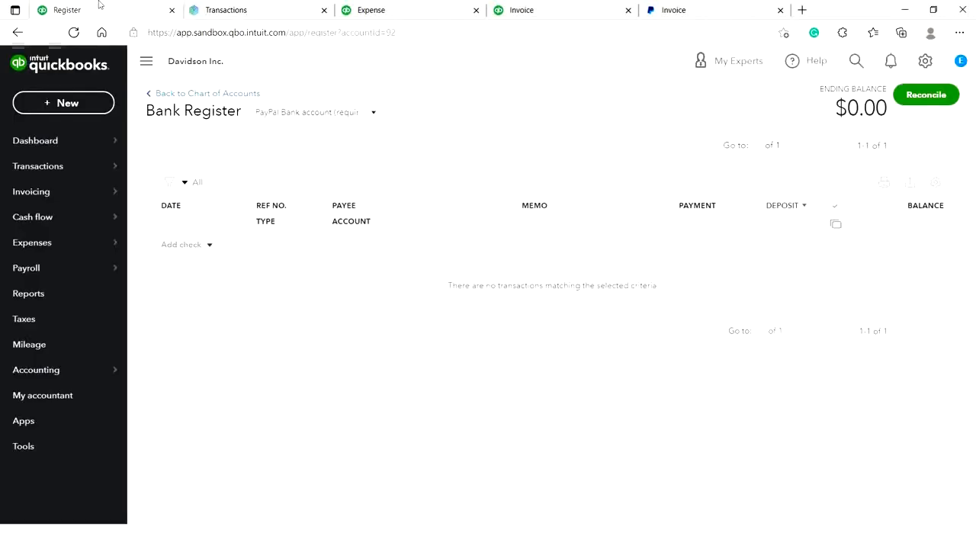
# Refresh the PayPal register to show the 20 synced entries, including the $50.00 John Doe expense and bank charges
pyautogui.click(74, 32)
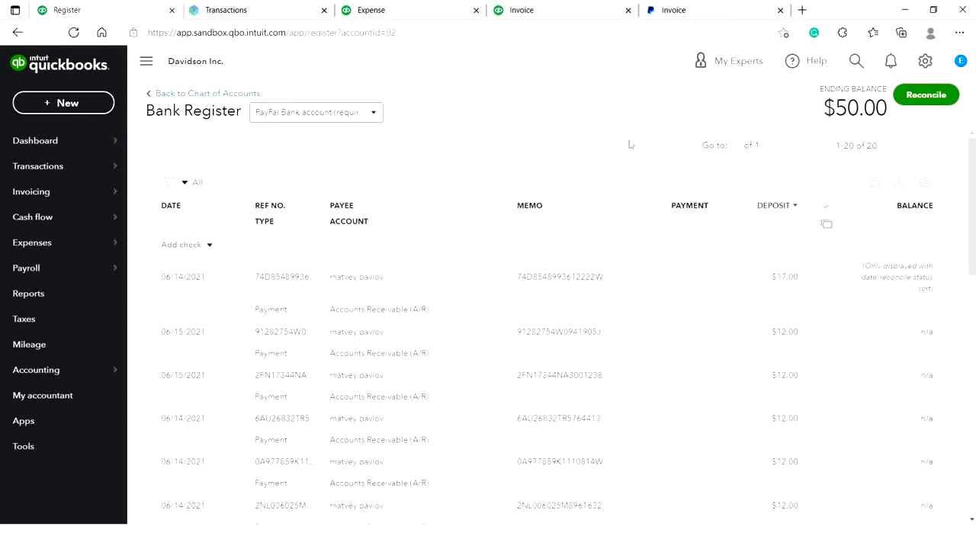
pyautogui.doubleClick(854, 109)
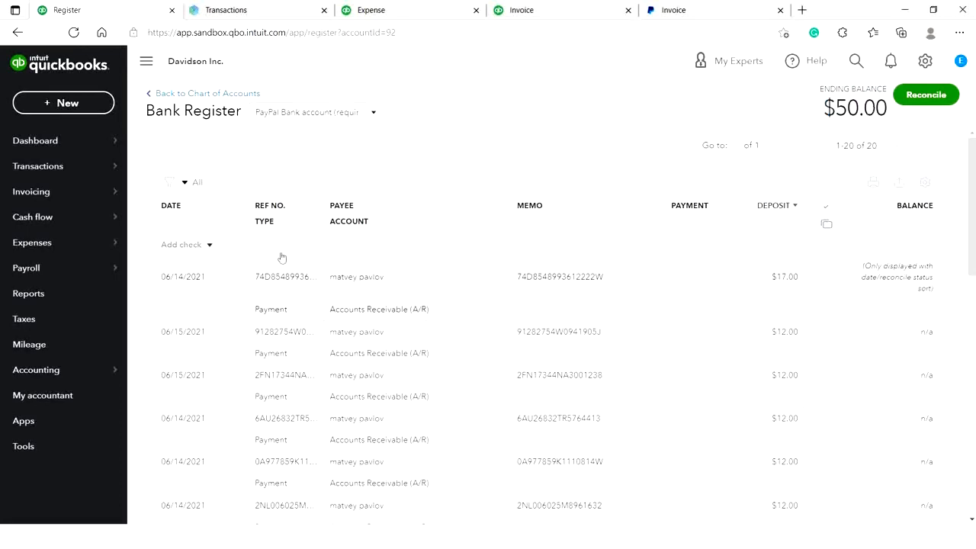
pyautogui.scroll(-3)
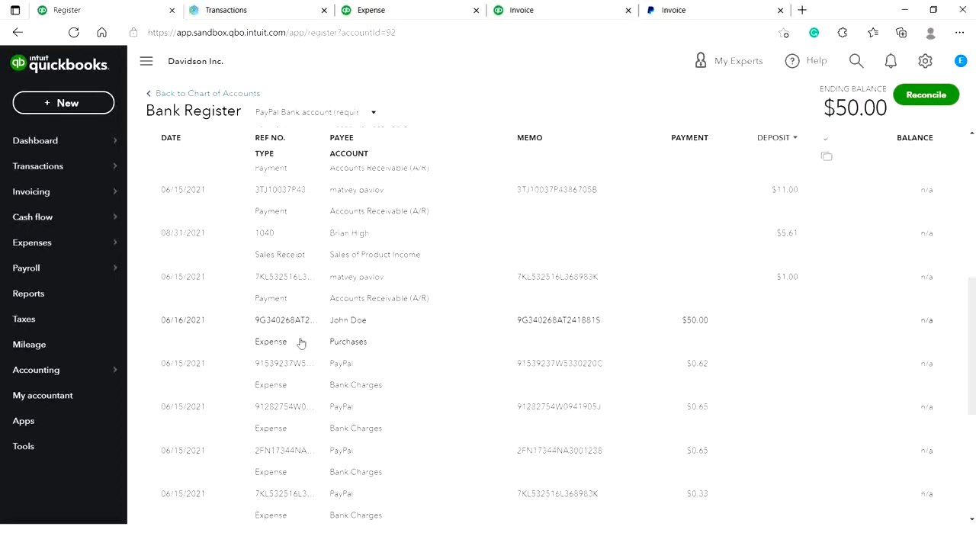
pyautogui.scroll(-3)
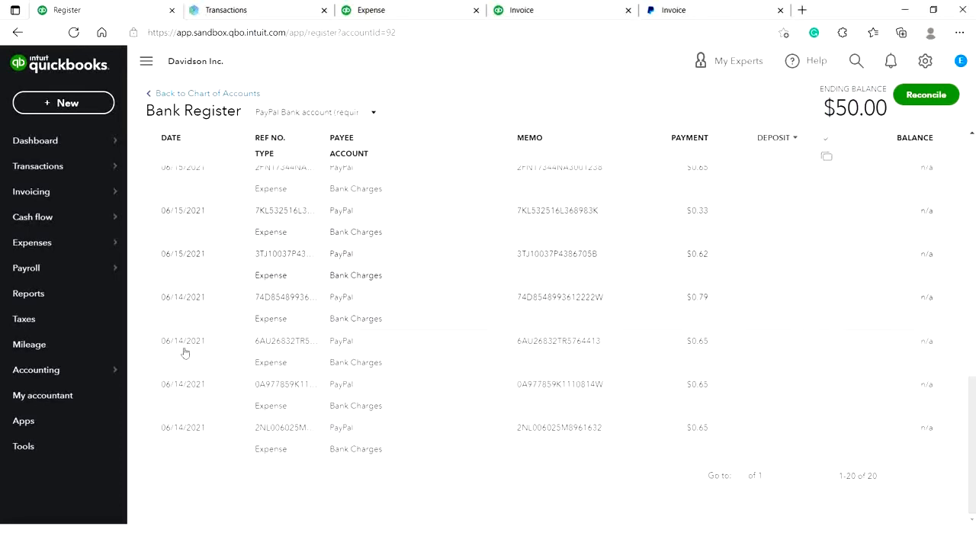
pyautogui.scroll(3)
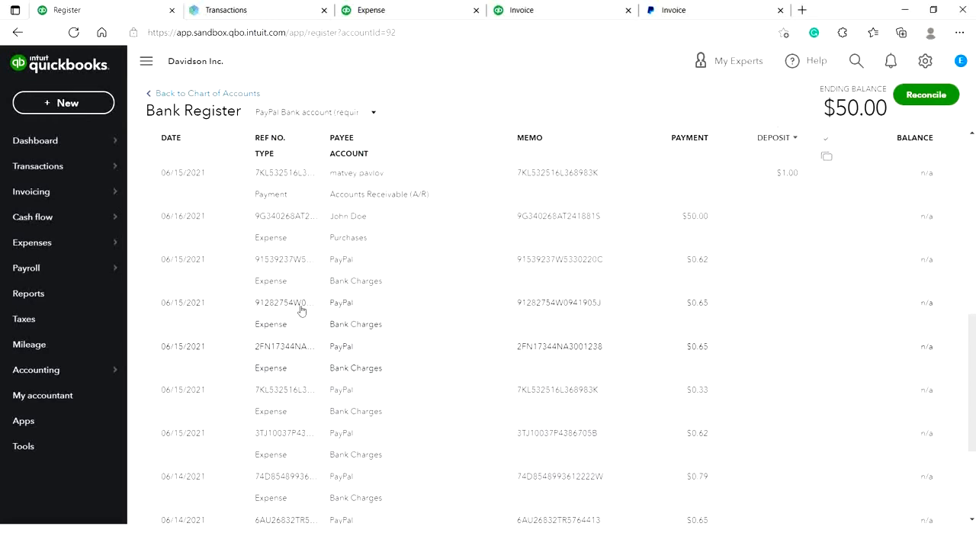
pyautogui.scroll(3)
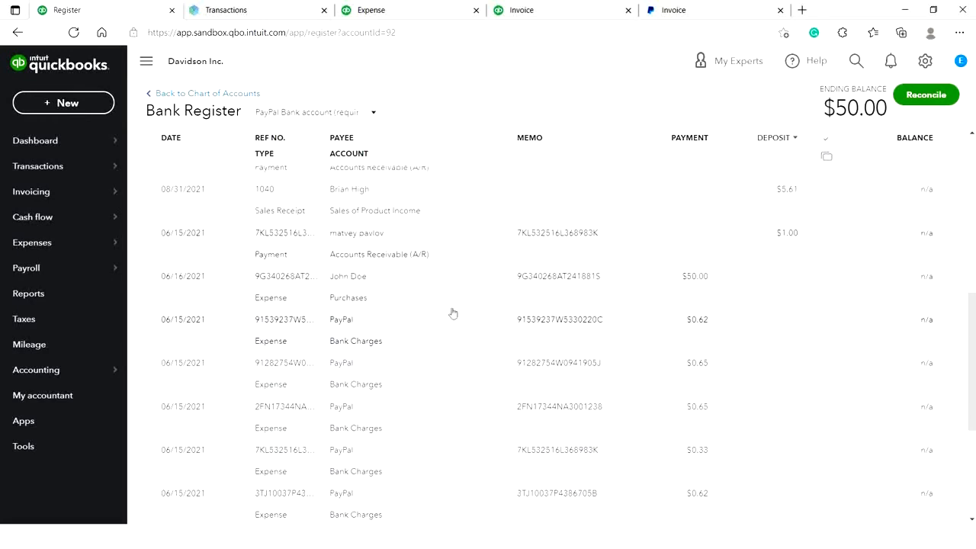
pyautogui.moveTo(521, 262)
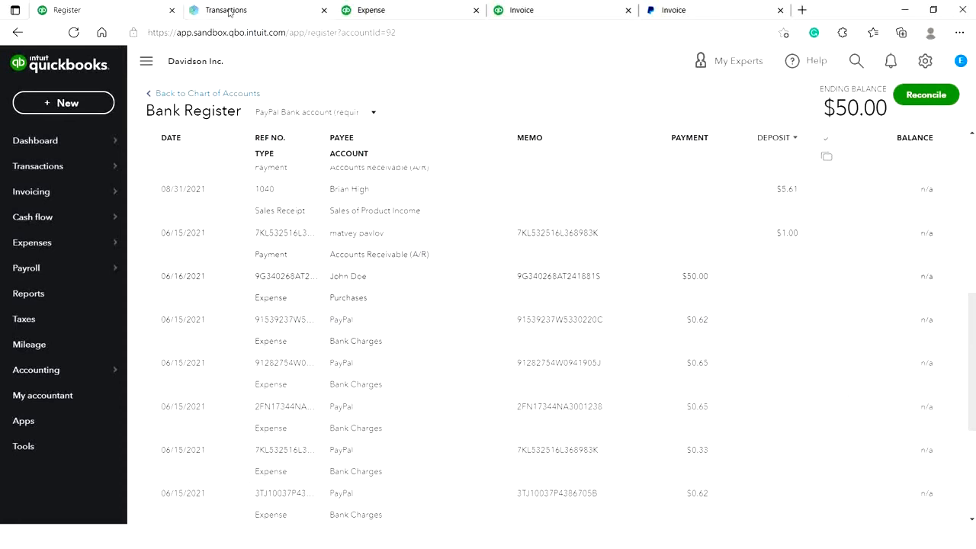
# Clear the selection and sync only the 50 USD payout dated 16 Jun 2021
pyautogui.click(224, 9)
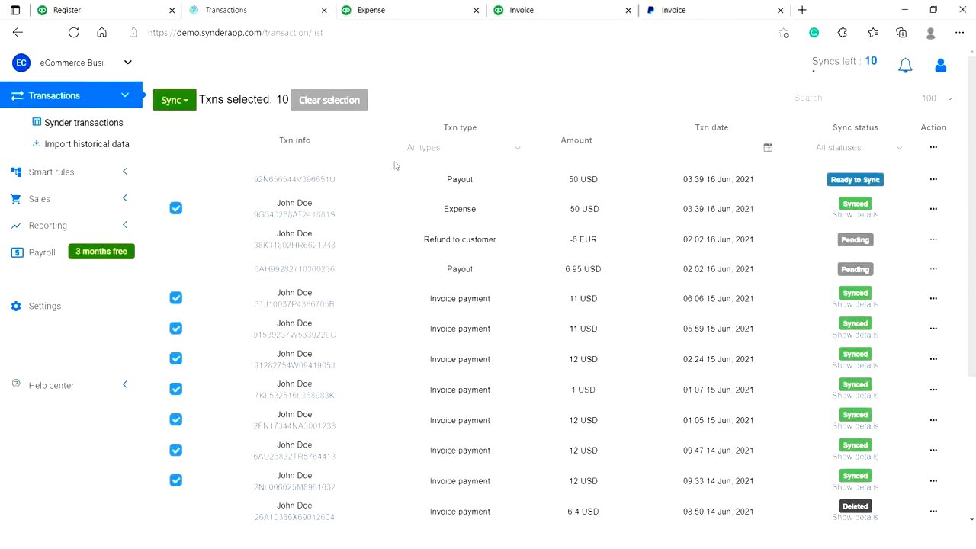
pyautogui.moveTo(334, 165)
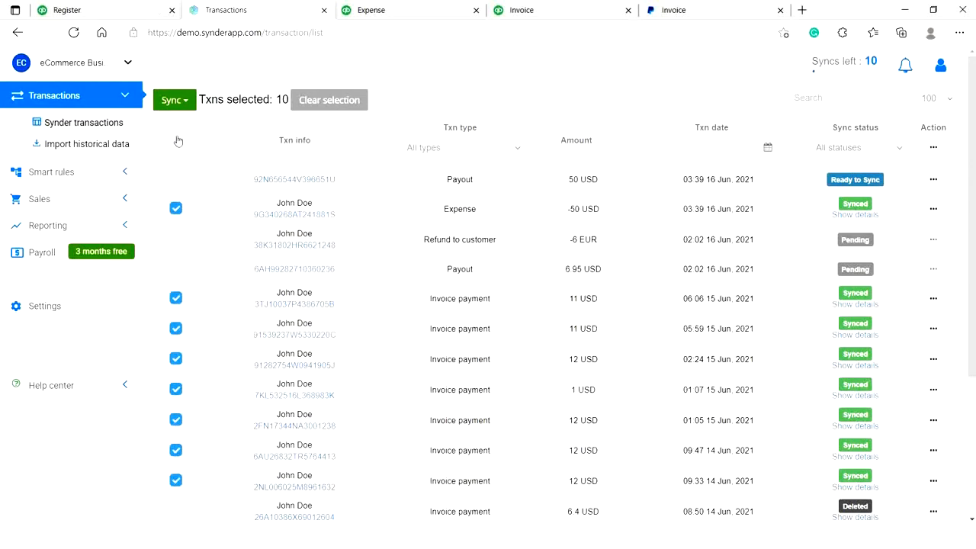
pyautogui.click(330, 101)
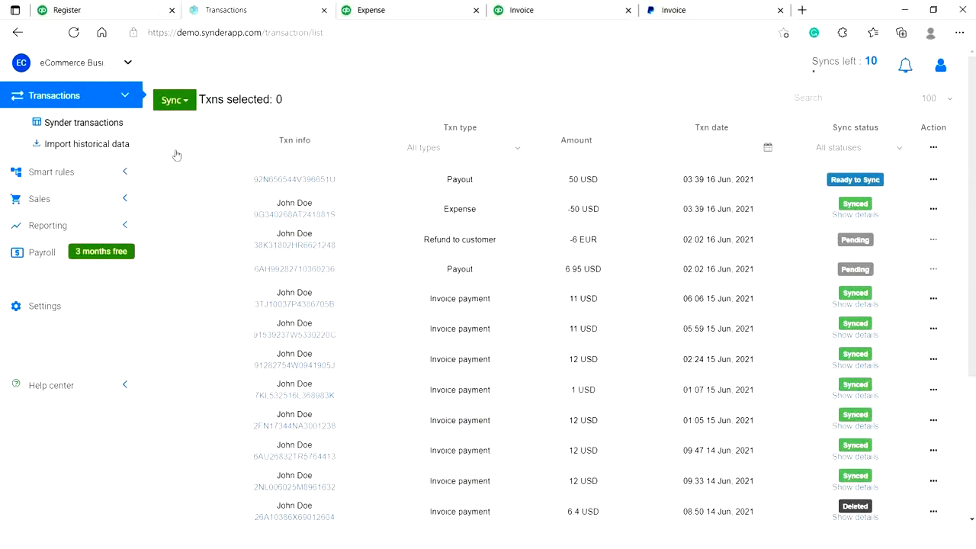
pyautogui.click(177, 179)
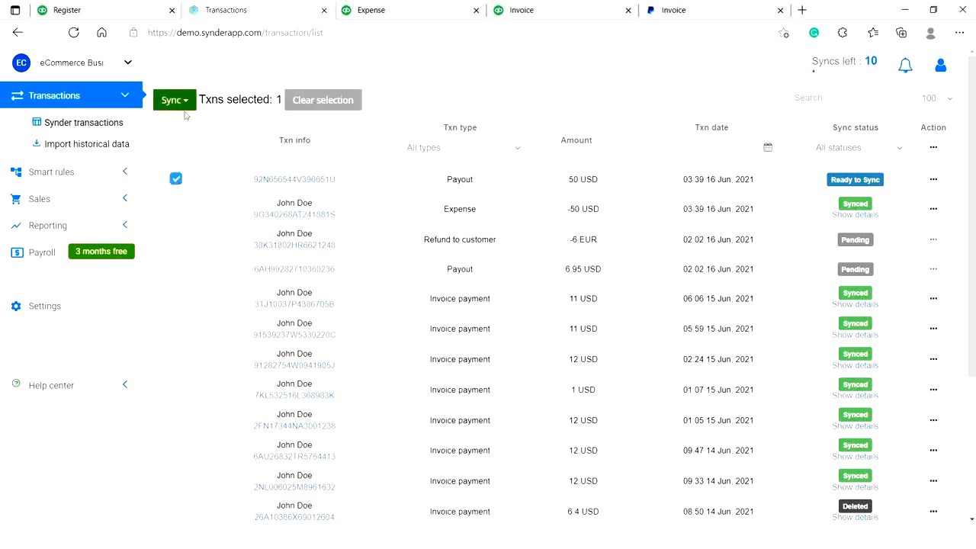
pyautogui.click(171, 100)
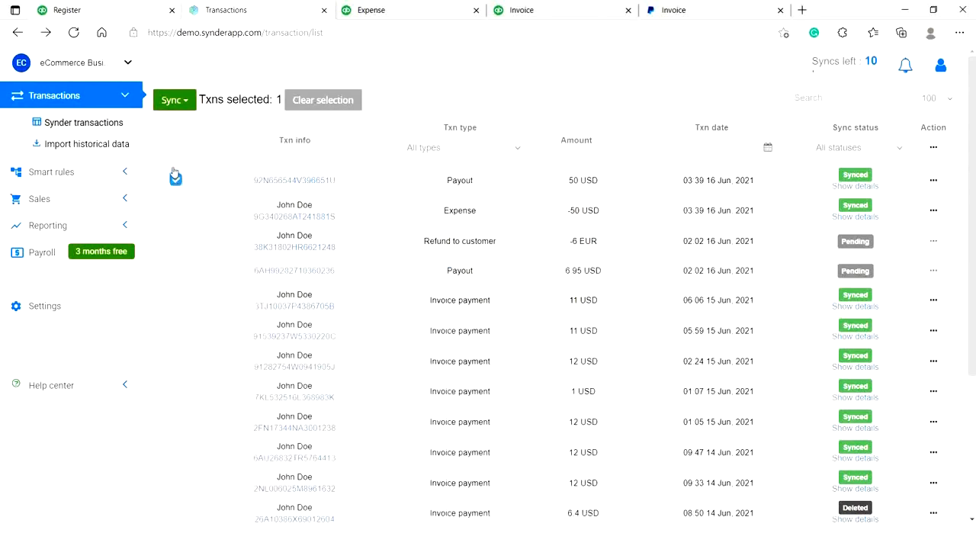
pyautogui.click(175, 180)
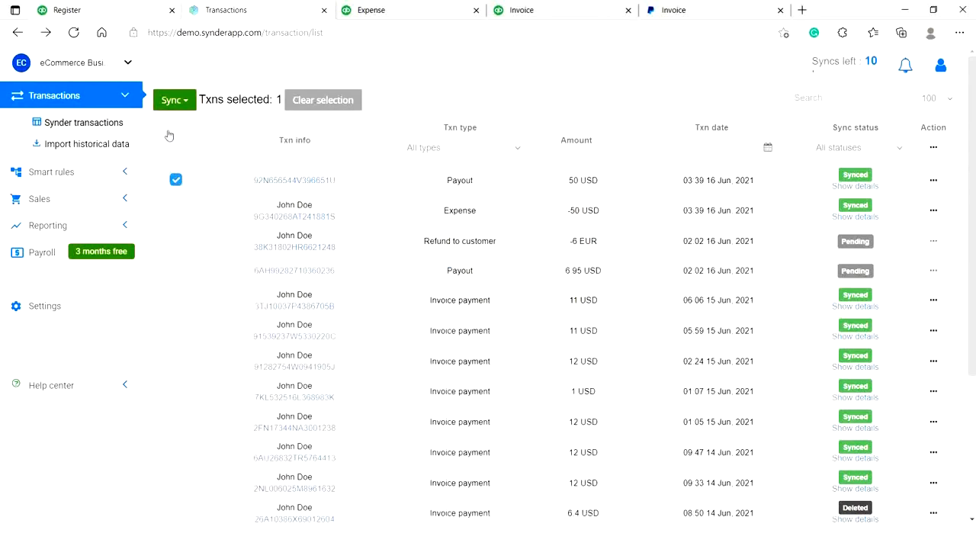
pyautogui.moveTo(140, 11)
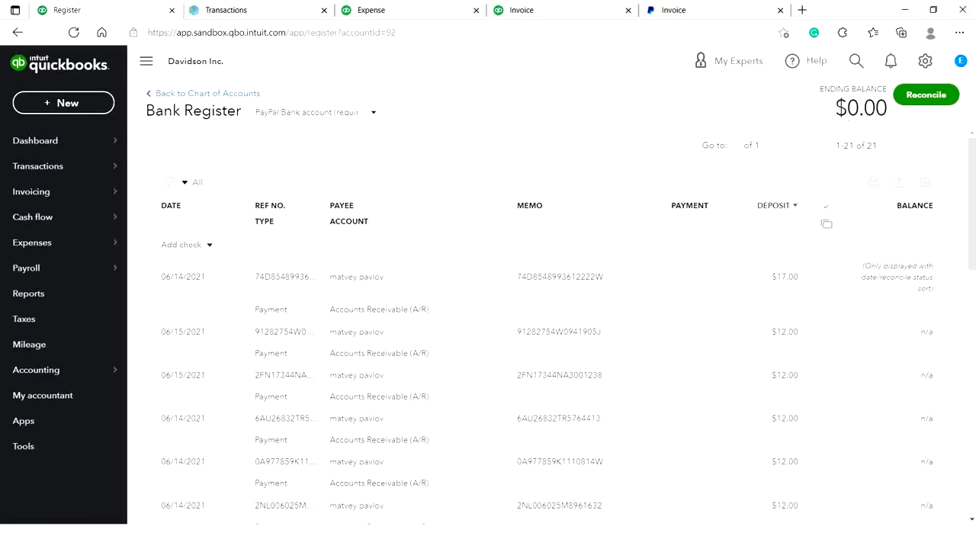
# Scroll the PayPal register to the $50.00 transfer to Checking, ending balance $0.00
pyautogui.scroll(-3)
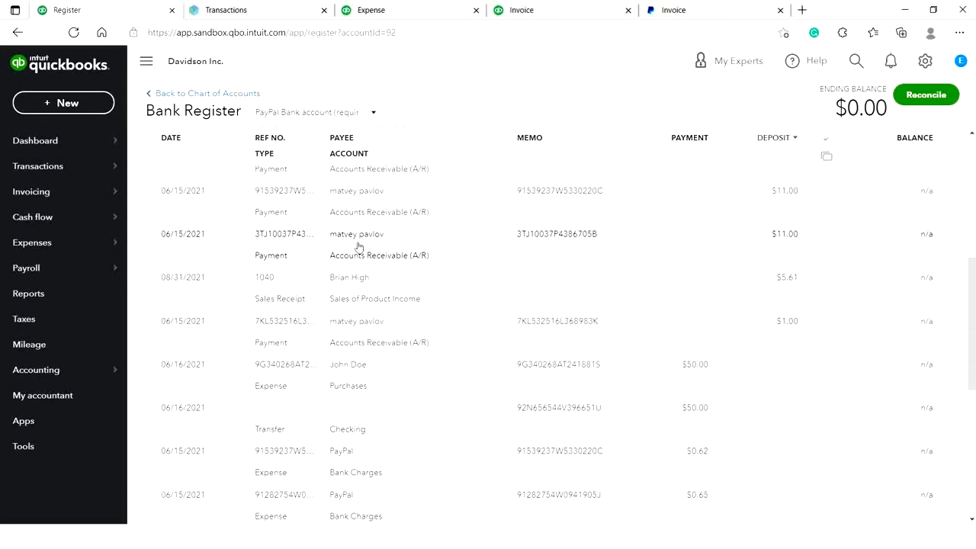
pyautogui.scroll(-3)
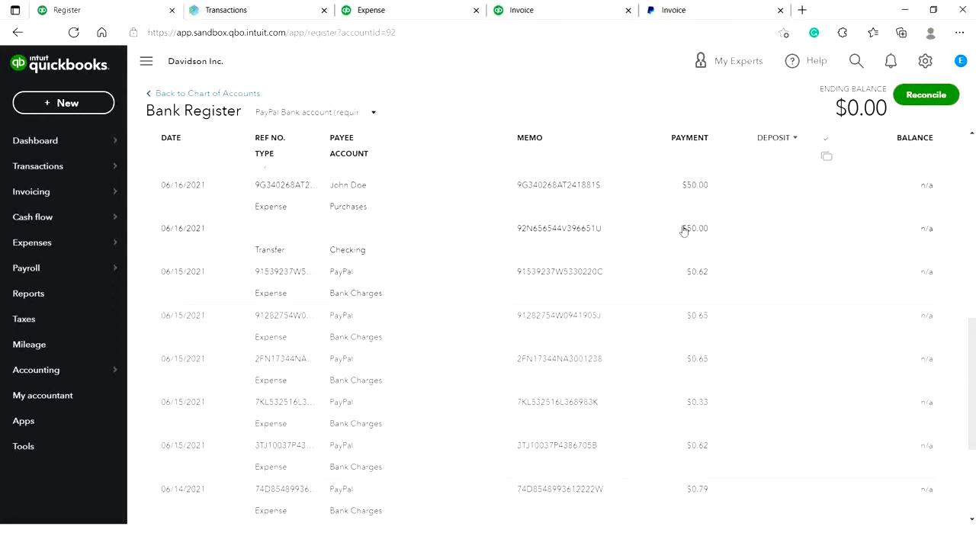
pyautogui.moveTo(226, 265)
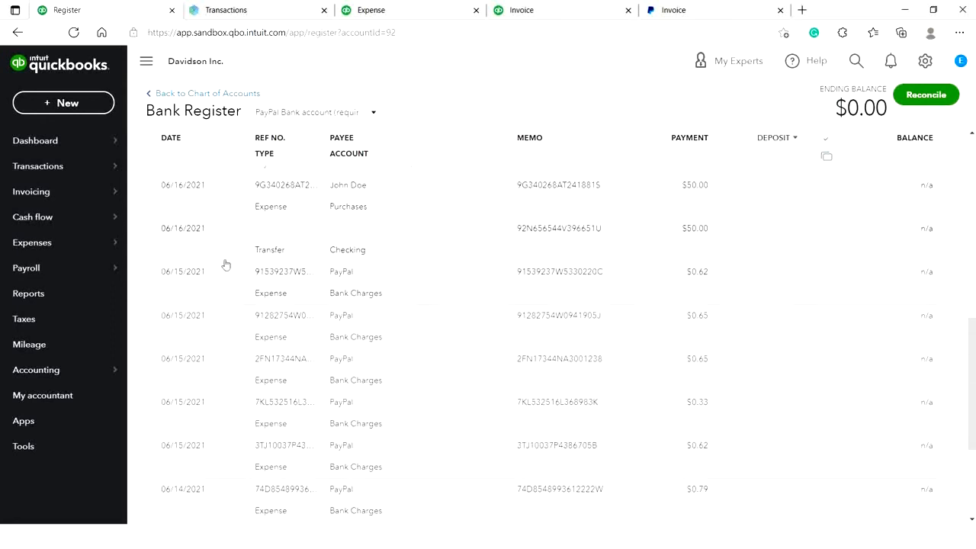
pyautogui.moveTo(382, 223)
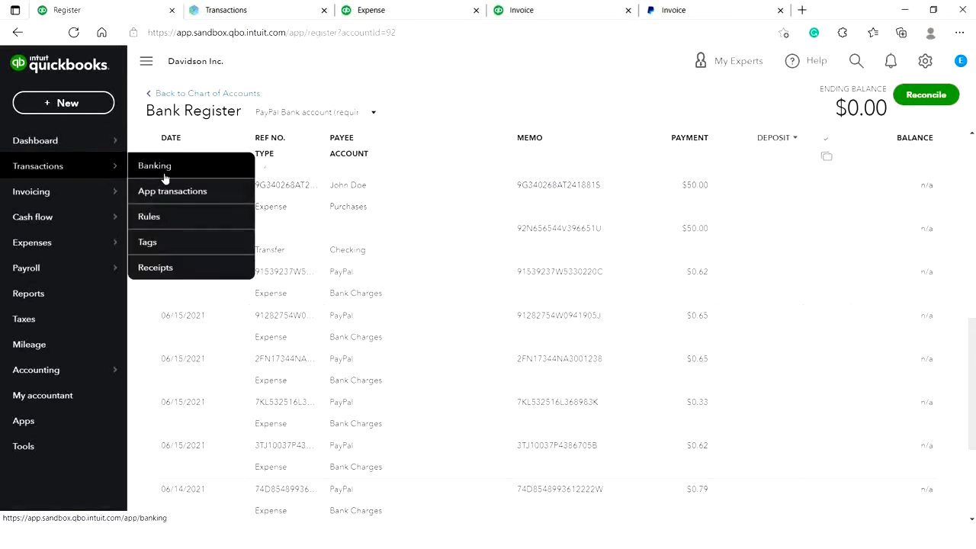
# Confirm the $50.00 Payout match in QBO Banking, then return to Synder's transactions list
pyautogui.click(154, 164)
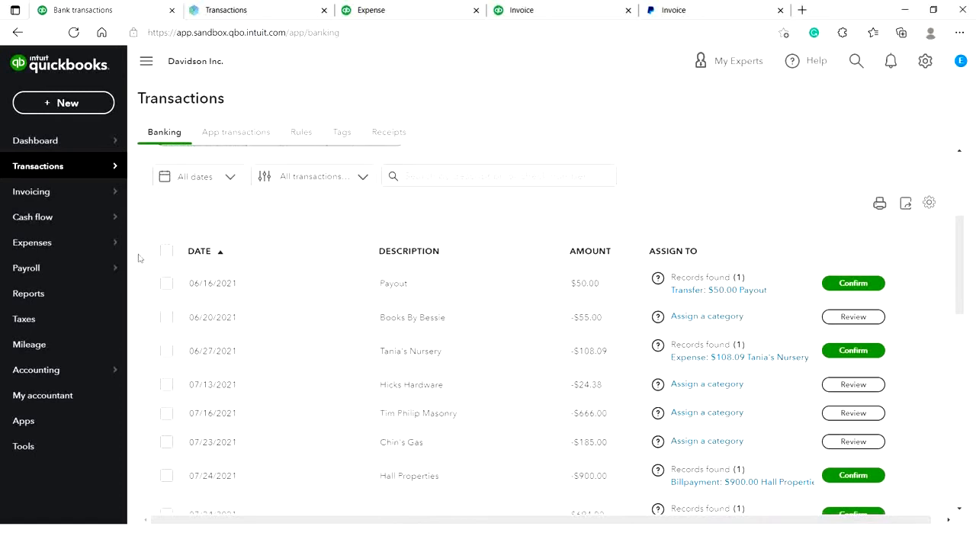
pyautogui.moveTo(365, 222)
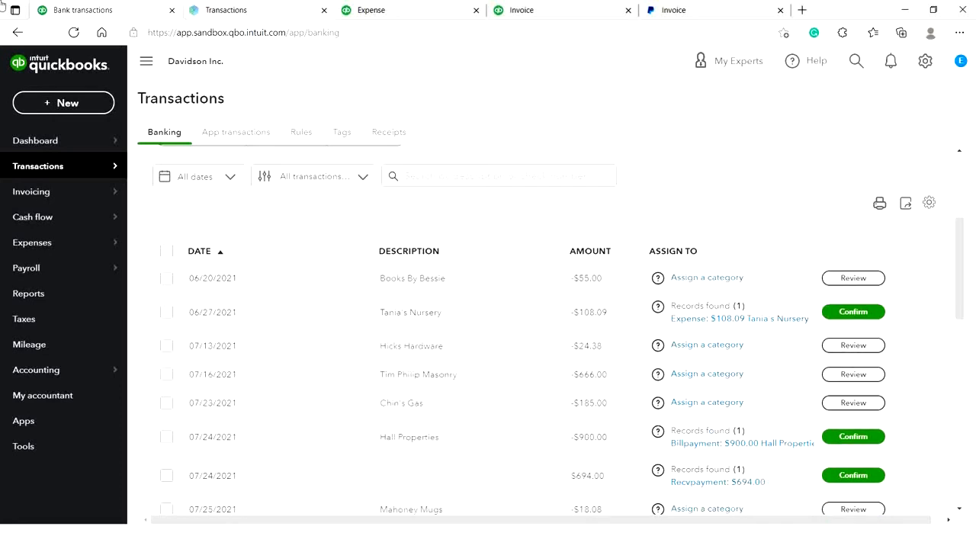
pyautogui.moveTo(660, 223)
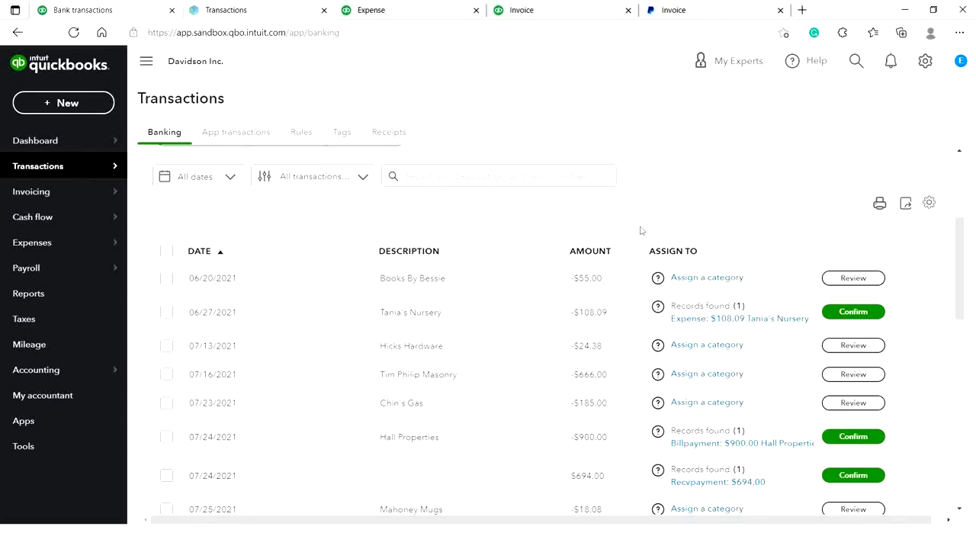
pyautogui.click(225, 10)
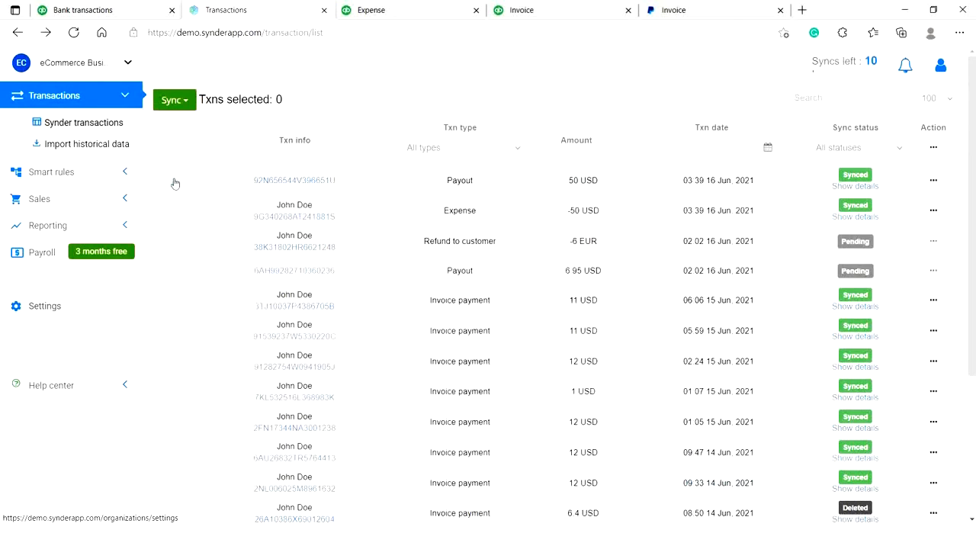
# Show the General sync settings for the Test Store (PayPal) integration
pyautogui.click(44, 304)
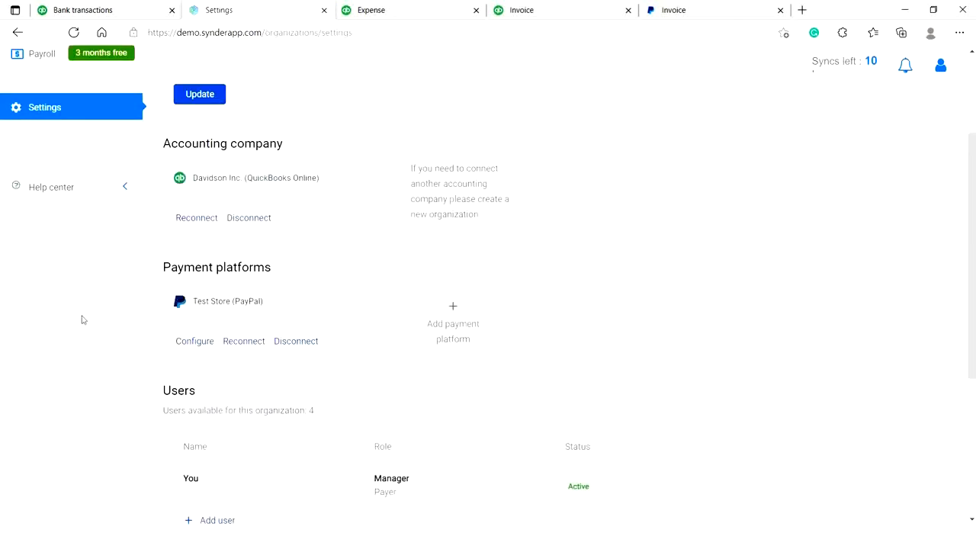
pyautogui.moveTo(187, 345)
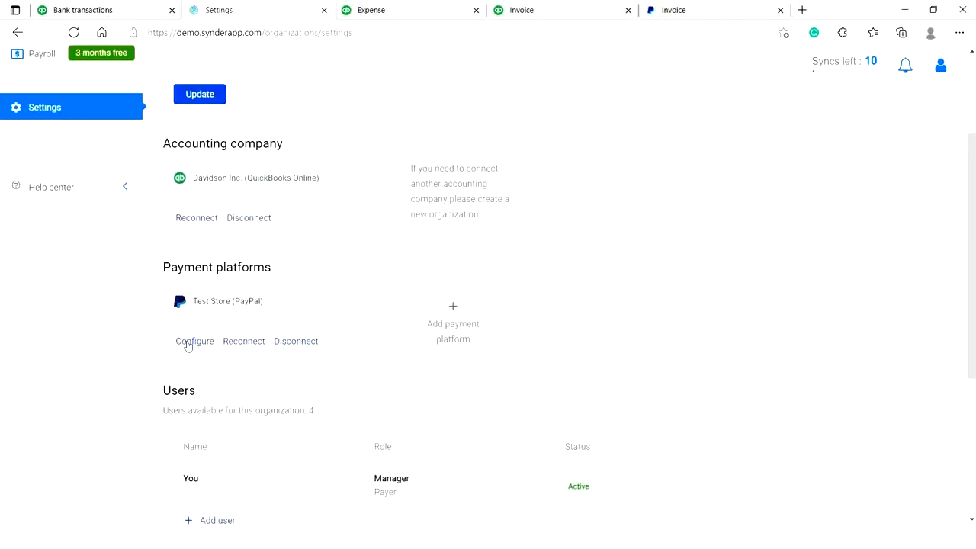
pyautogui.click(195, 341)
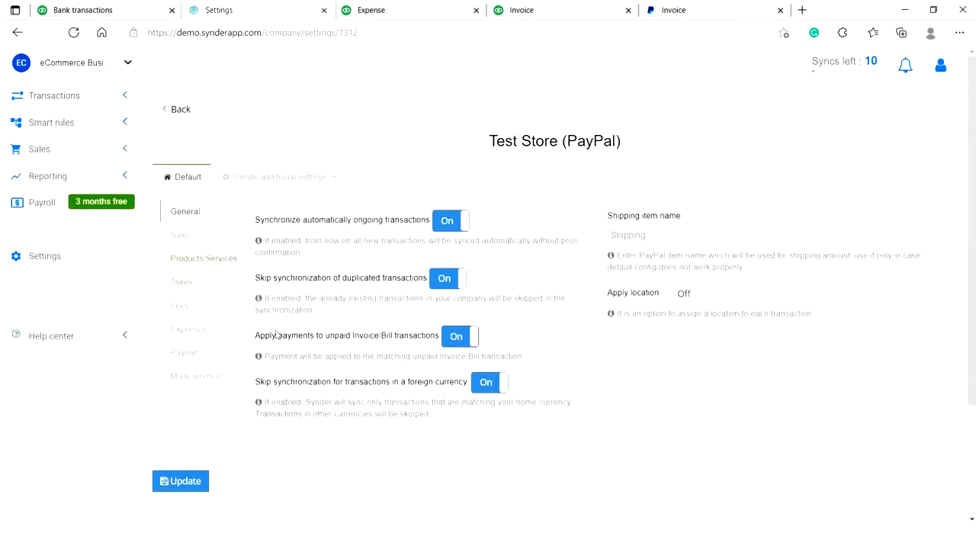
pyautogui.moveTo(506, 316)
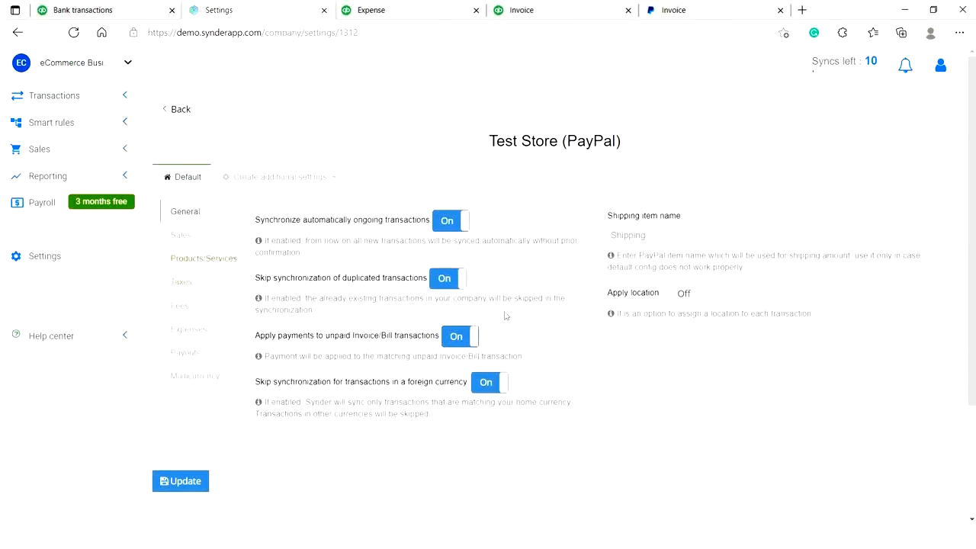
pyautogui.moveTo(298, 343)
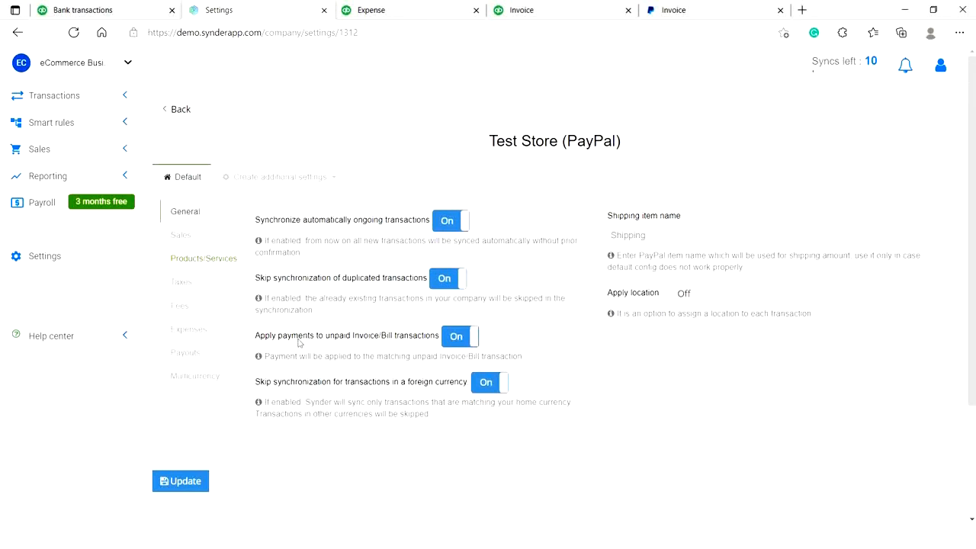
# In Products/Services, try Music box as generic product, turn it off, and set default product to Rocks
pyautogui.click(204, 258)
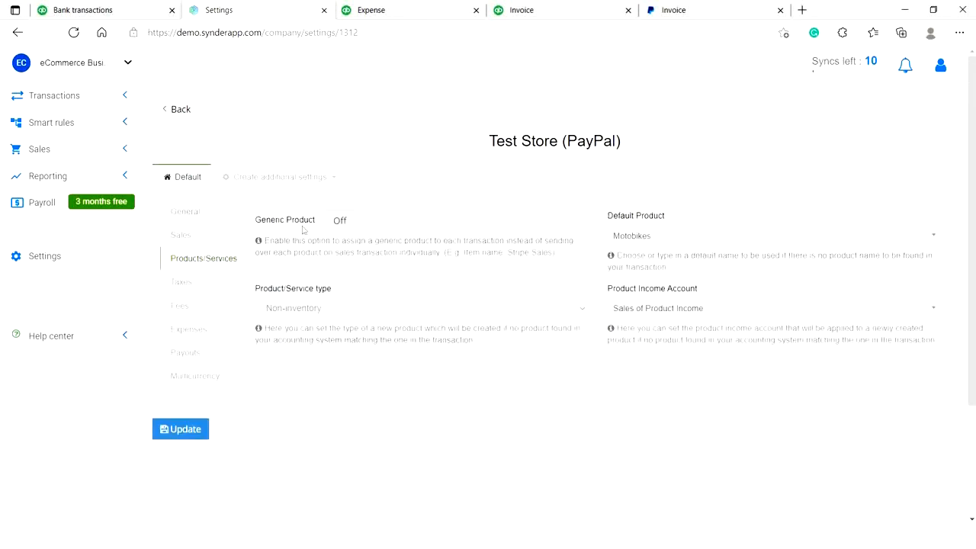
pyautogui.click(332, 220)
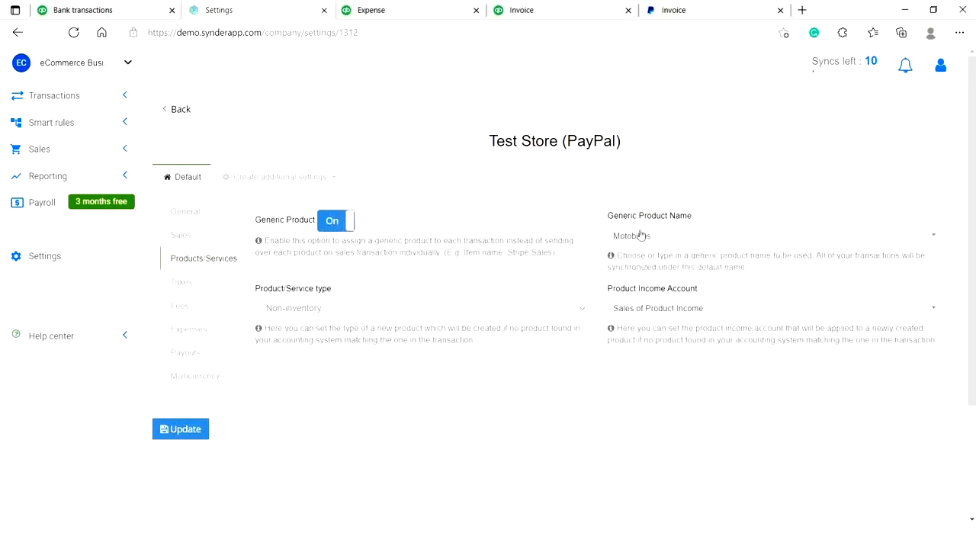
pyautogui.click(769, 234)
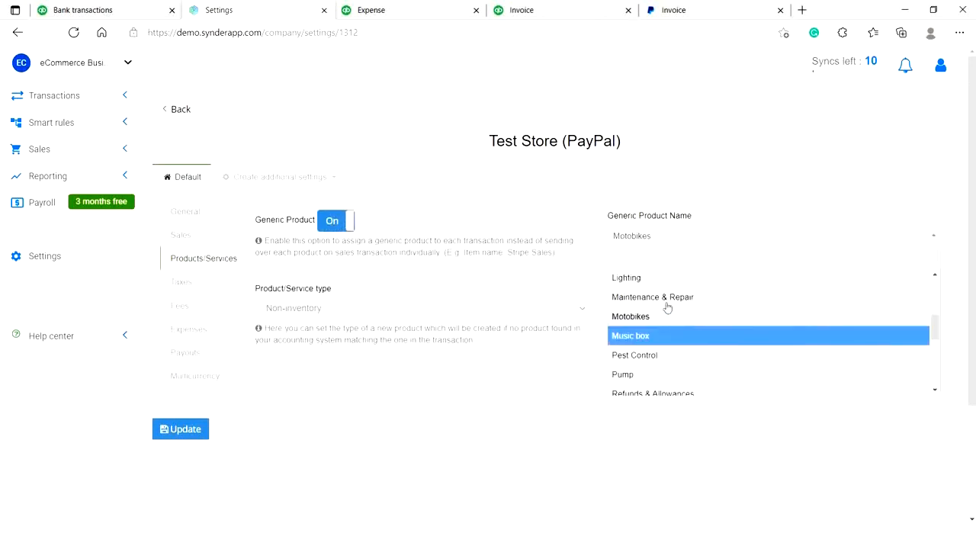
pyautogui.click(631, 335)
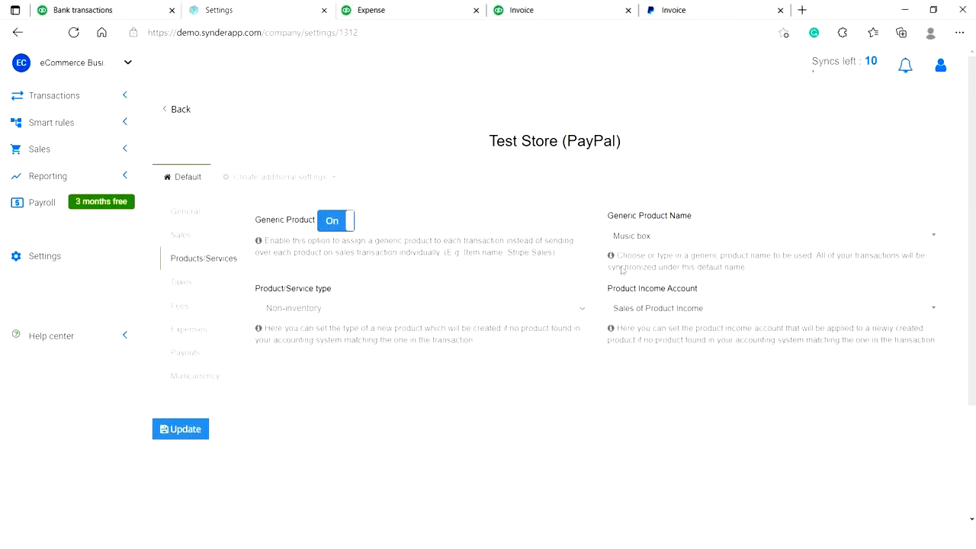
pyautogui.moveTo(434, 235)
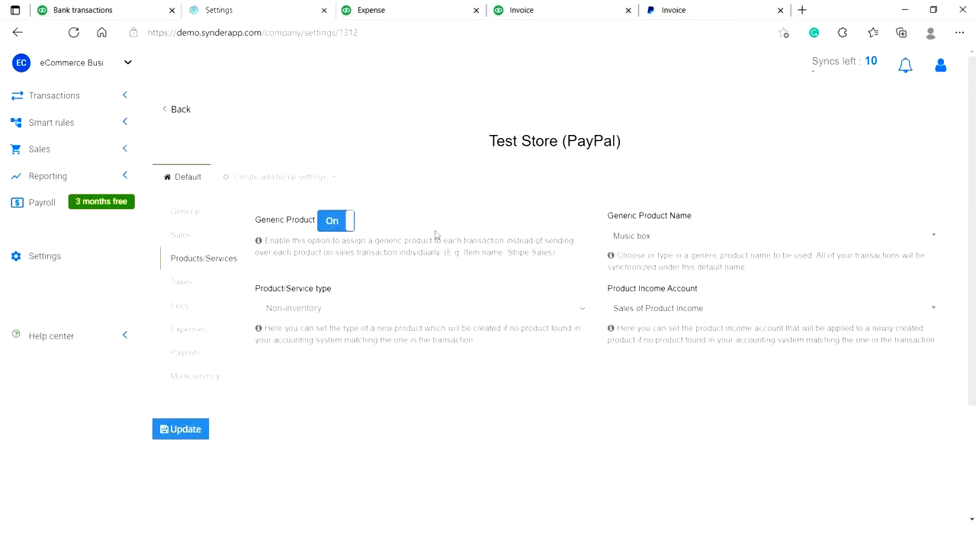
pyautogui.click(335, 220)
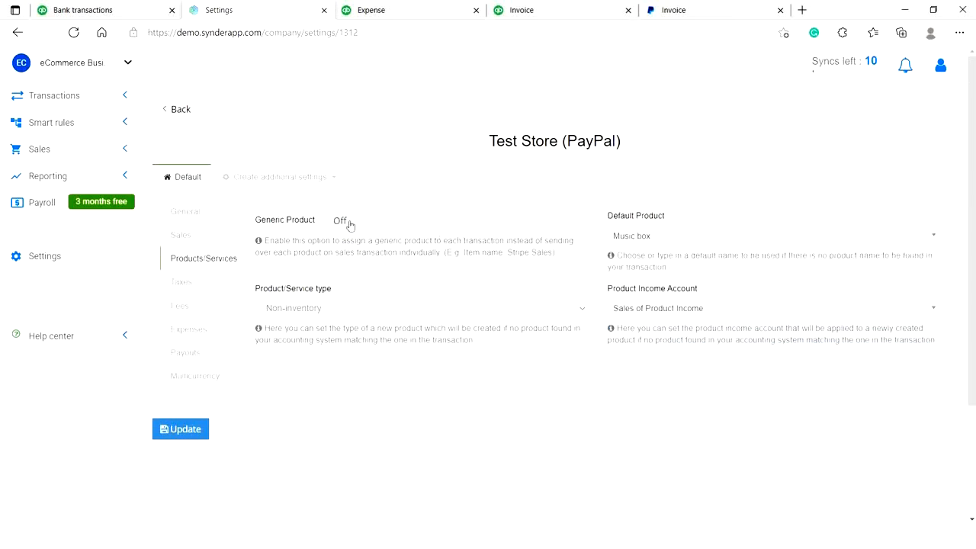
pyautogui.click(770, 234)
pyautogui.write('Rocks')
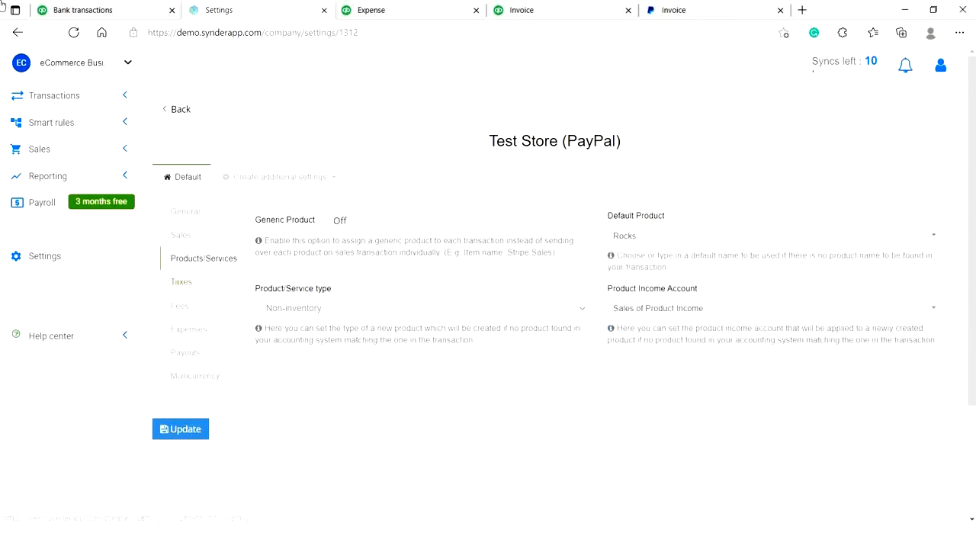
pyautogui.moveTo(226, 288)
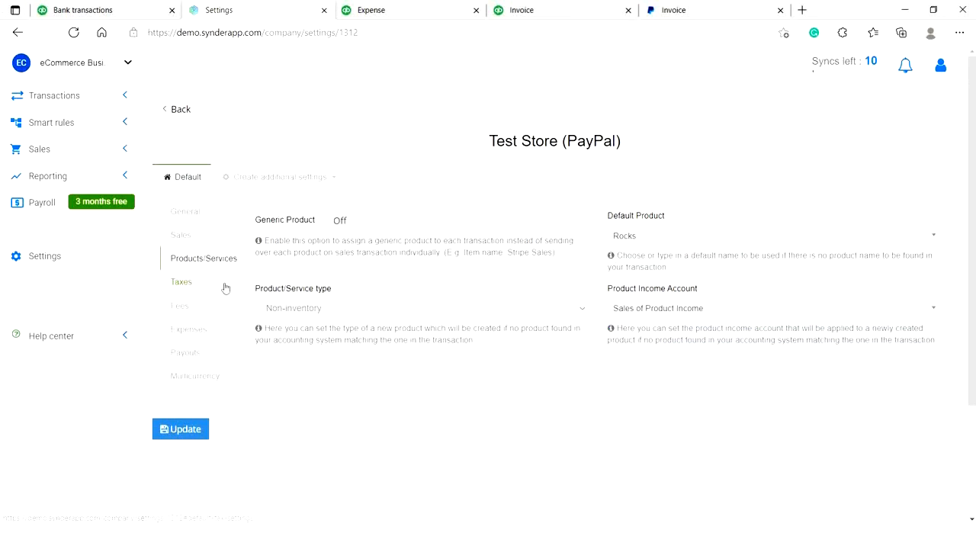
# Review the Taxes settings with the Commissions & fees category, then return to General
pyautogui.click(180, 280)
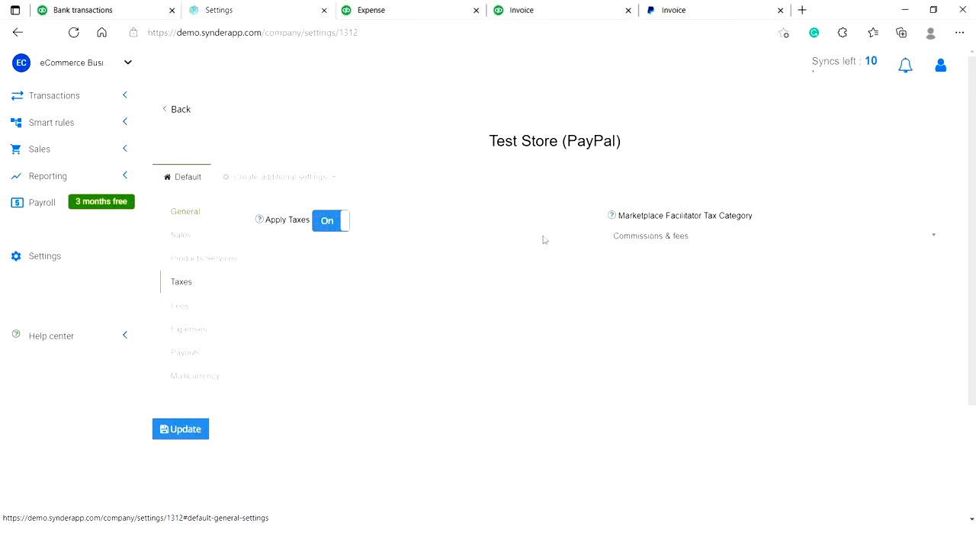
pyautogui.moveTo(863, 290)
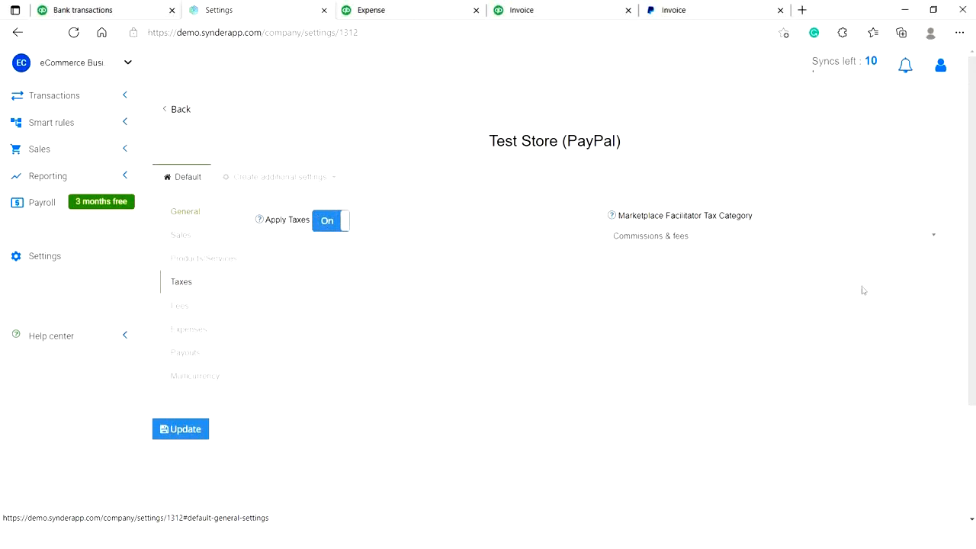
pyautogui.moveTo(573, 222)
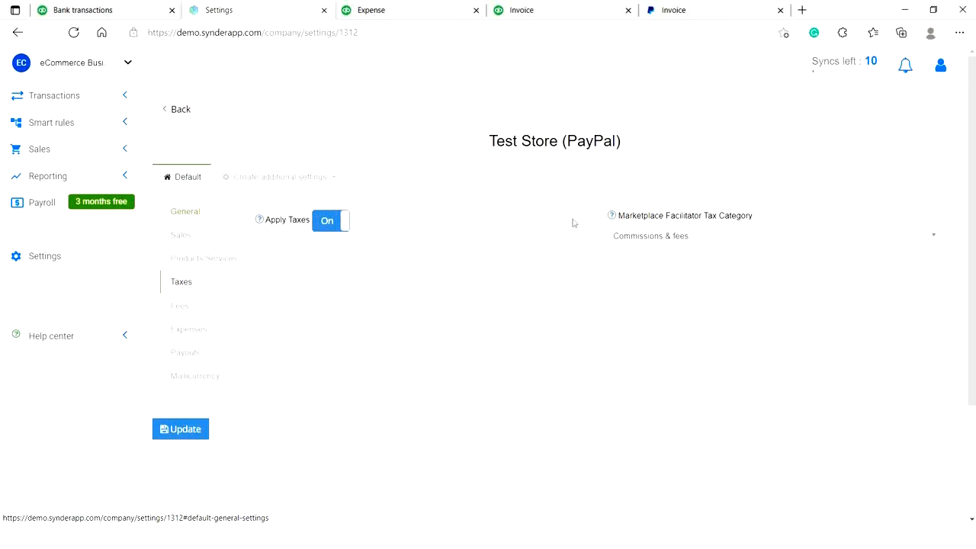
pyautogui.moveTo(226, 233)
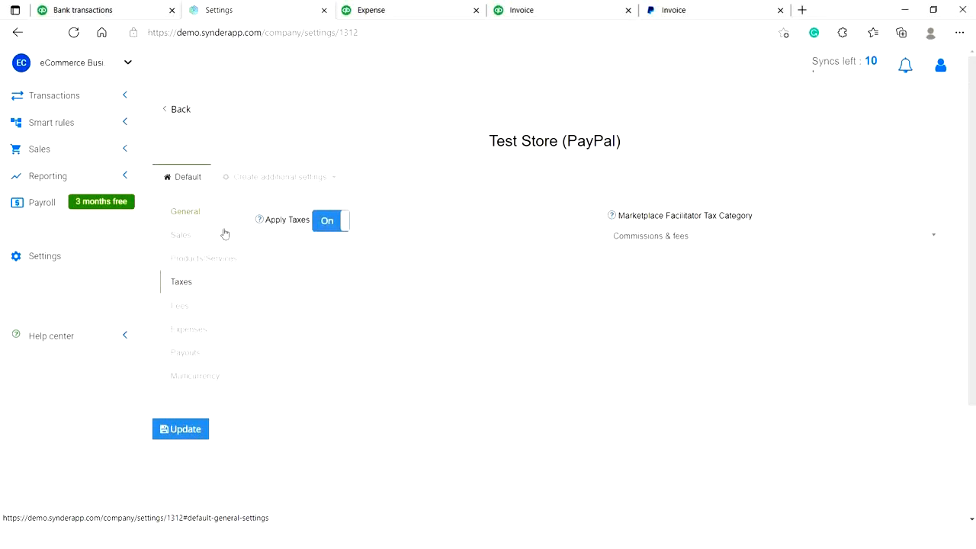
pyautogui.click(184, 210)
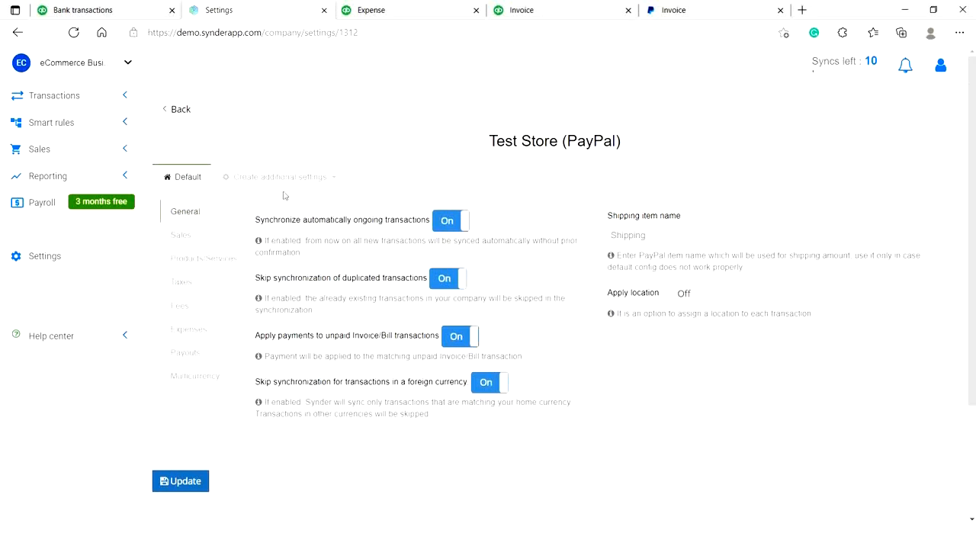
pyautogui.moveTo(513, 239)
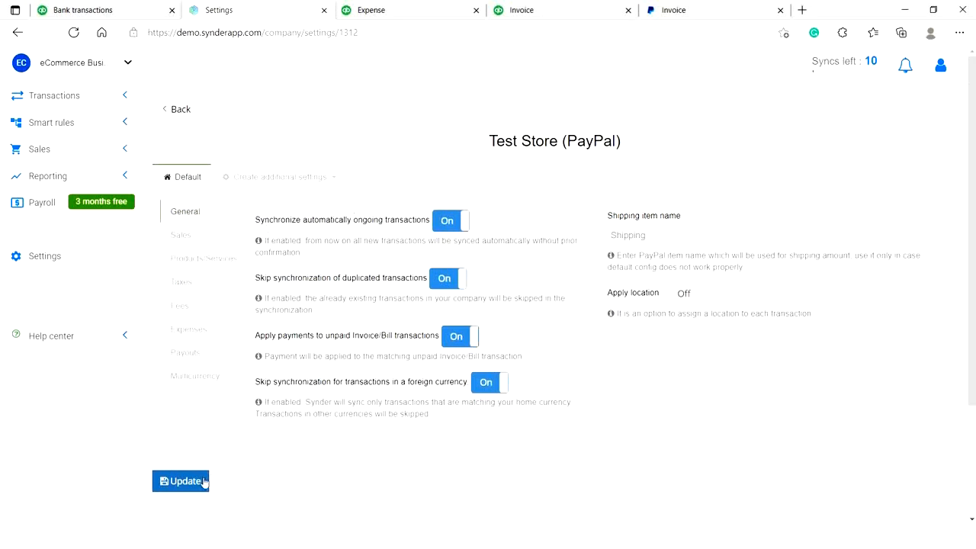
pyautogui.moveTo(333, 366)
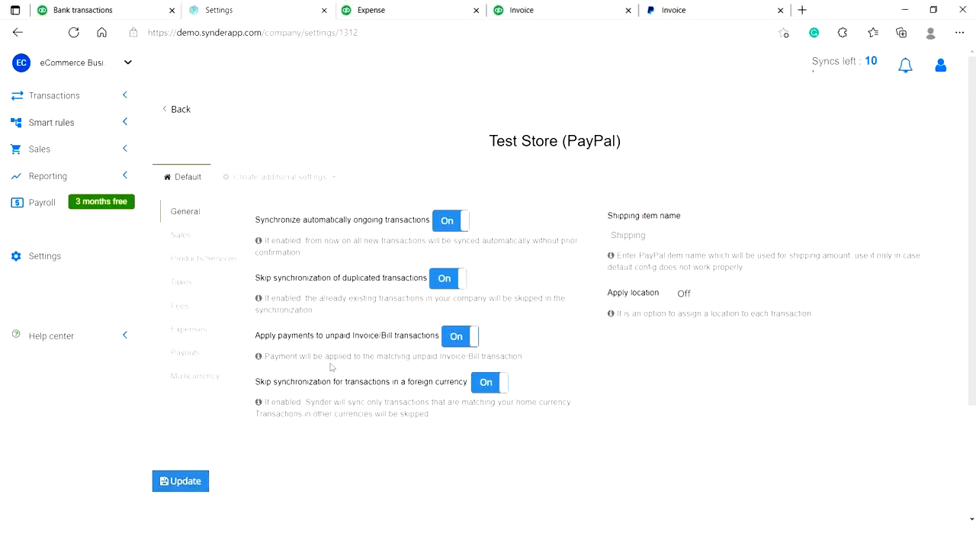
pyautogui.moveTo(317, 372)
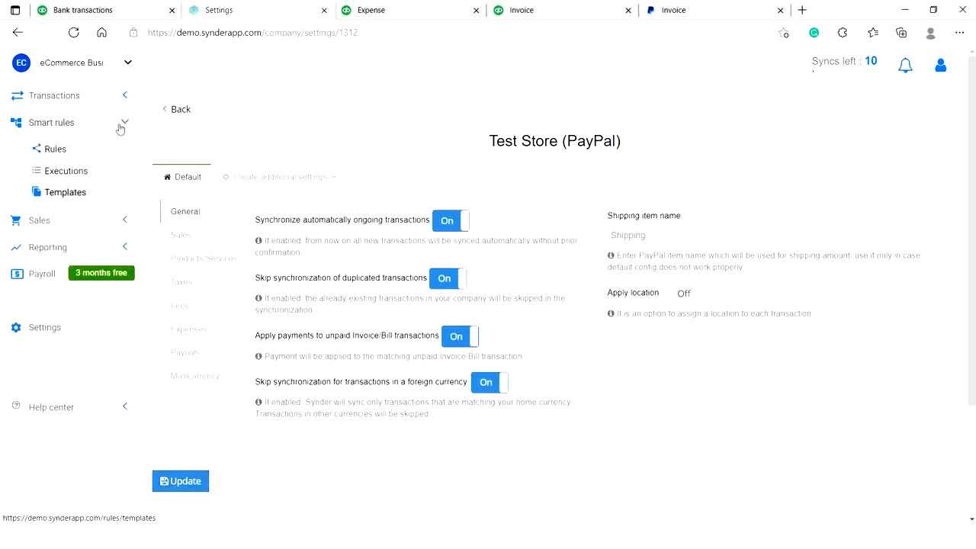
pyautogui.moveTo(122, 157)
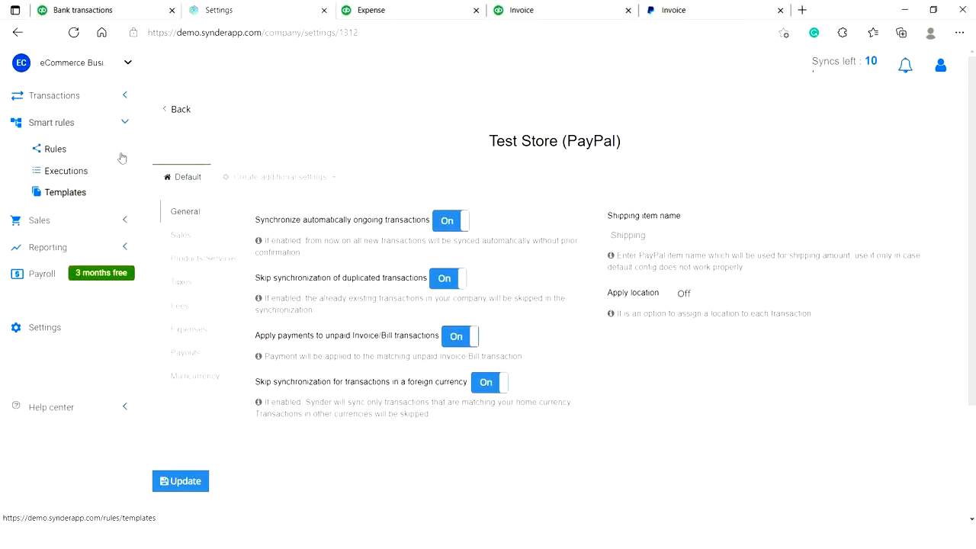
# Browse the smart-rule templates for Classes, Locations and Taxes for QBO US
pyautogui.click(64, 192)
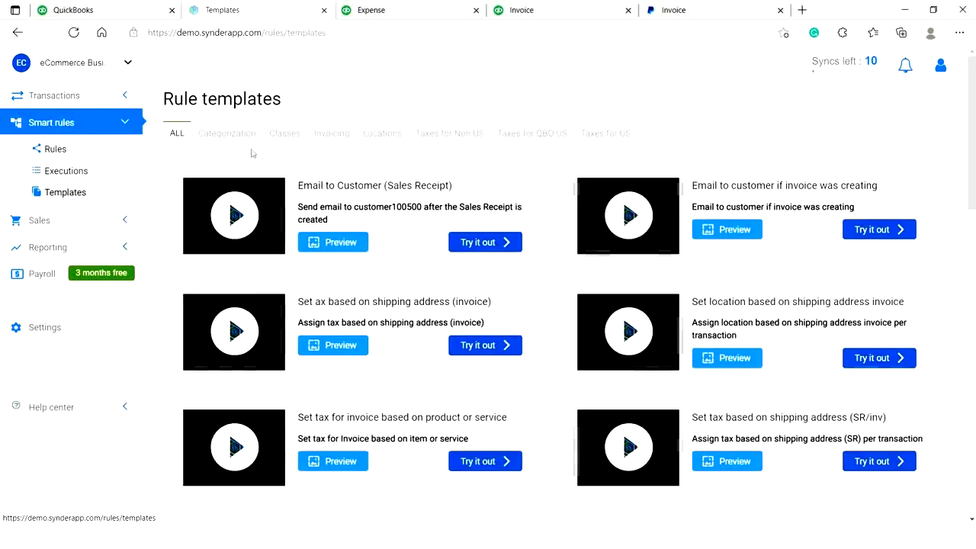
pyautogui.click(283, 133)
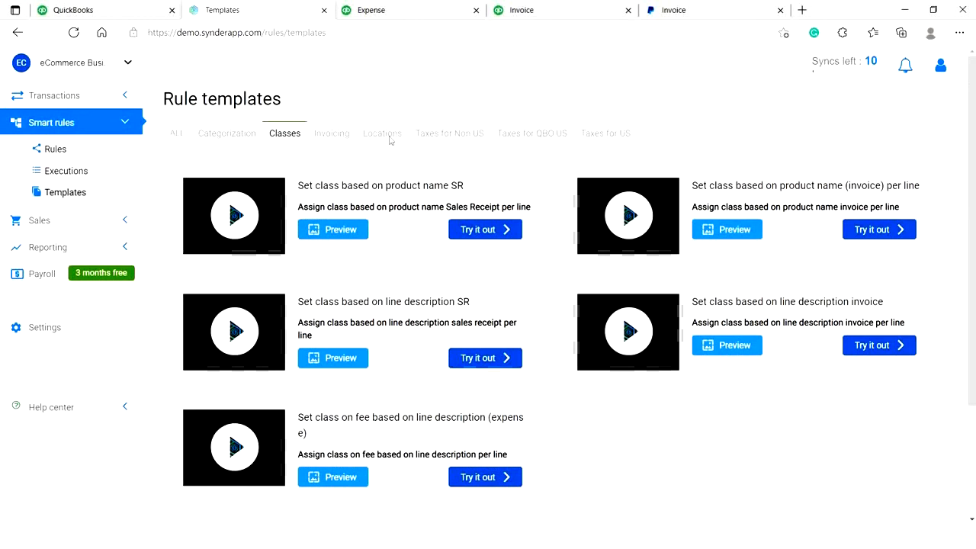
pyautogui.moveTo(681, 210)
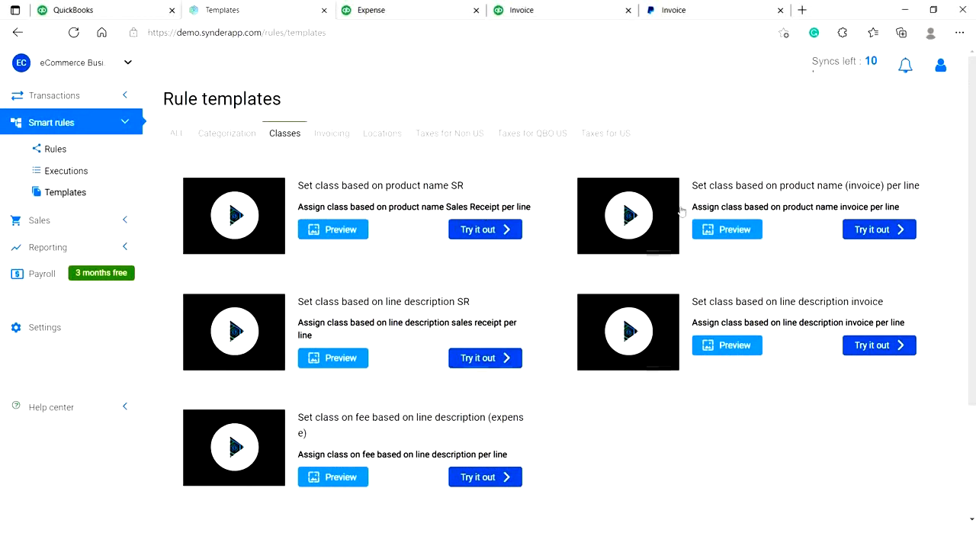
pyautogui.moveTo(668, 311)
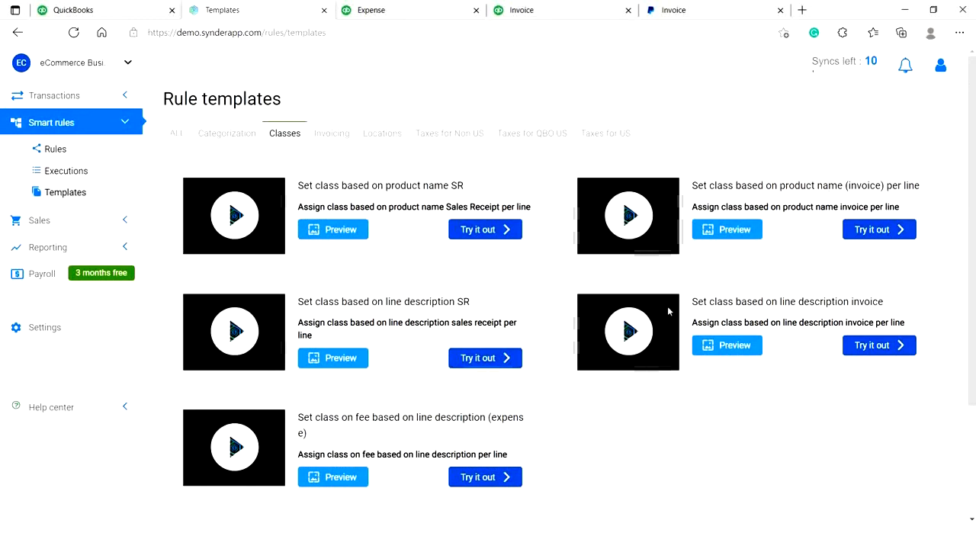
pyautogui.moveTo(414, 160)
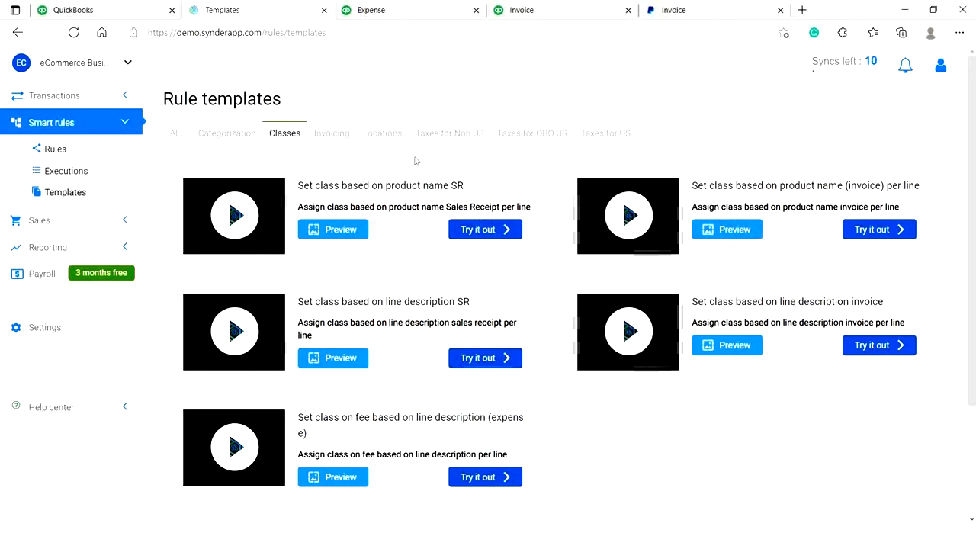
pyautogui.click(381, 133)
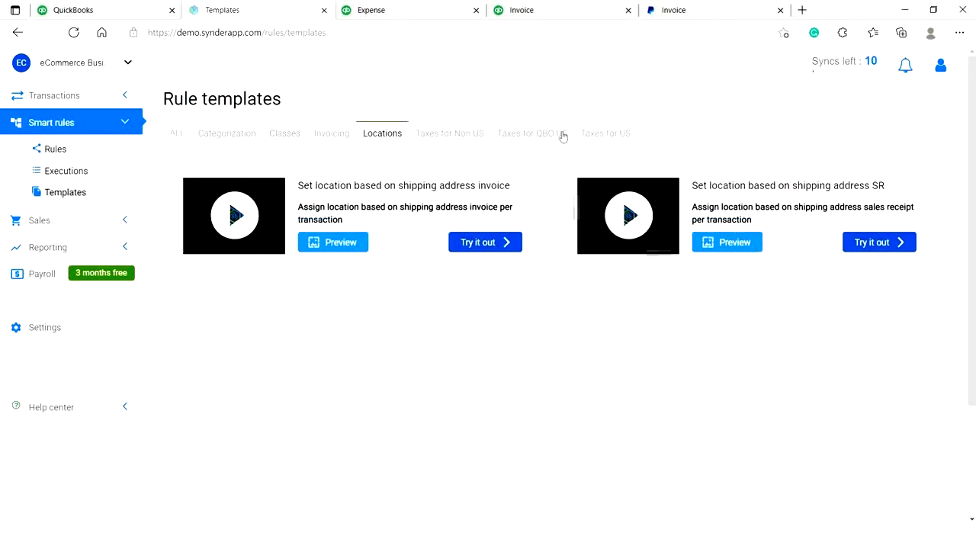
pyautogui.click(531, 134)
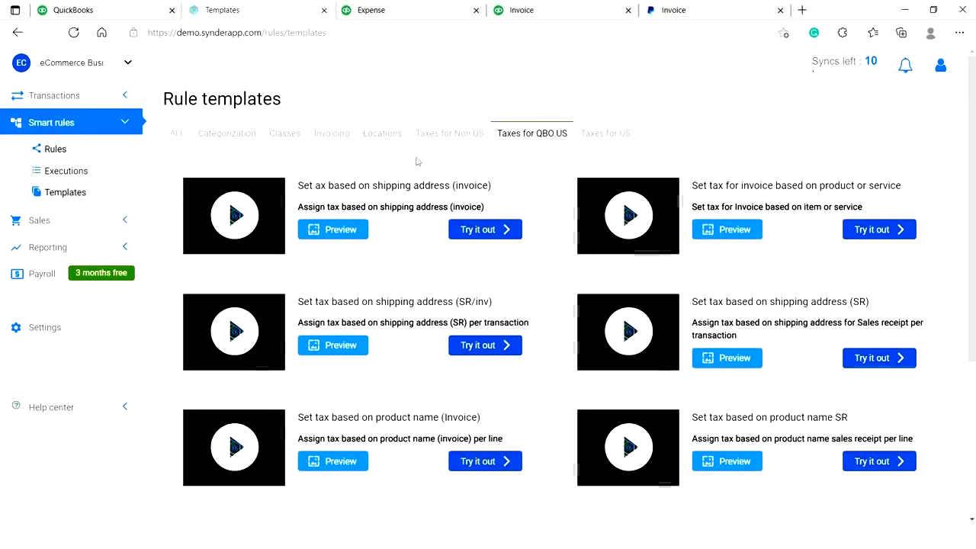
pyautogui.moveTo(592, 235)
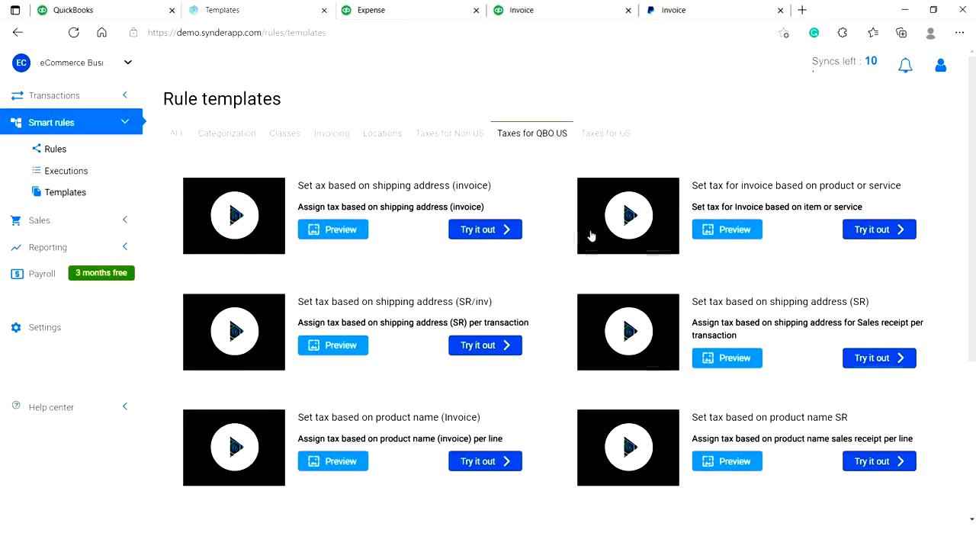
pyautogui.moveTo(814, 177)
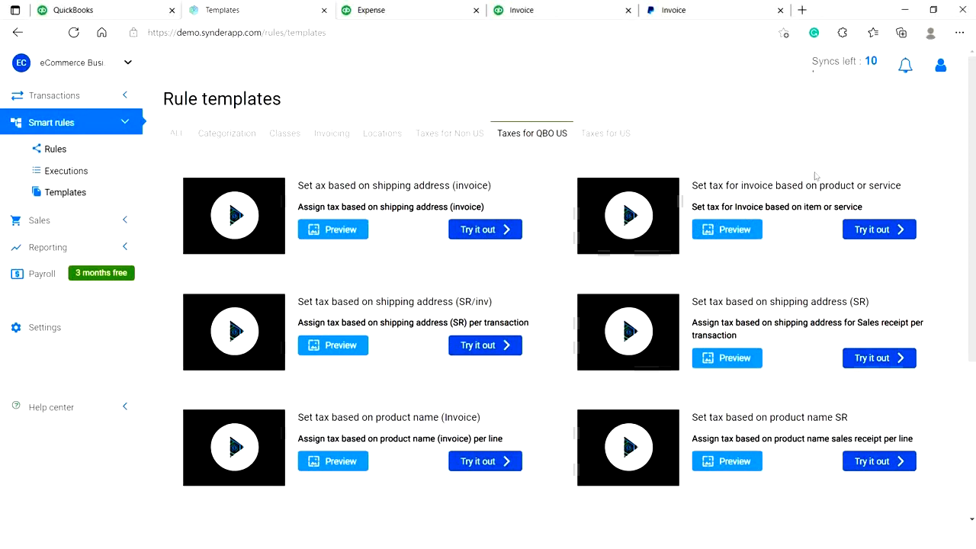